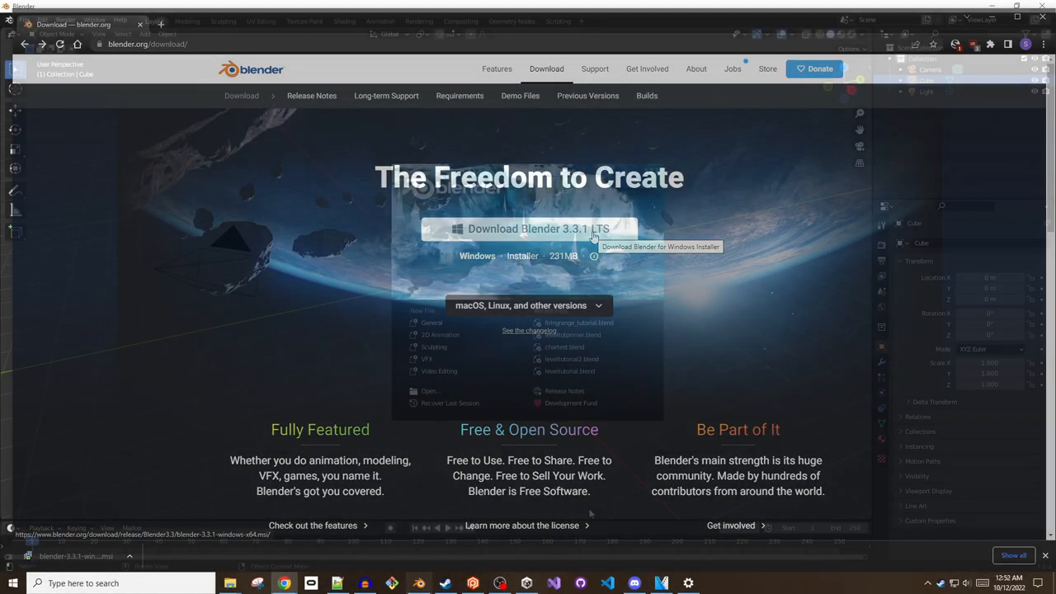
- Dismiss the splash screen to reveal the default camera, cube and light scene
{"action": "left_click", "coordinate": [419, 584]}
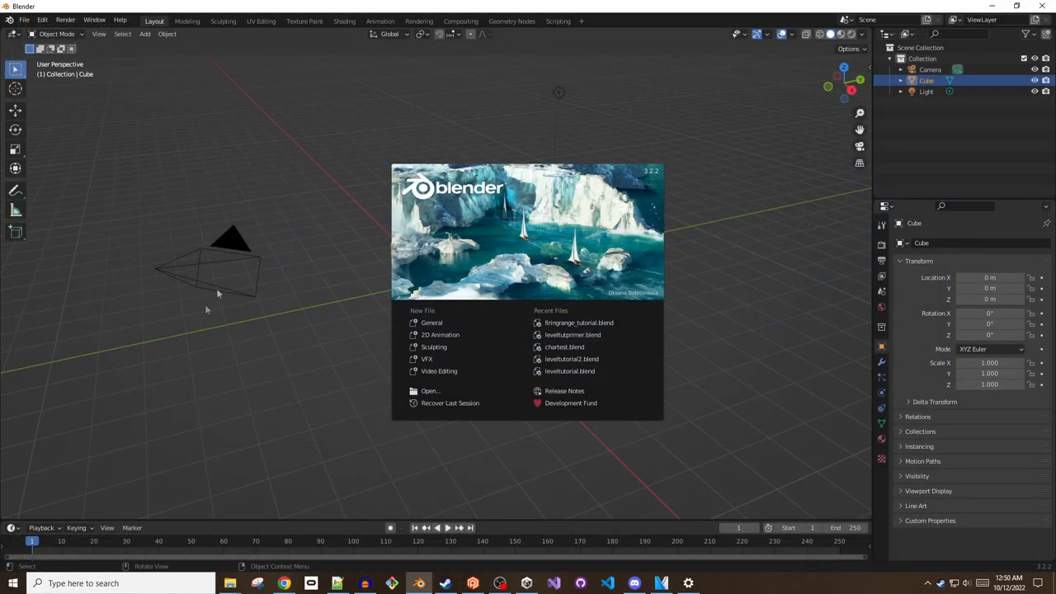
{"action": "mouse_move", "coordinate": [465, 321]}
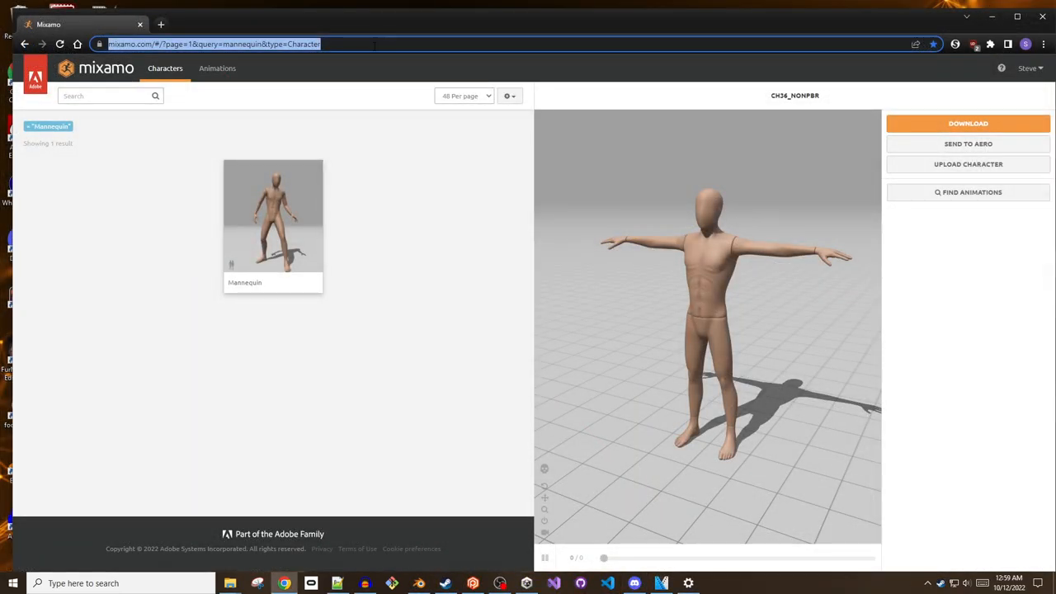
{"action": "mouse_move", "coordinate": [921, 297]}
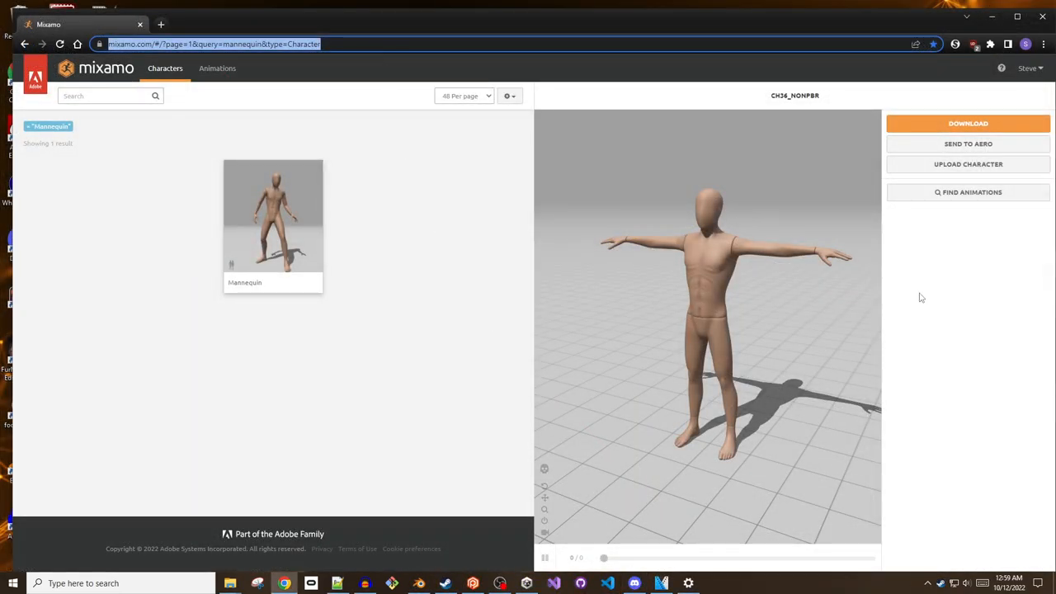
- Set the mannequin download to FBX Binary with the T-Pose
{"action": "left_click", "coordinate": [967, 122]}
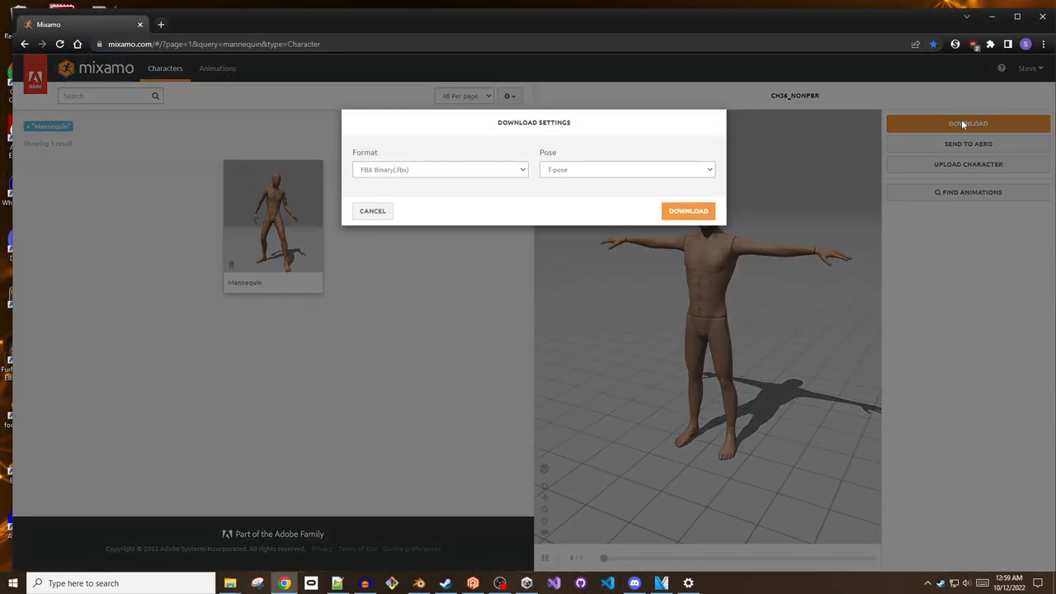
{"action": "left_click", "coordinate": [625, 169]}
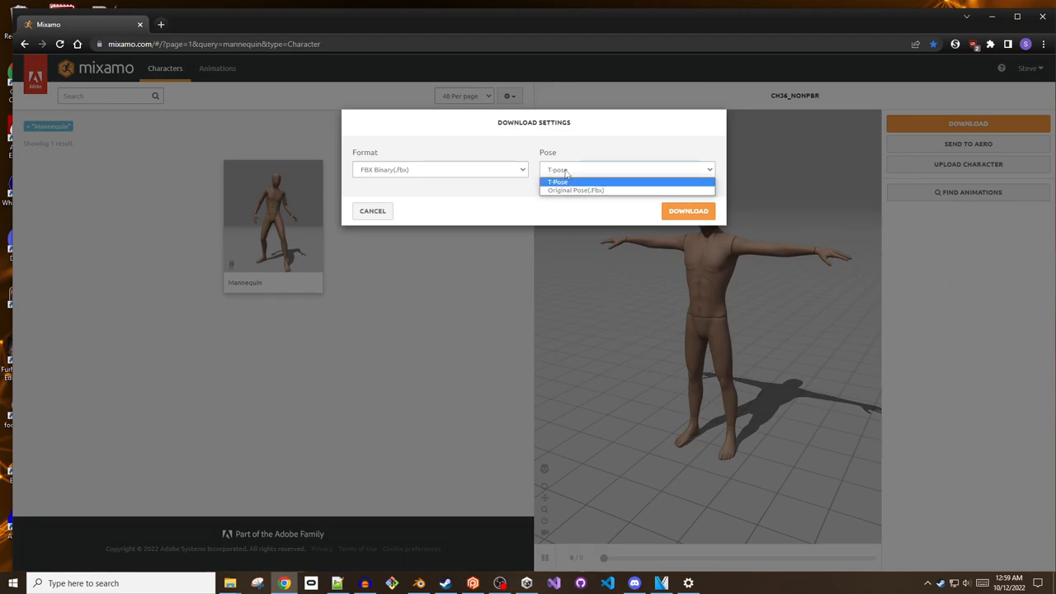
{"action": "left_click", "coordinate": [557, 180]}
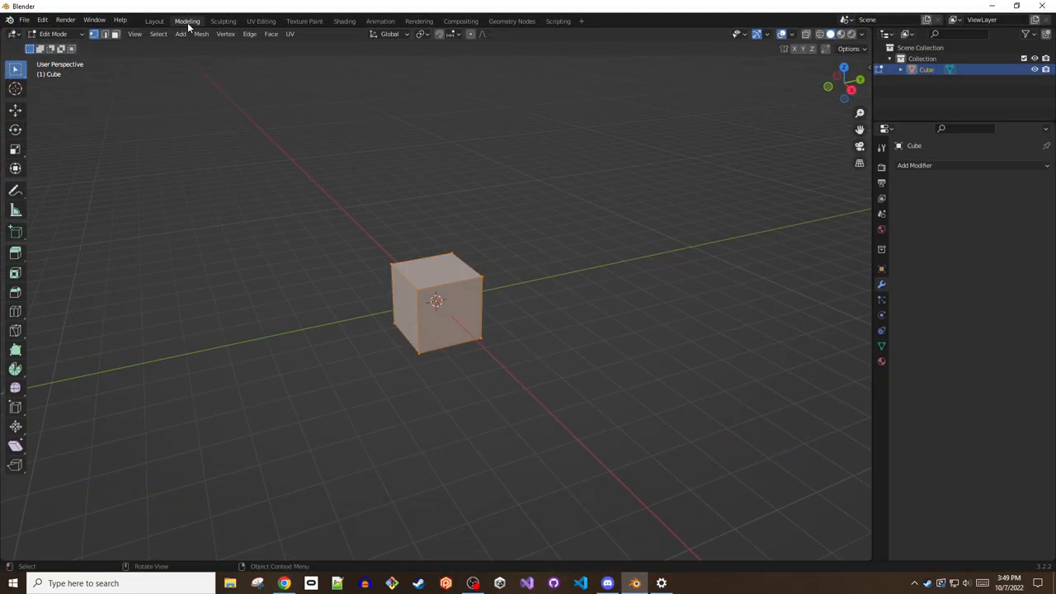
{"action": "mouse_move", "coordinate": [23, 20]}
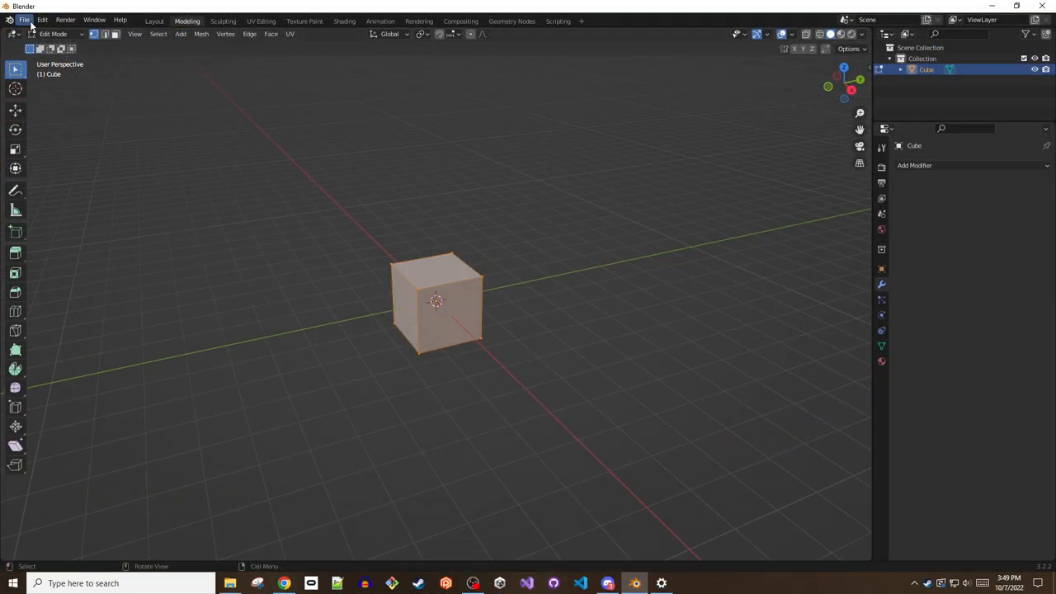
- Import the downloaded character FBX file into the scene via File > Import
{"action": "left_click", "coordinate": [23, 20]}
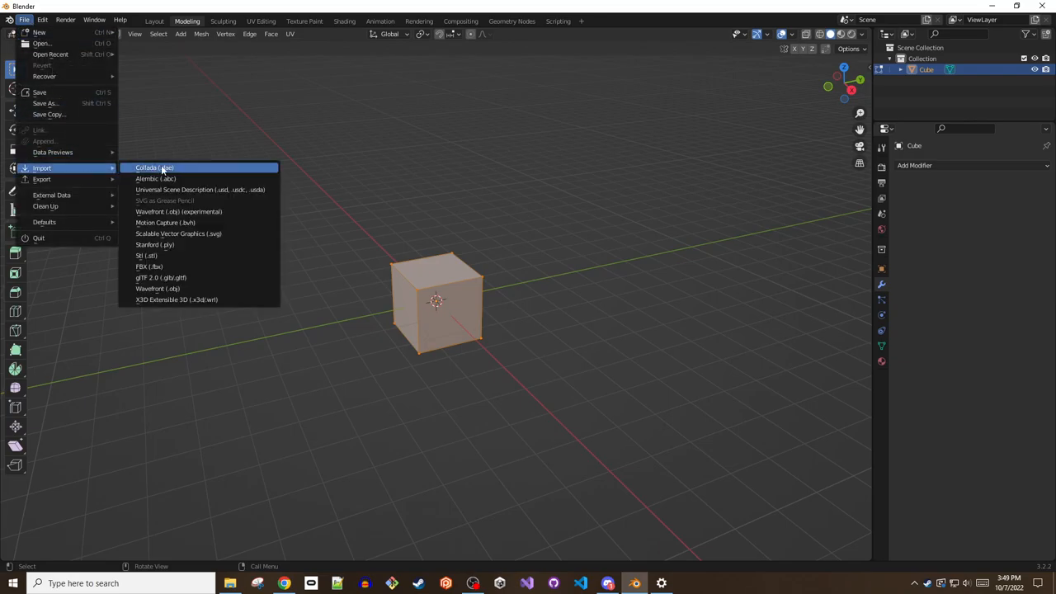
{"action": "left_click", "coordinate": [148, 266]}
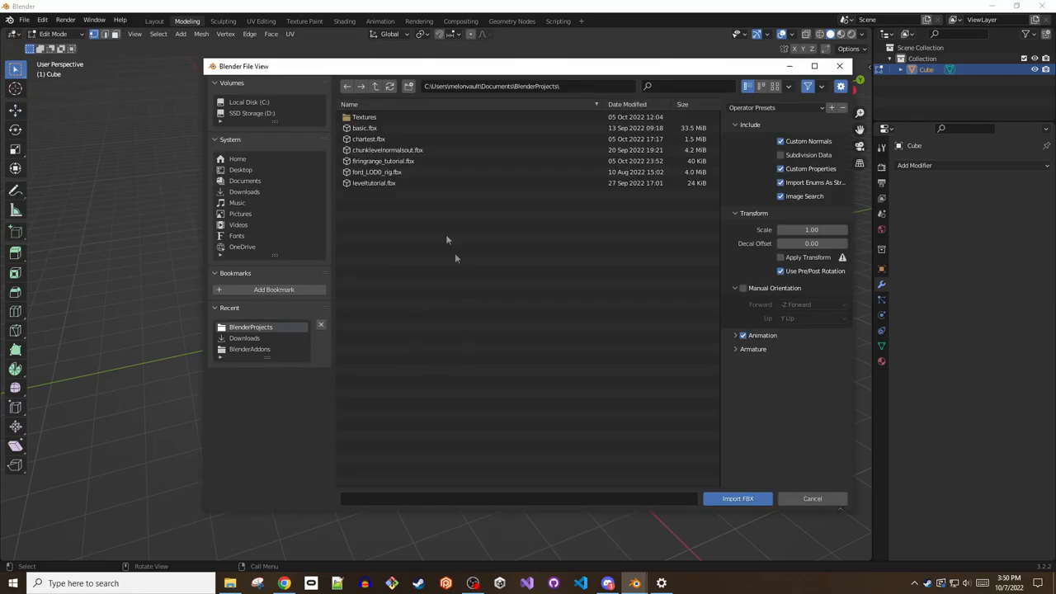
{"action": "left_click", "coordinate": [735, 498]}
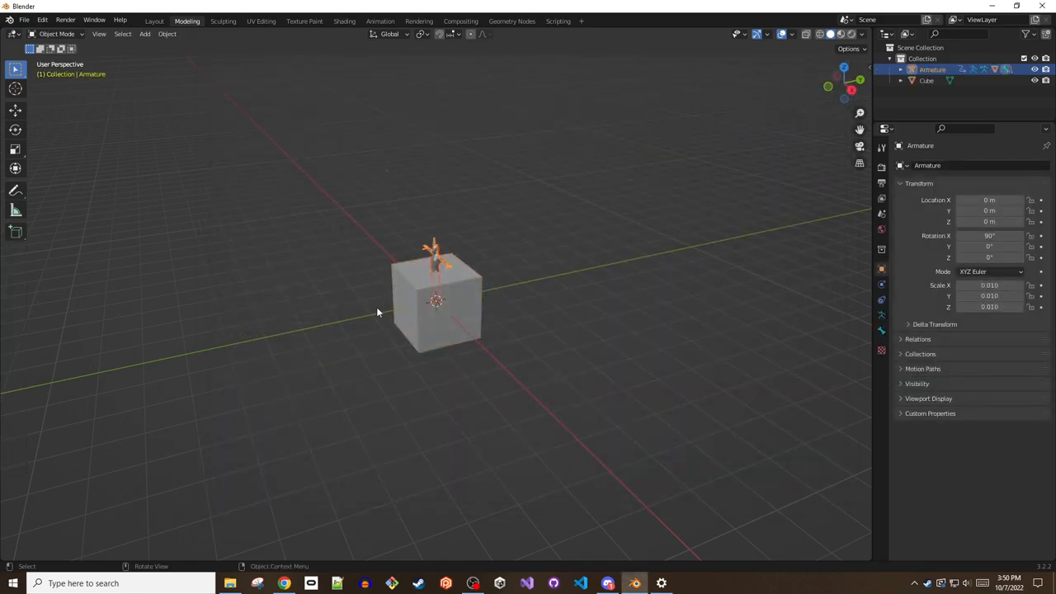
{"action": "mouse_move", "coordinate": [1038, 72]}
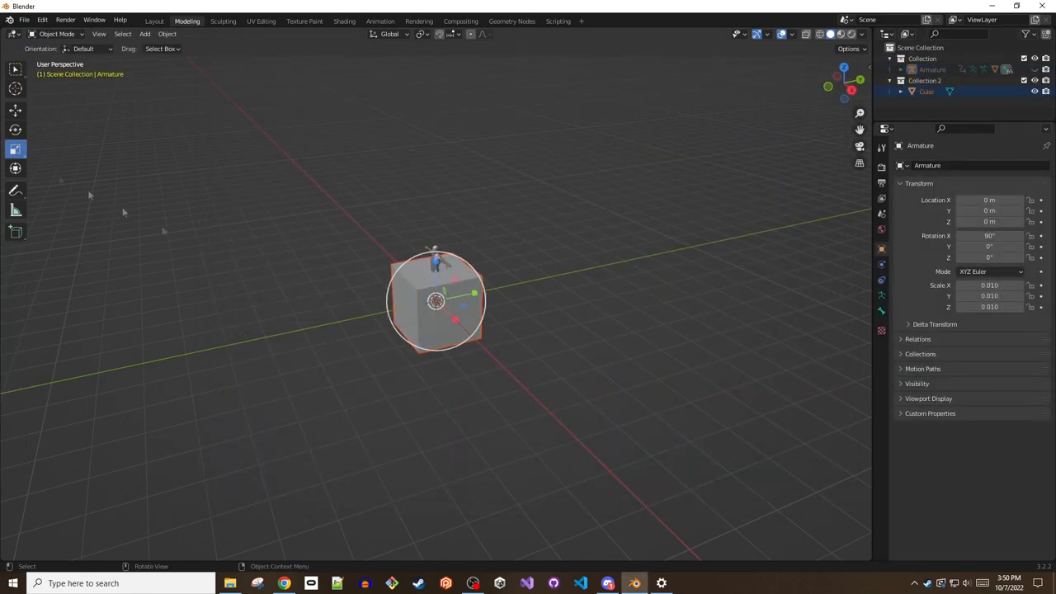
{"action": "key", "text": "s"}
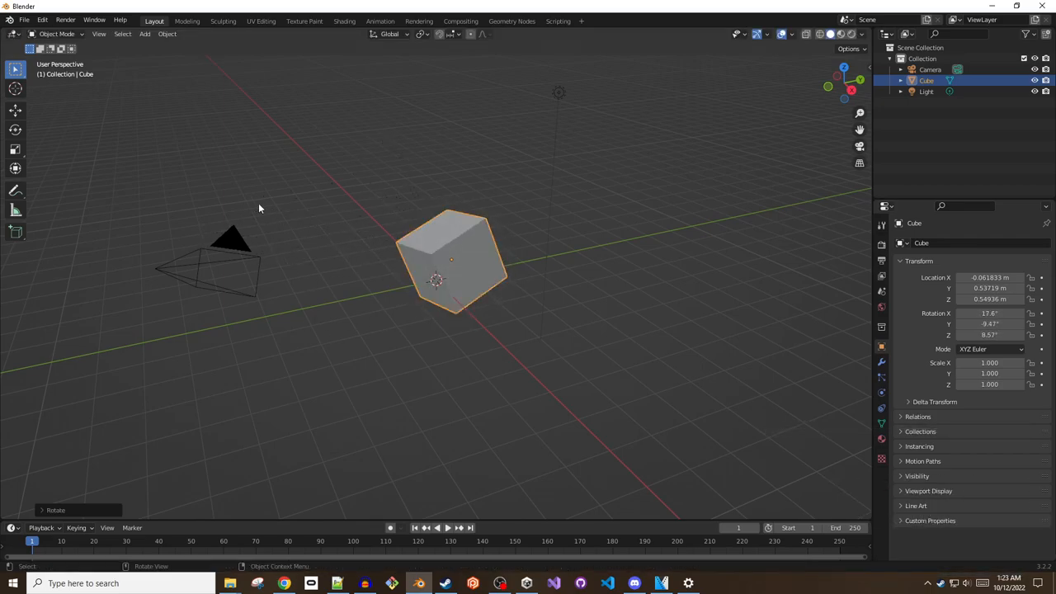
- Select the lone upright cube in the viewport
{"action": "key", "text": "s"}
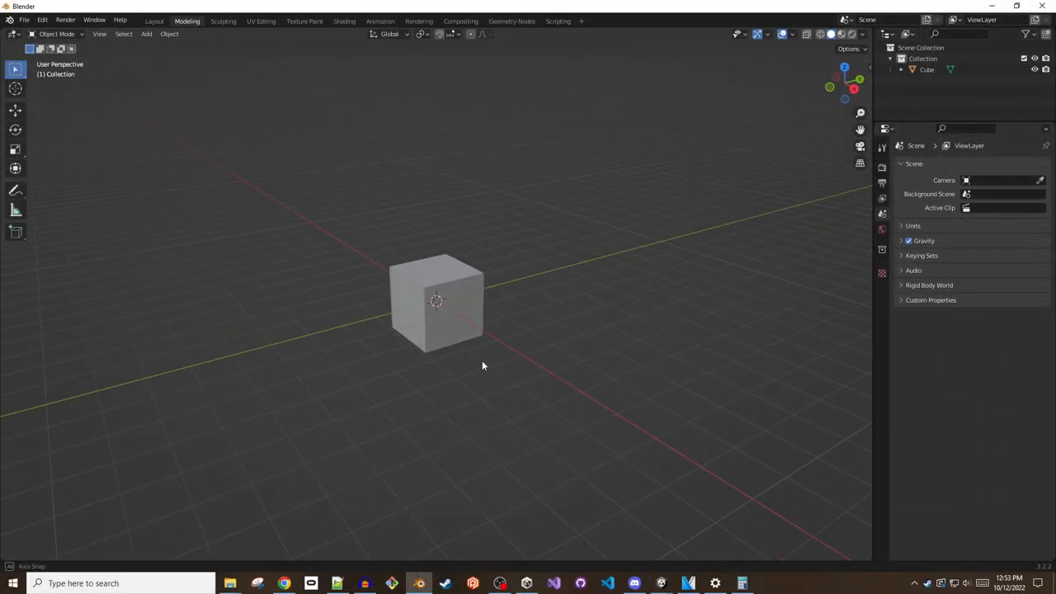
{"action": "left_click", "coordinate": [437, 330]}
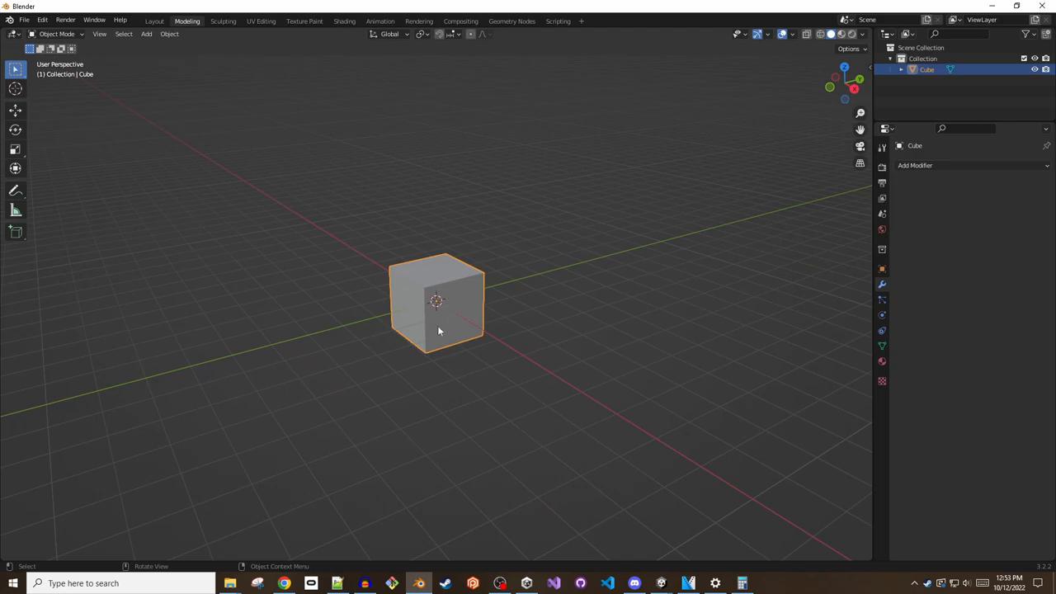
{"action": "mouse_move", "coordinate": [461, 320]}
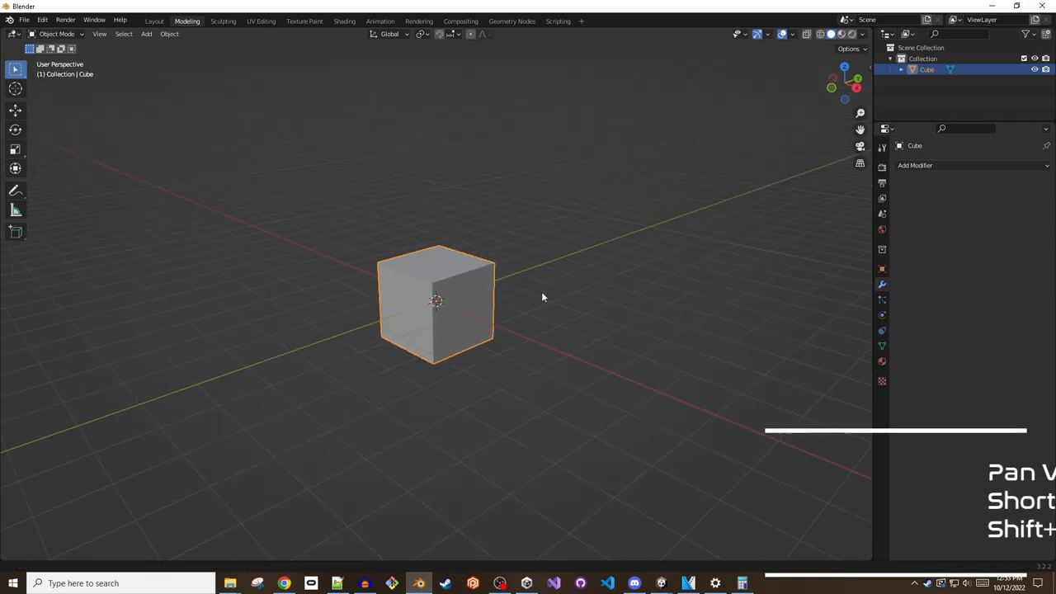
{"action": "left_click_drag", "start_coordinate": [542, 297], "coordinate": [53, 345]}
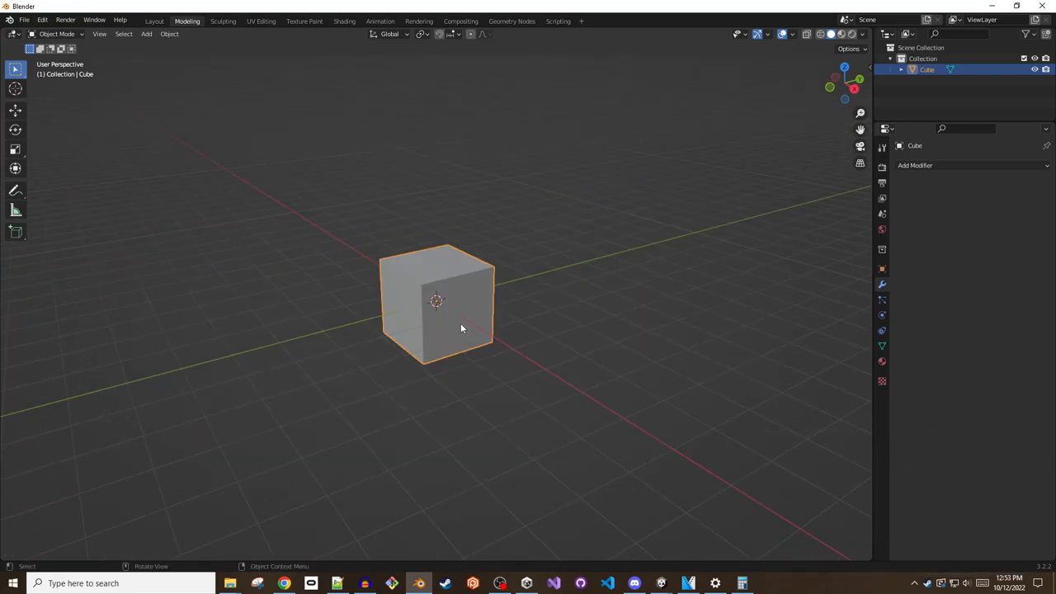
{"action": "right_click", "coordinate": [462, 328]}
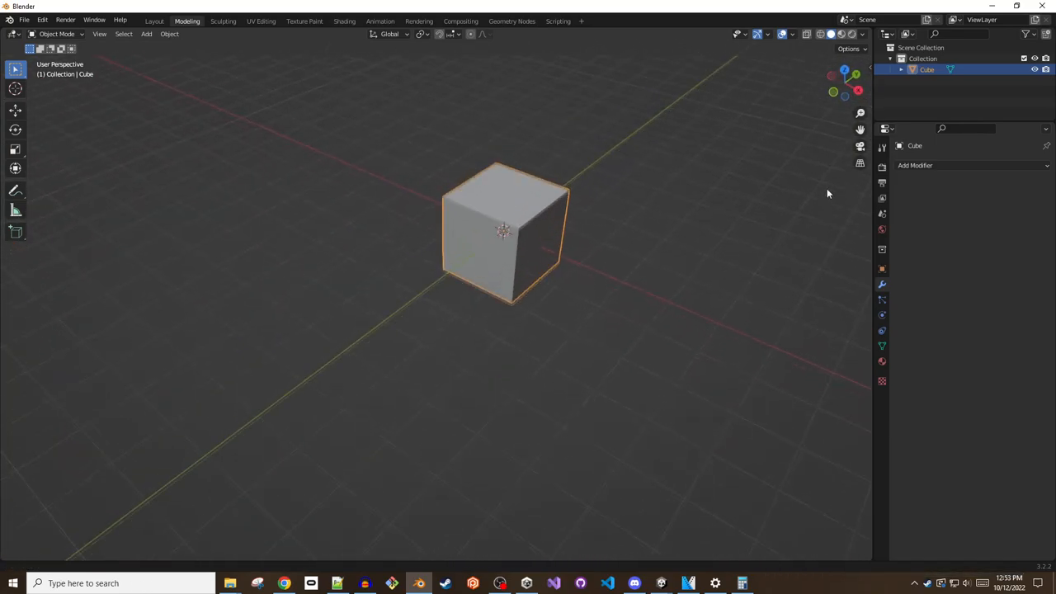
{"action": "scroll", "scroll_direction": "down", "scroll_amount": 3}
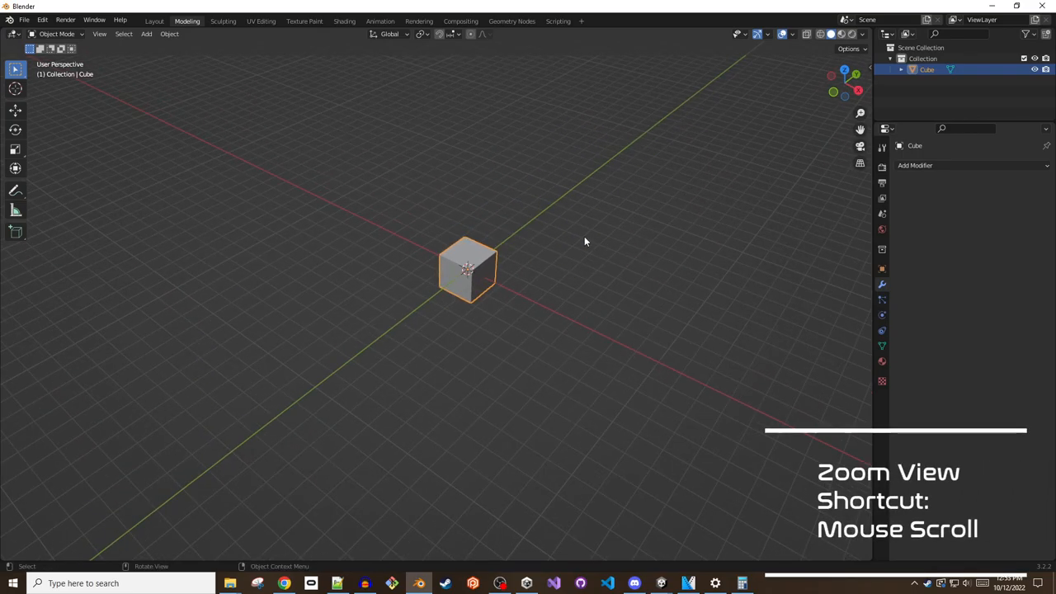
{"action": "scroll", "scroll_direction": "up", "scroll_amount": 3}
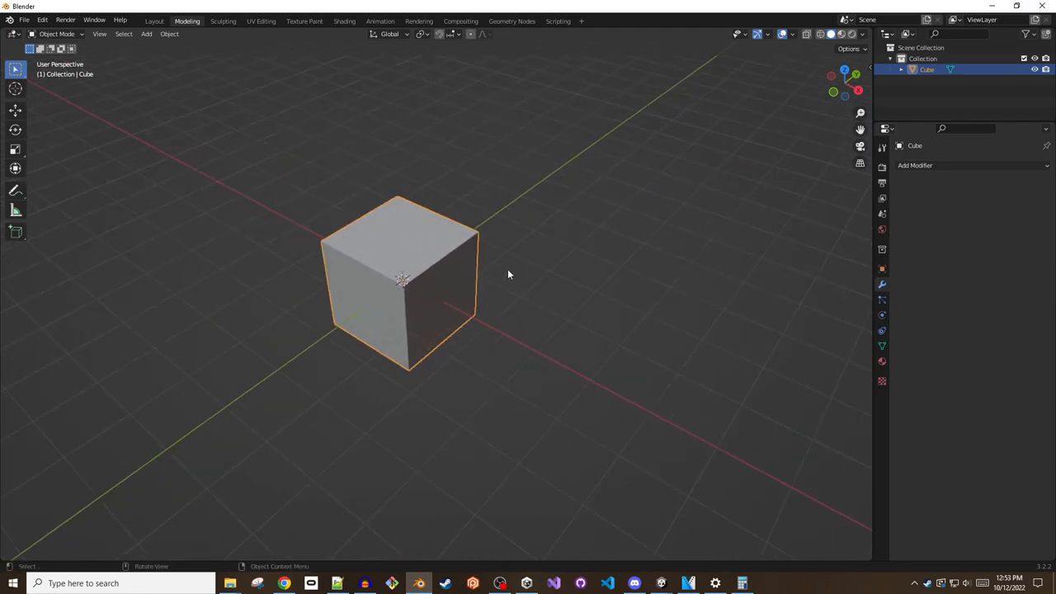
{"action": "mouse_move", "coordinate": [472, 271]}
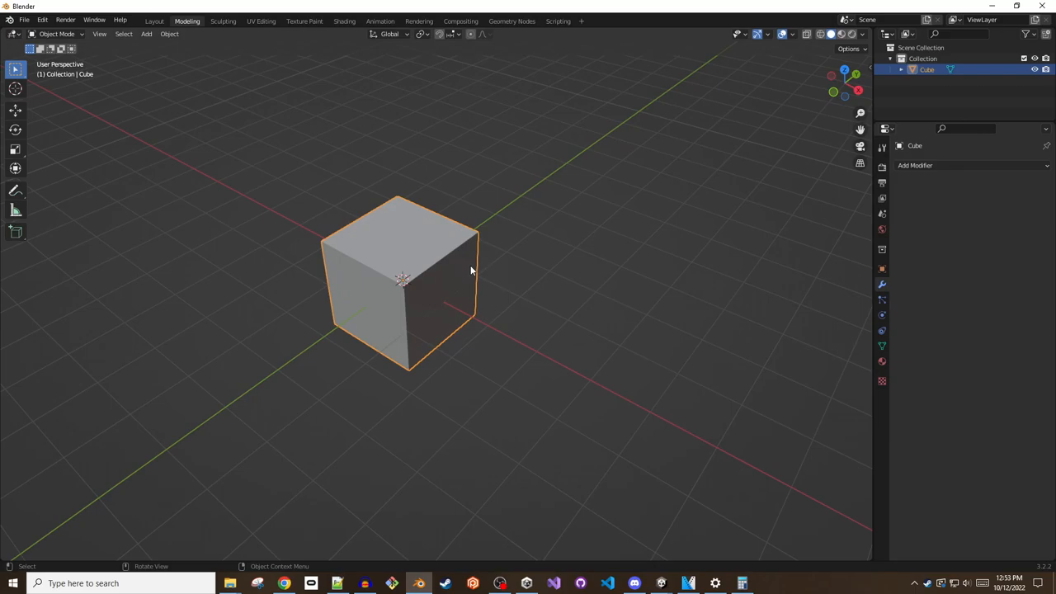
{"action": "mouse_move", "coordinate": [443, 298]}
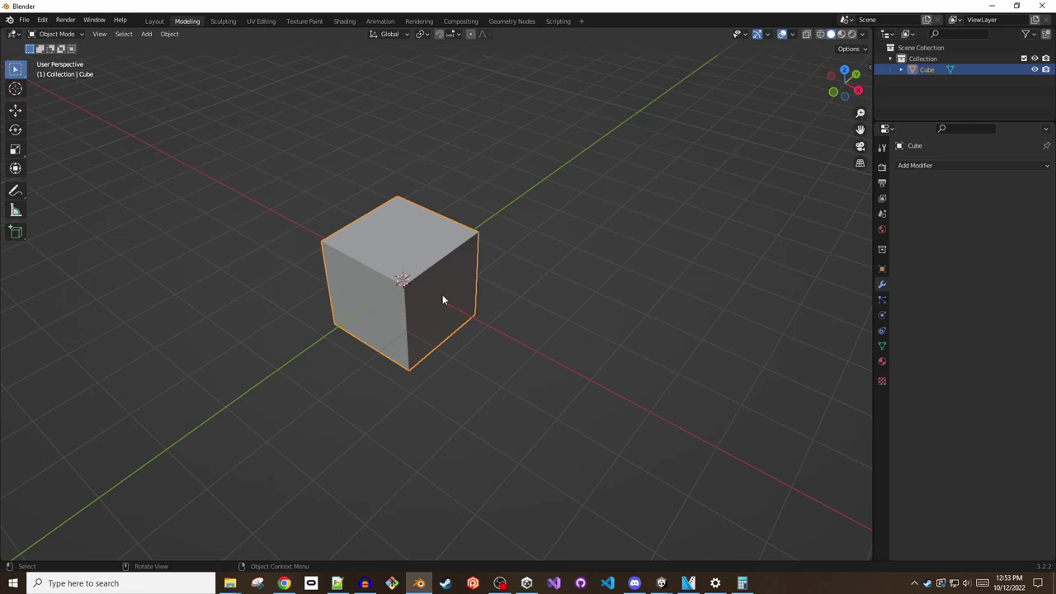
{"action": "key", "text": "shift+grave"}
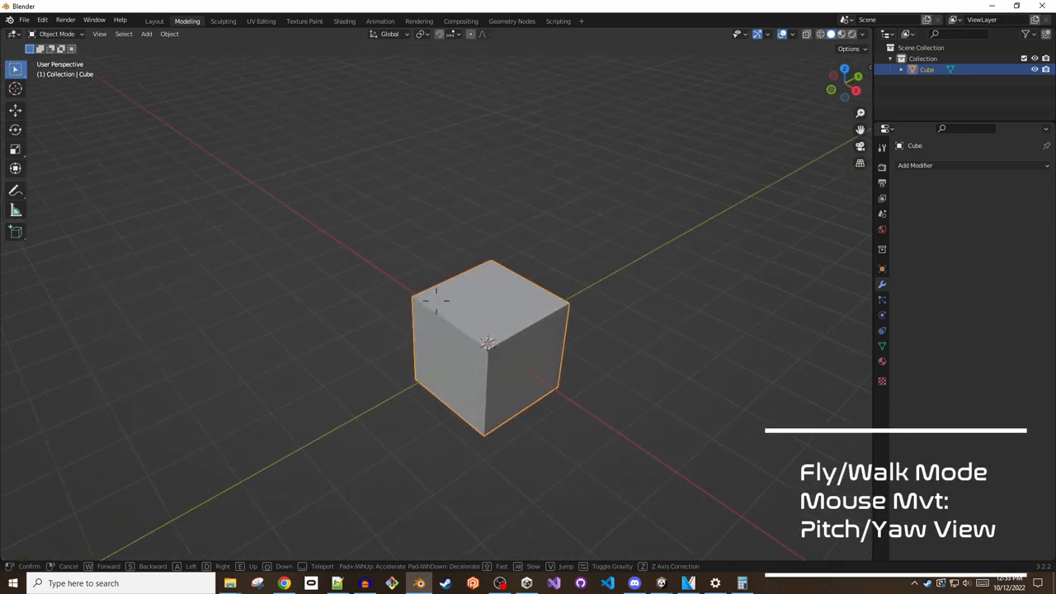
{"action": "mouse_move", "coordinate": [487, 341]}
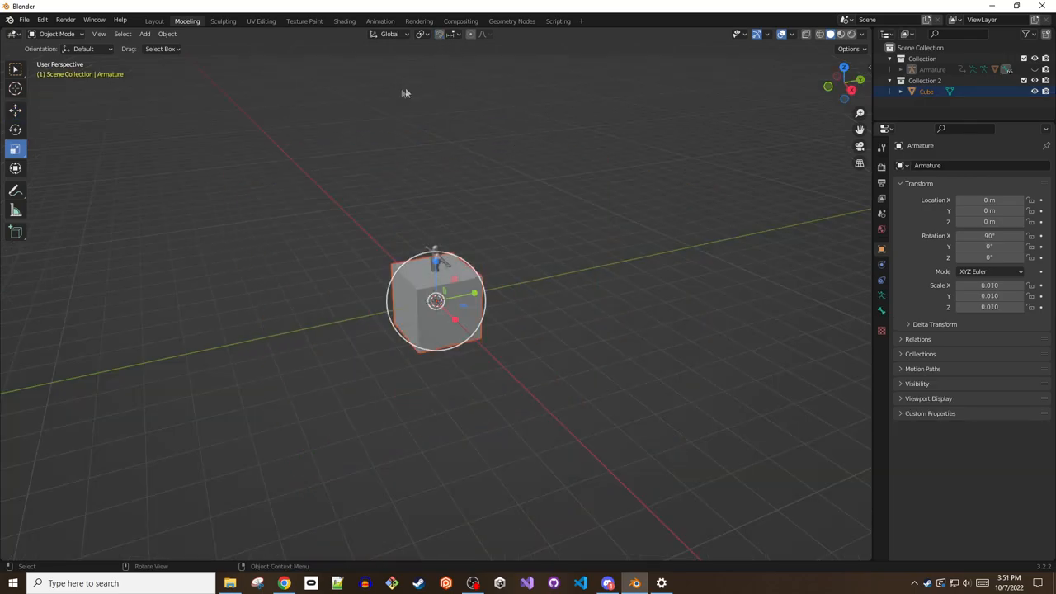
{"action": "mouse_move", "coordinate": [438, 33]}
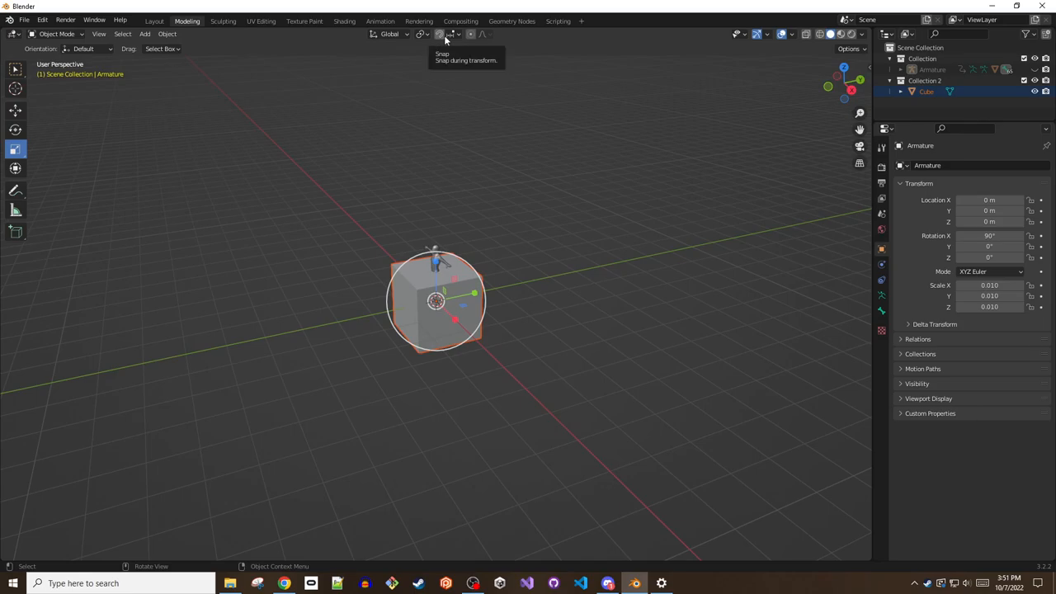
- Enable Increment snapping with Absolute Grid Snap
{"action": "left_click", "coordinate": [452, 33]}
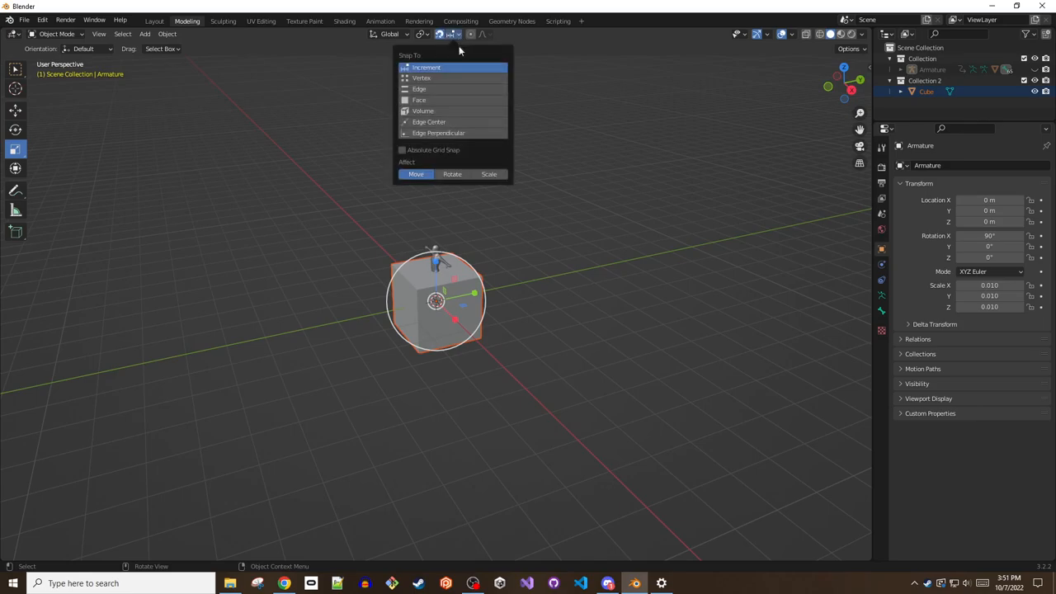
{"action": "mouse_move", "coordinate": [482, 110]}
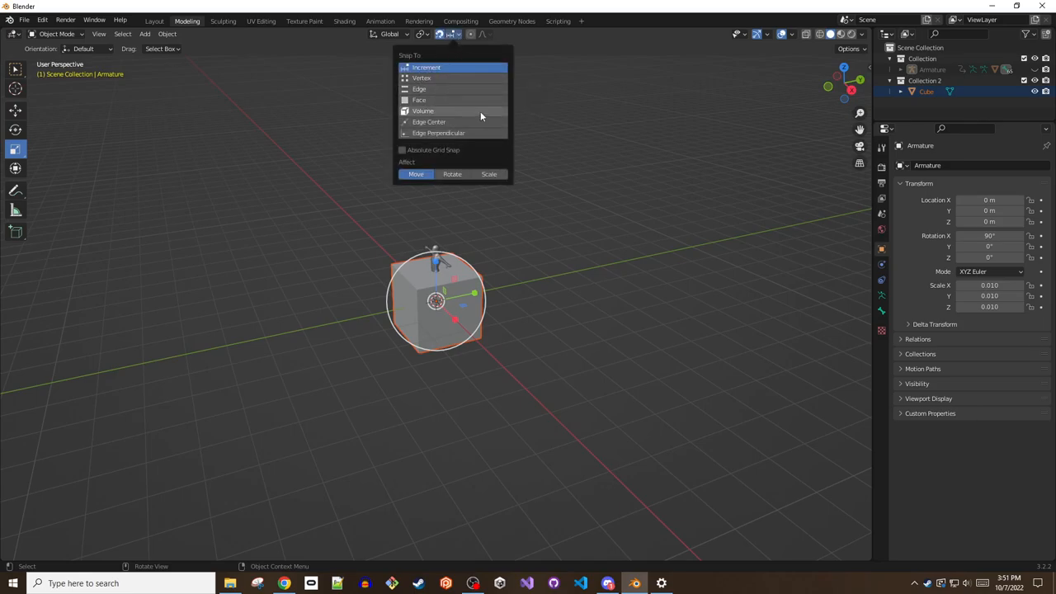
{"action": "left_click", "coordinate": [403, 149]}
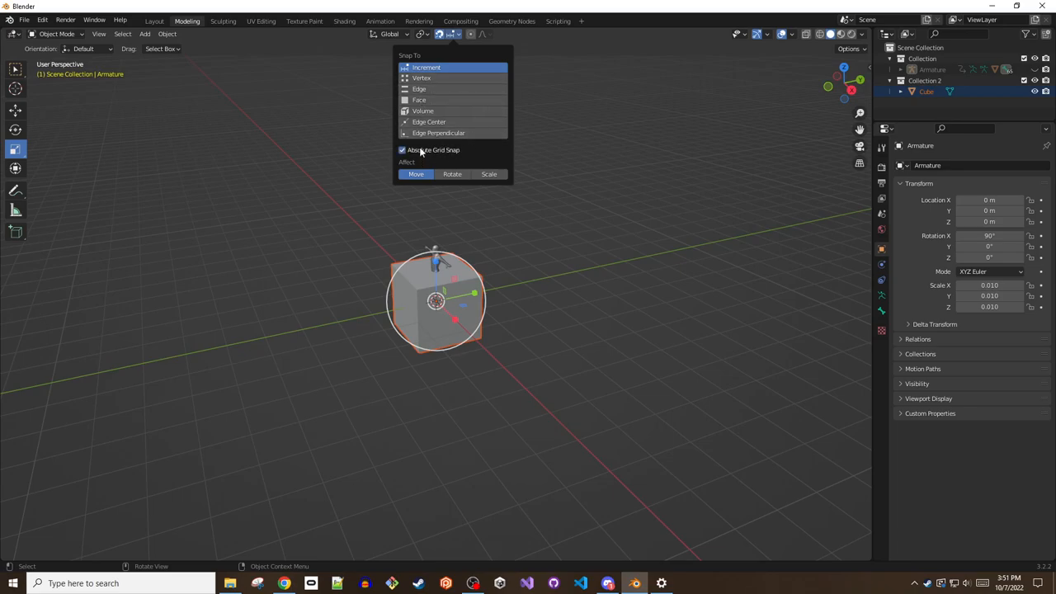
{"action": "left_click", "coordinate": [797, 79]}
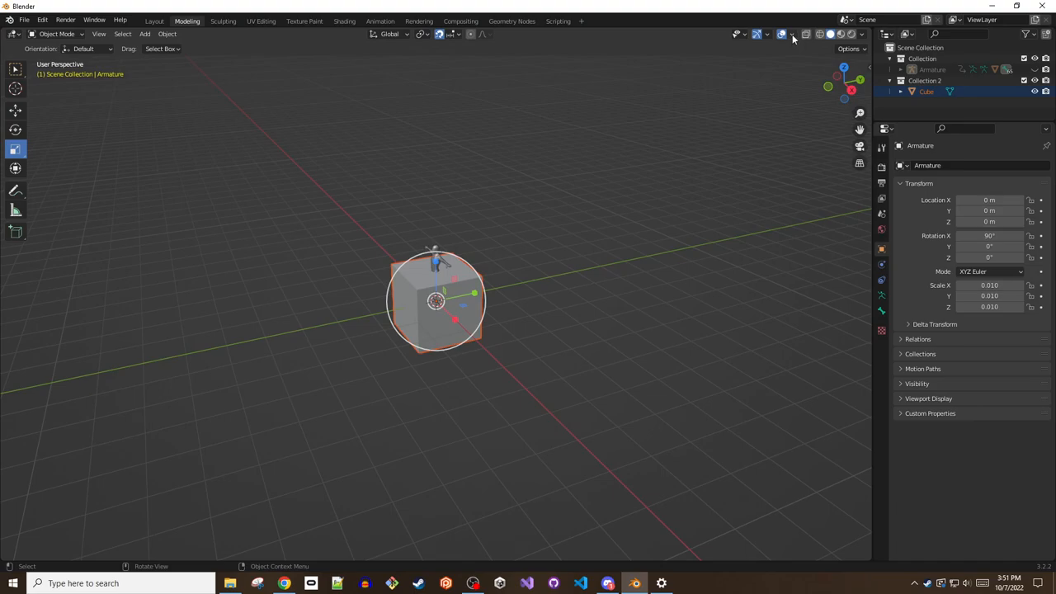
- Set the viewport overlay grid scale to 0.250
{"action": "left_click", "coordinate": [792, 33]}
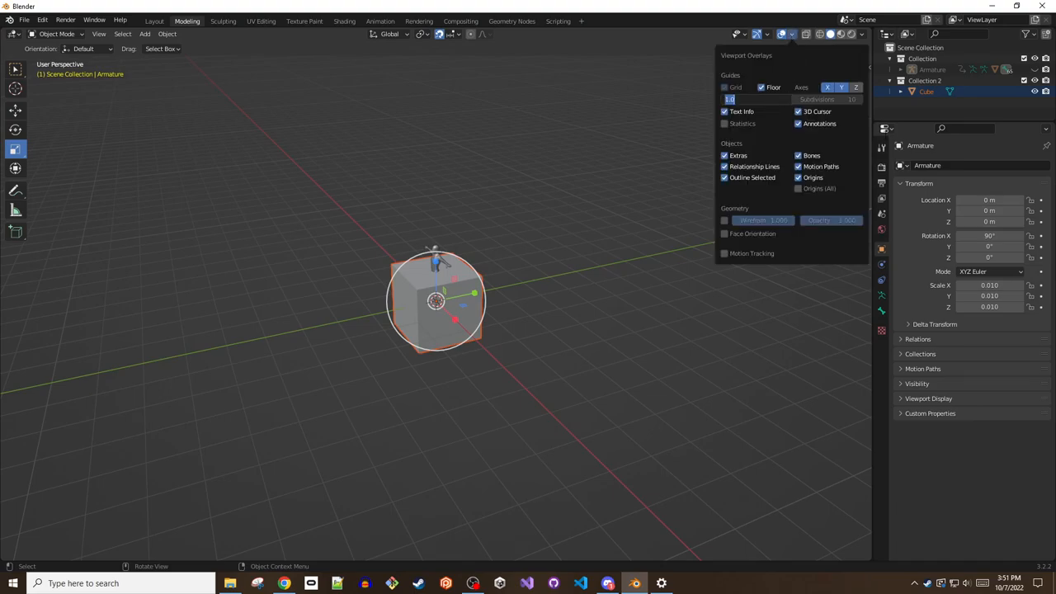
{"action": "type", "text": "0.250"}
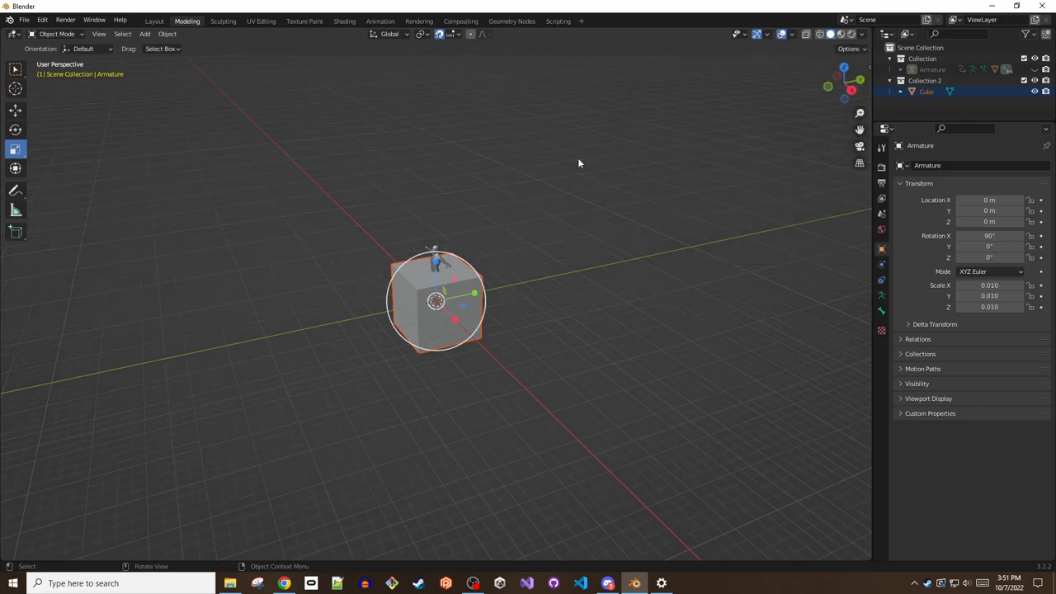
{"action": "mouse_move", "coordinate": [454, 300]}
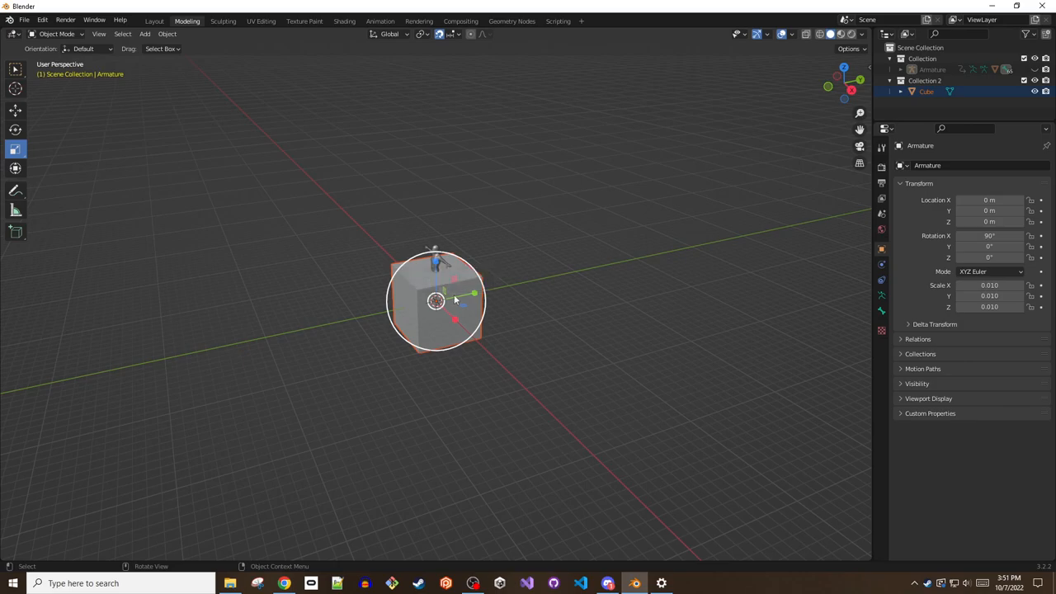
{"action": "mouse_move", "coordinate": [439, 274]}
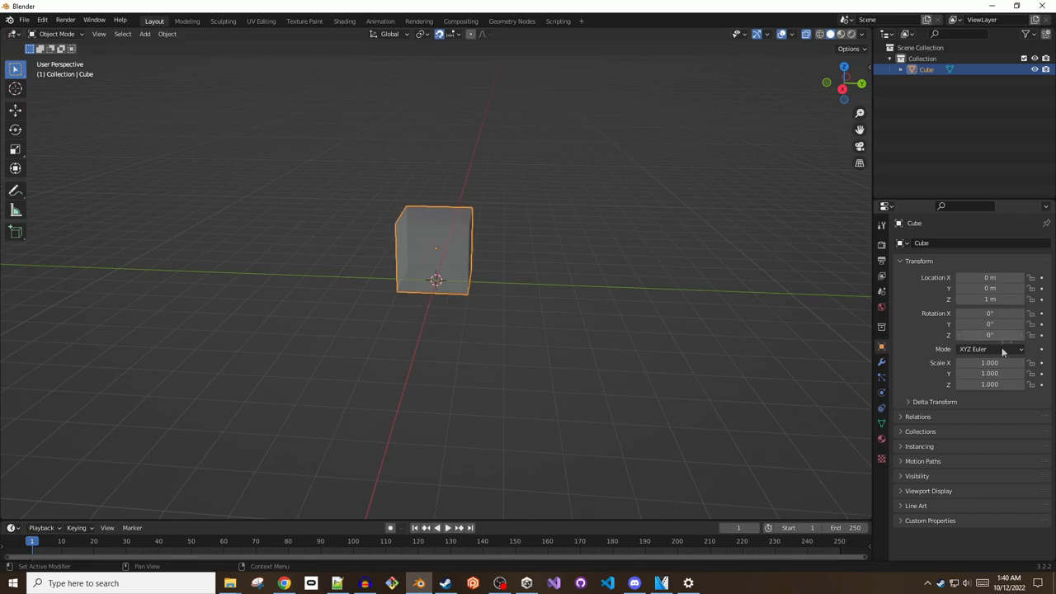
- Scale the cube to 5, 5, 1 in the Object properties, forming a flat slab
{"action": "double_click", "coordinate": [990, 363]}
{"action": "type", "text": "5.000"}
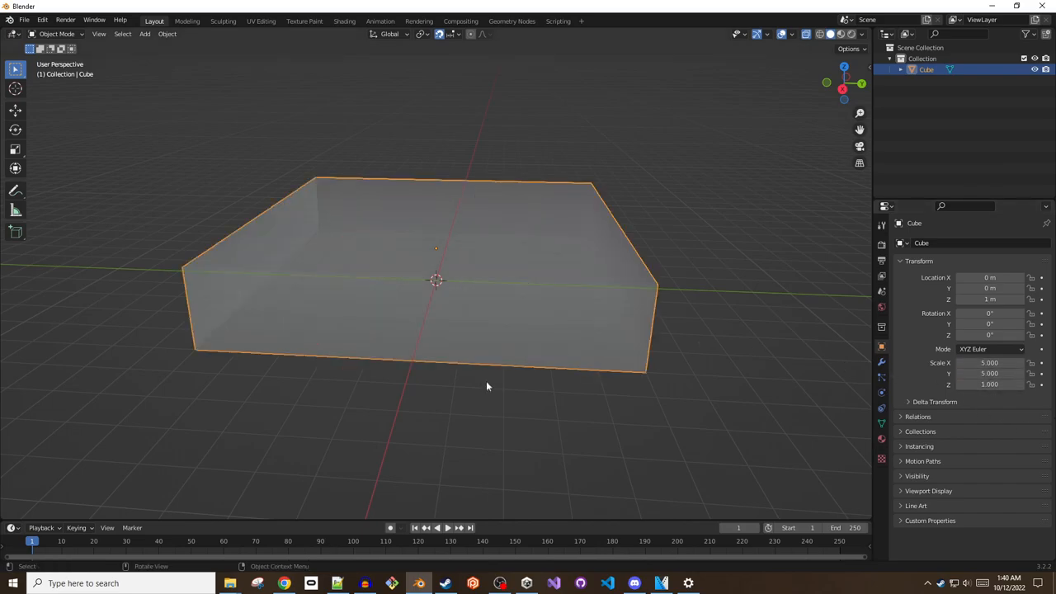
{"action": "left_click_drag", "start_coordinate": [486, 386], "coordinate": [294, 386]}
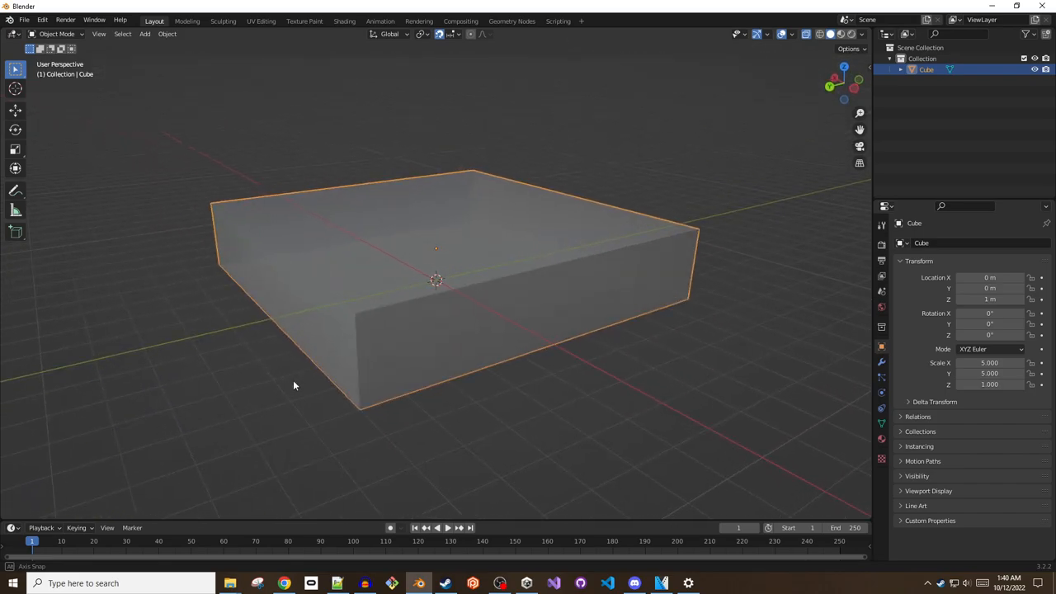
{"action": "left_click_drag", "start_coordinate": [293, 386], "coordinate": [505, 429]}
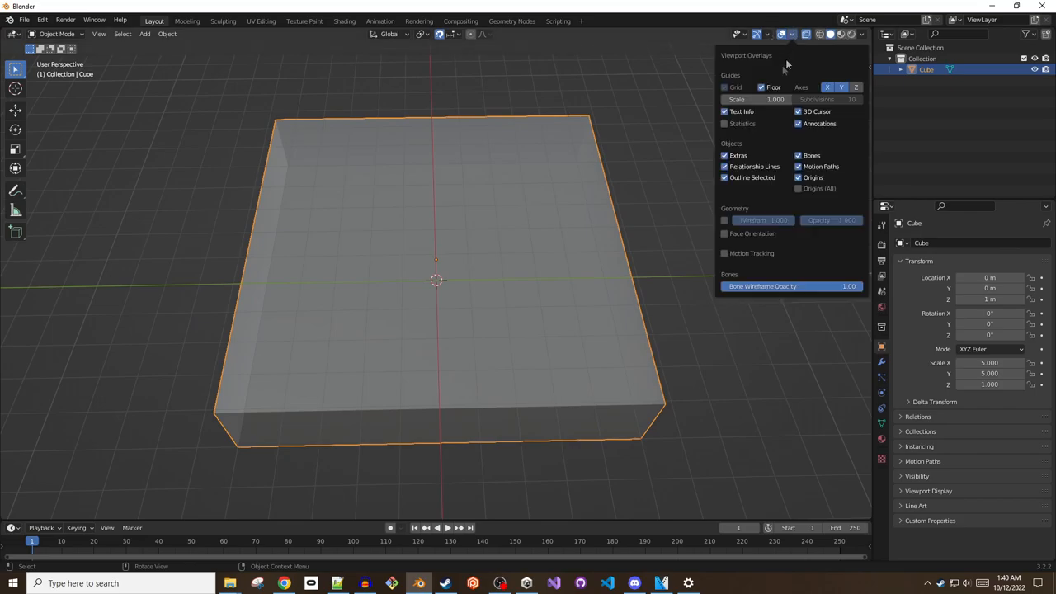
{"action": "left_click", "coordinate": [751, 99]}
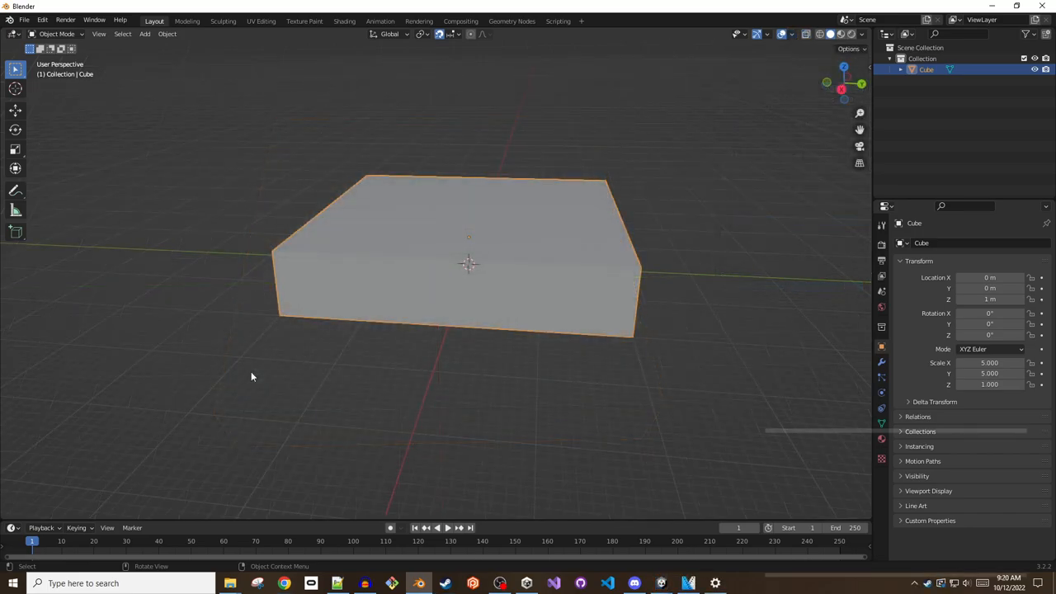
- Toggle modes with Tab, ending with the slab in Edit Mode
{"action": "key", "text": "Tab"}
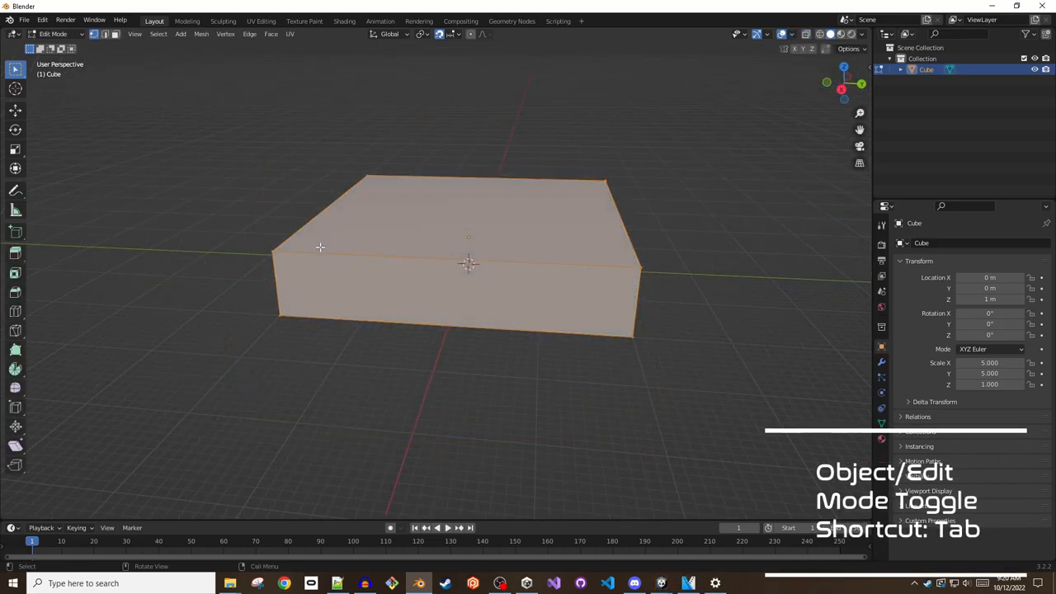
{"action": "key", "text": "Tab"}
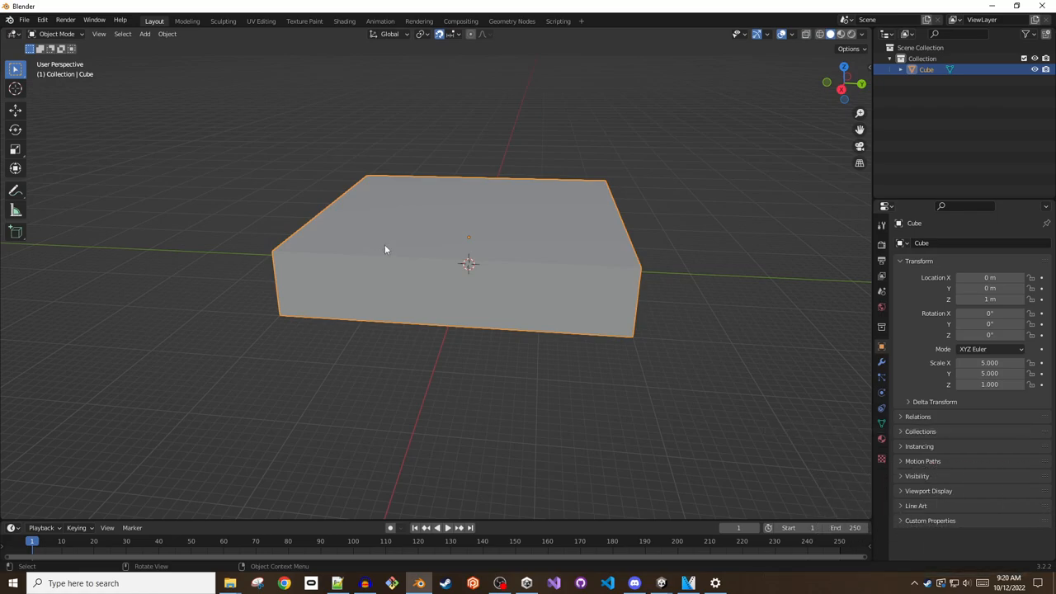
{"action": "key", "text": "Tab"}
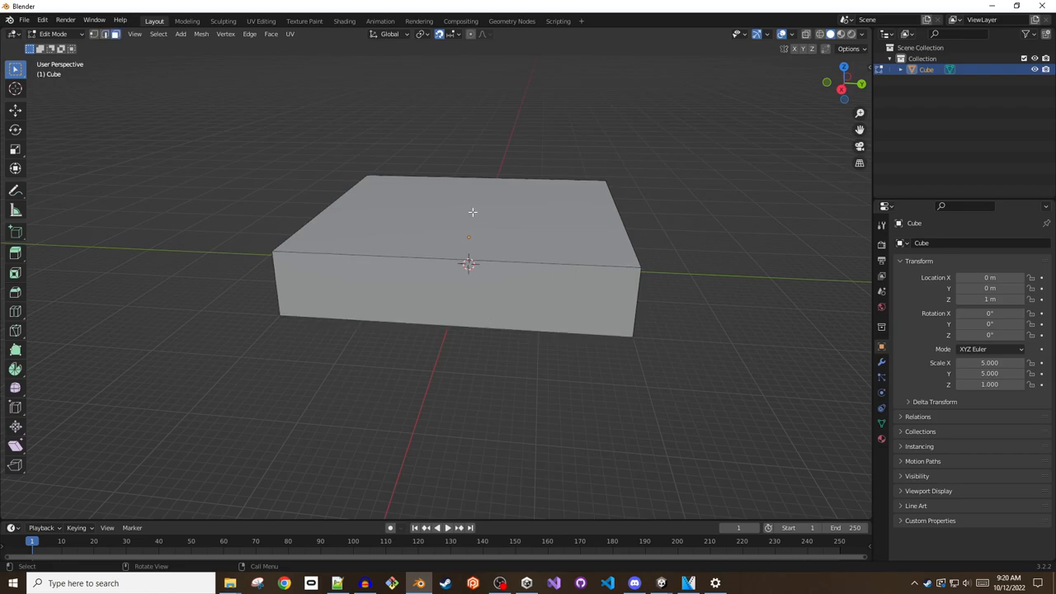
{"action": "left_click", "coordinate": [453, 215]}
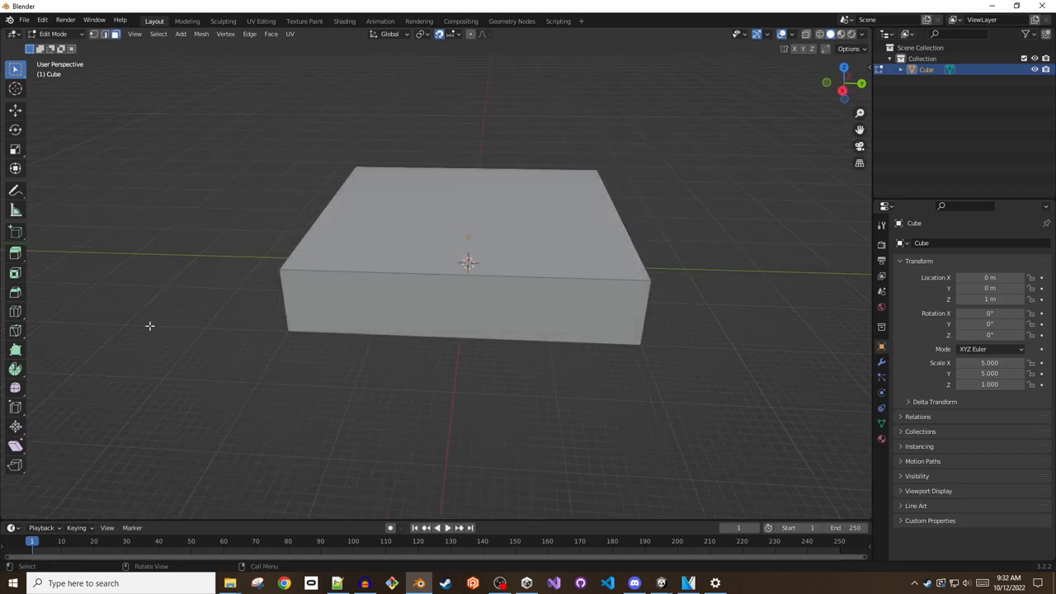
{"action": "mouse_move", "coordinate": [15, 255]}
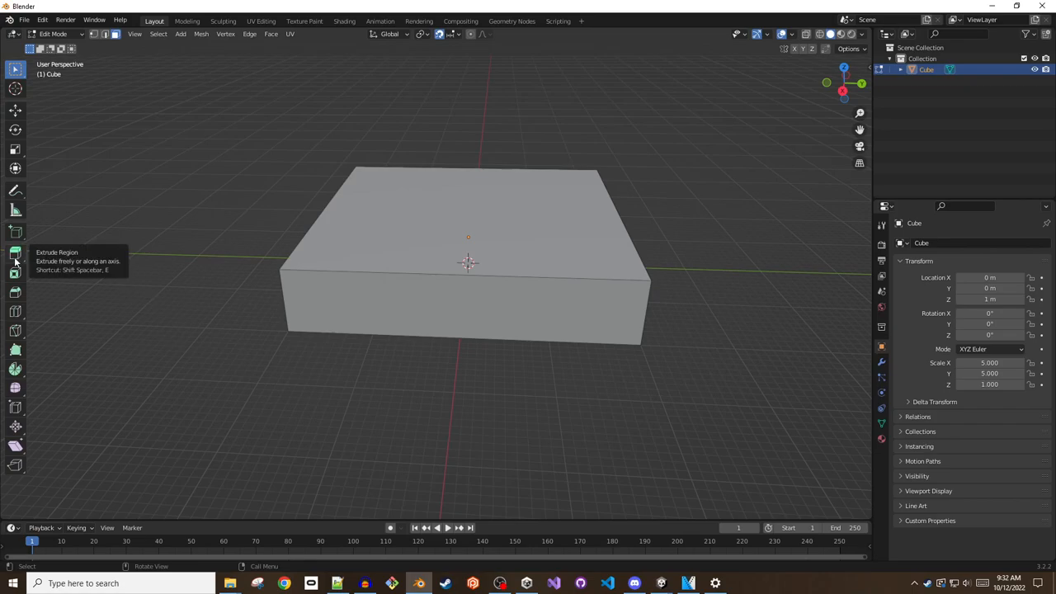
{"action": "left_click", "coordinate": [468, 222]}
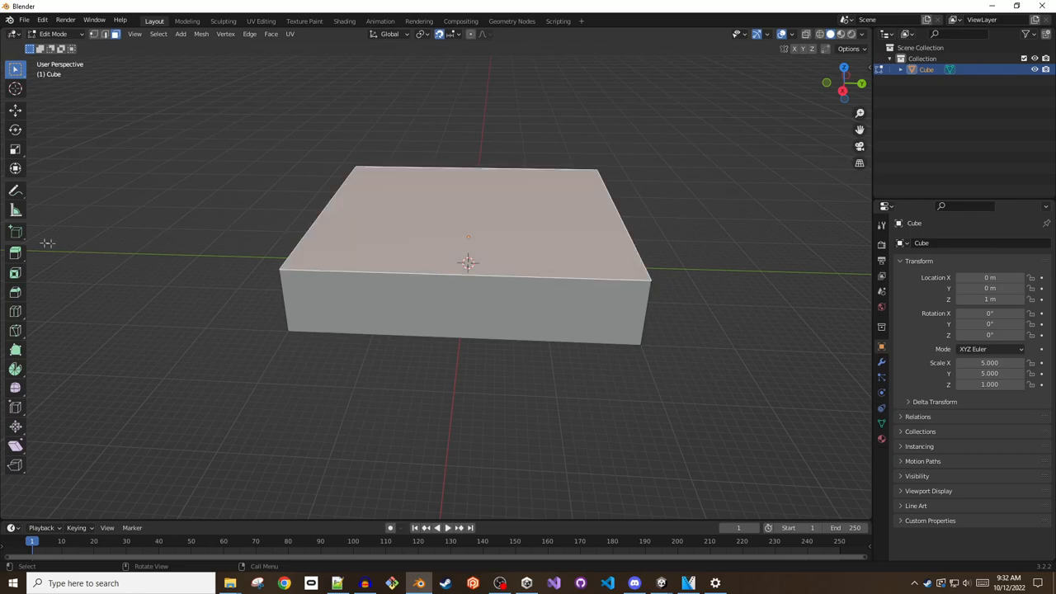
{"action": "mouse_move", "coordinate": [15, 254]}
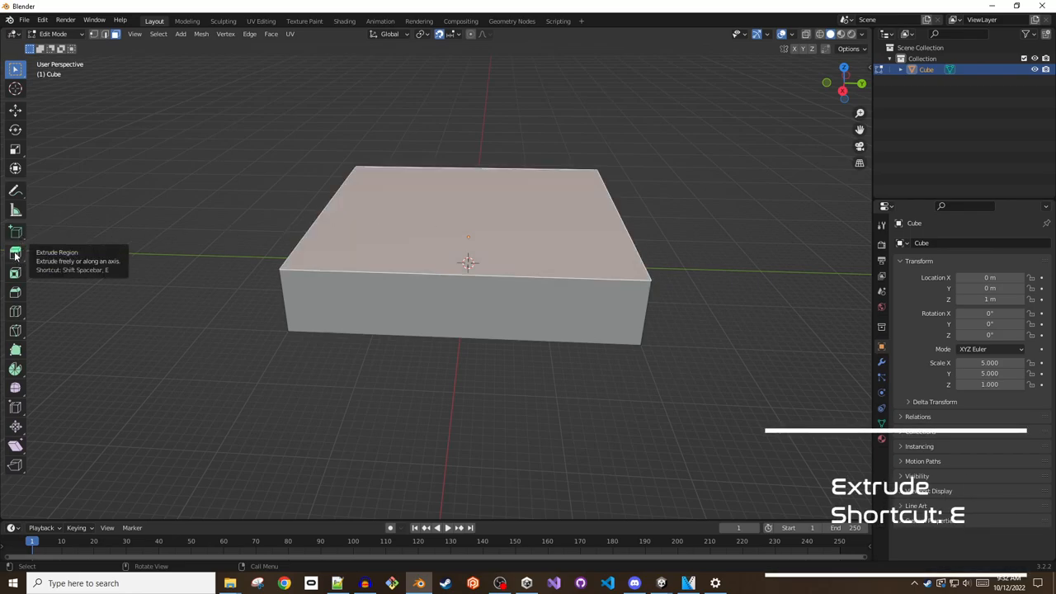
{"action": "mouse_move", "coordinate": [56, 226]}
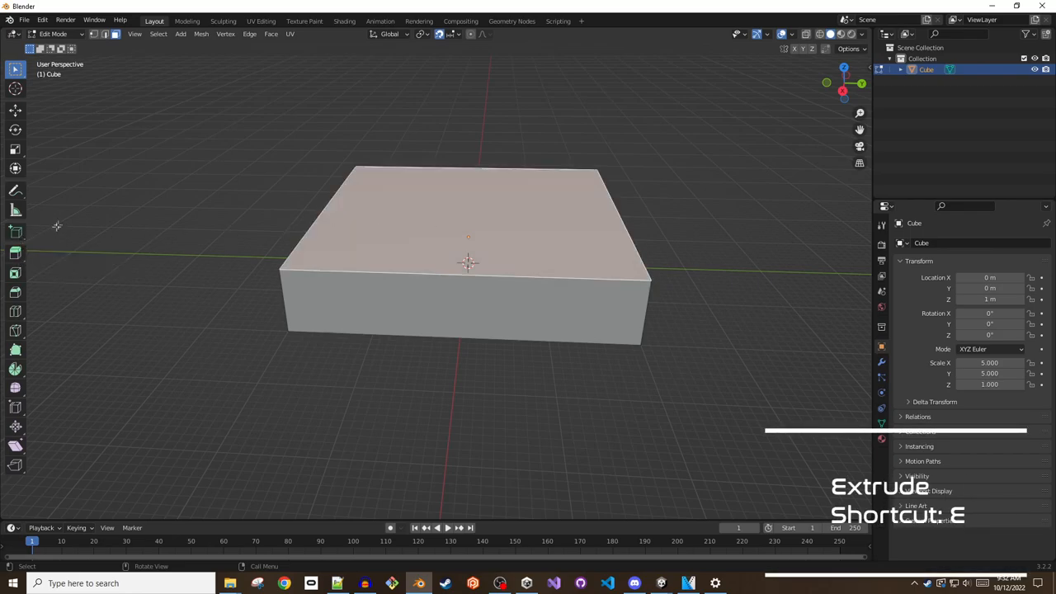
{"action": "key", "text": "e"}
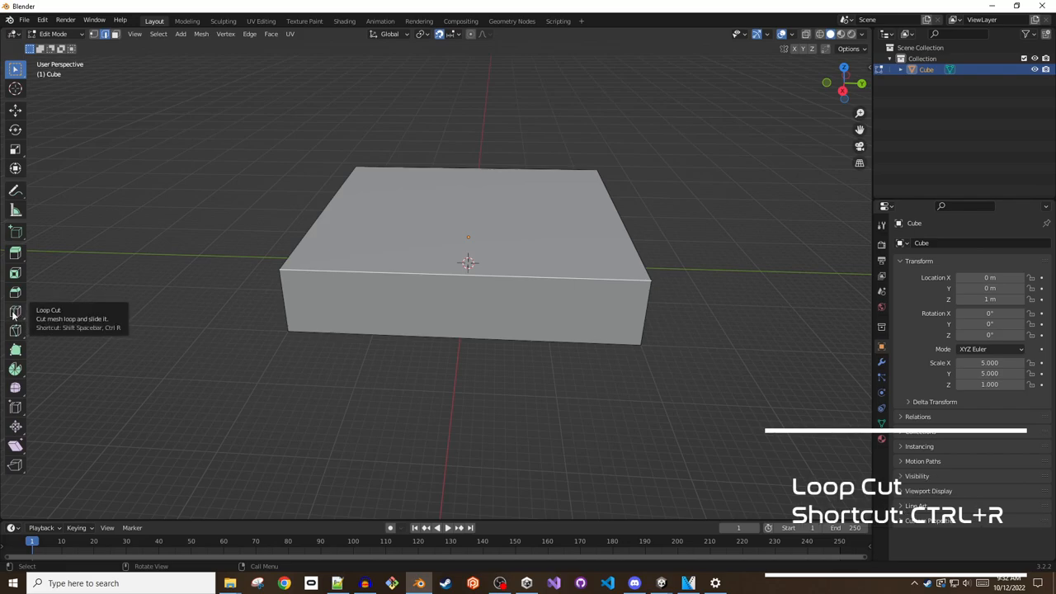
{"action": "left_click", "coordinate": [15, 310]}
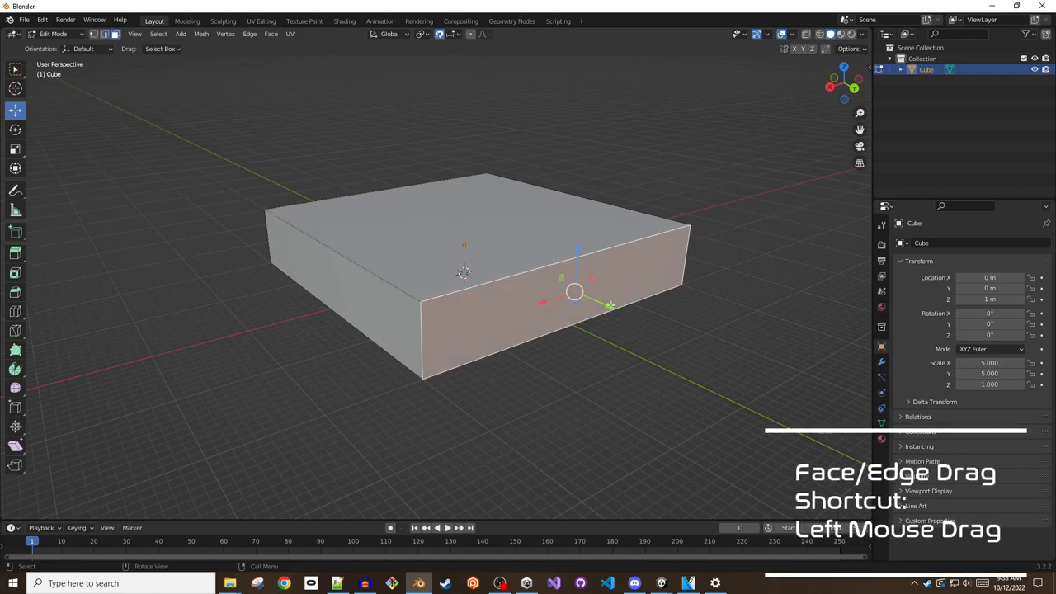
- Try pushing a side face outward, cancel it, and switch to the Inset Faces tool
{"action": "left_click_drag", "start_coordinate": [574, 293], "coordinate": [623, 342]}
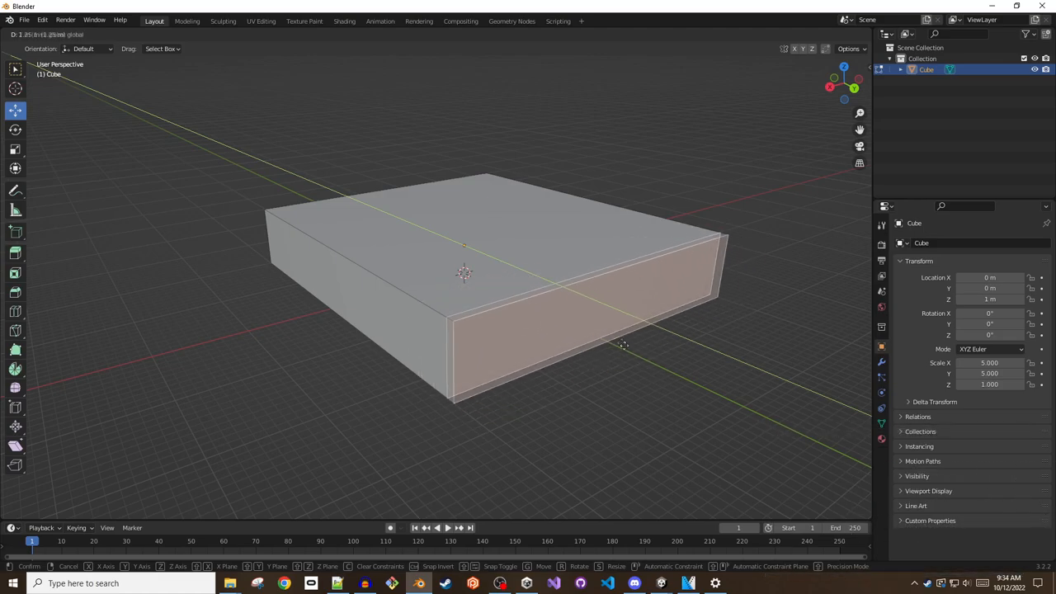
{"action": "key", "text": "Tab"}
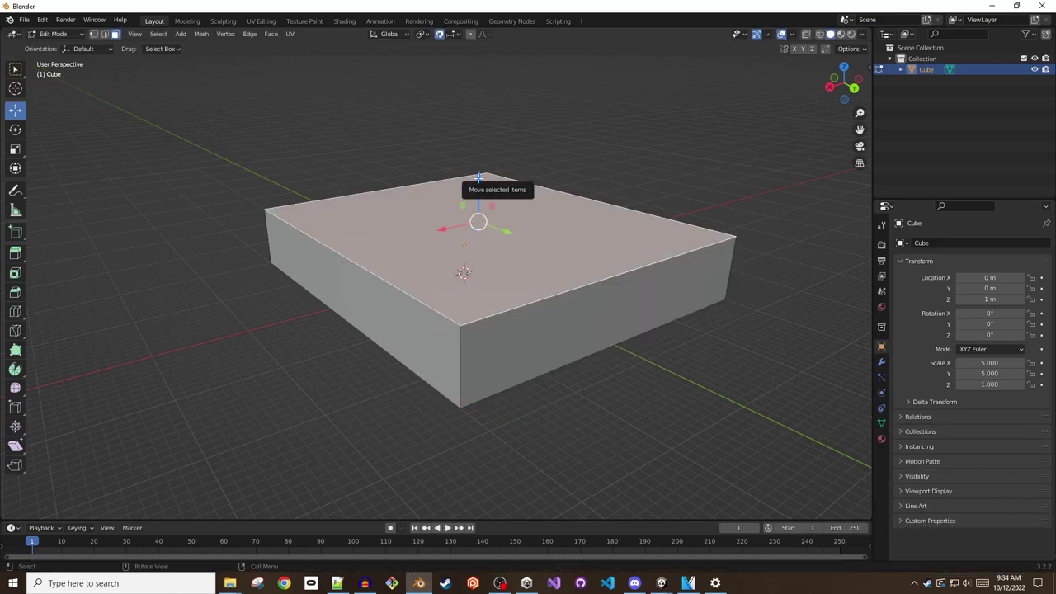
{"action": "mouse_move", "coordinate": [25, 277]}
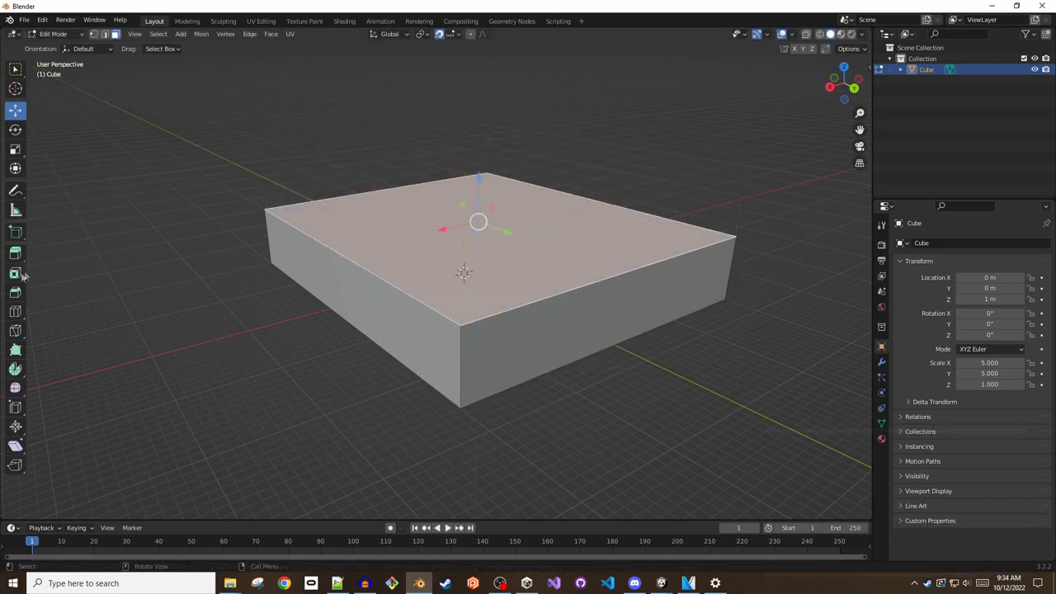
{"action": "mouse_move", "coordinate": [15, 274]}
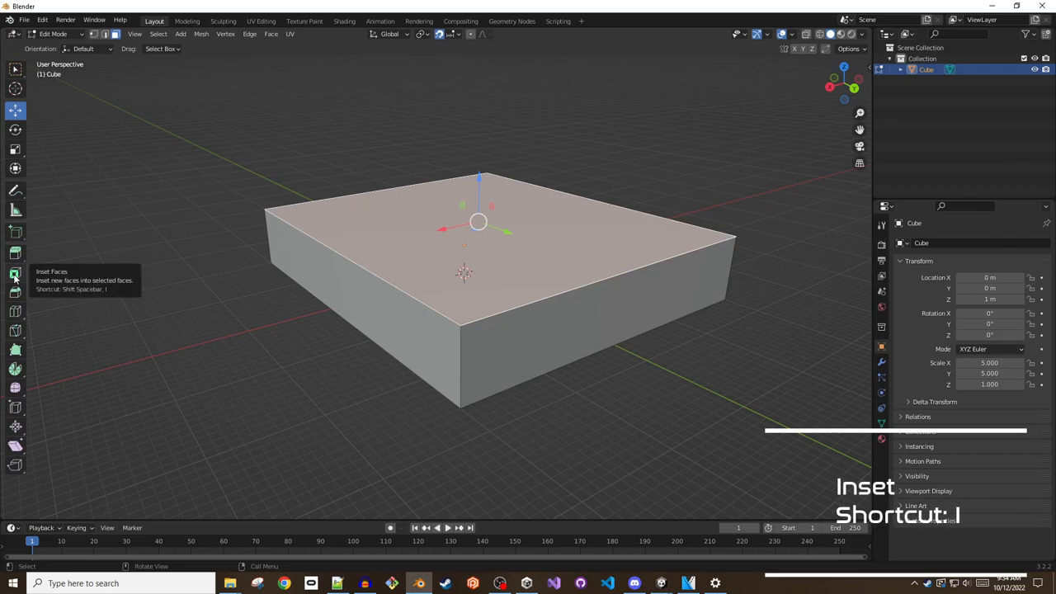
{"action": "left_click", "coordinate": [15, 274]}
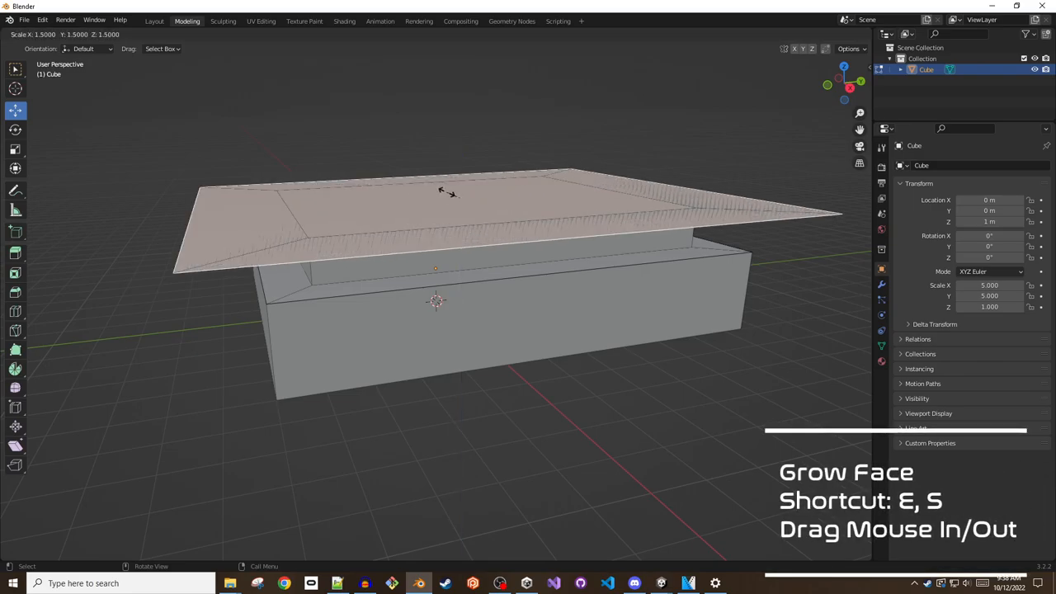
{"action": "mouse_move", "coordinate": [448, 191]}
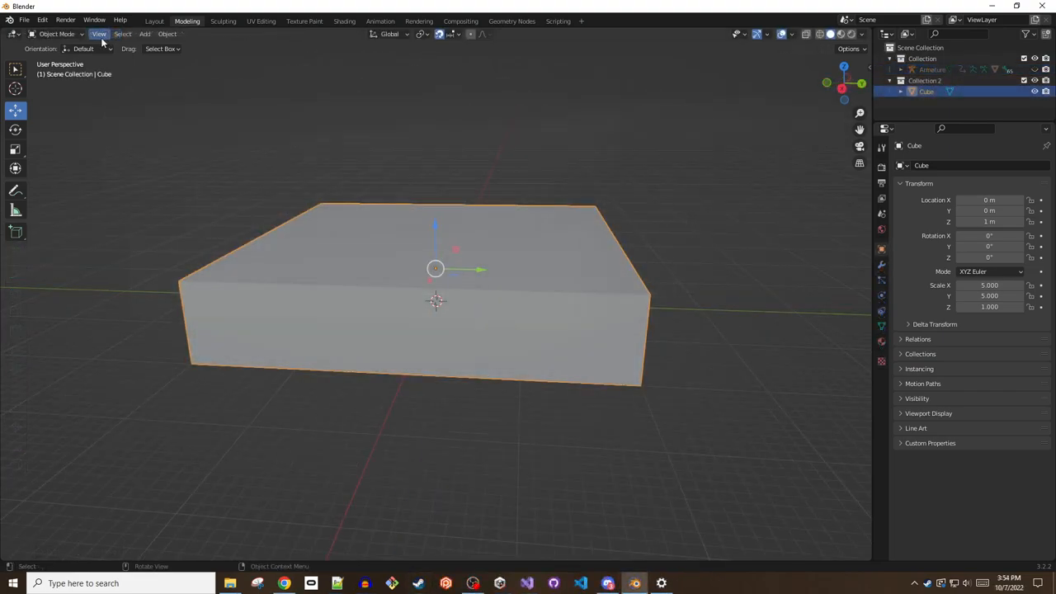
{"action": "mouse_move", "coordinate": [63, 49]}
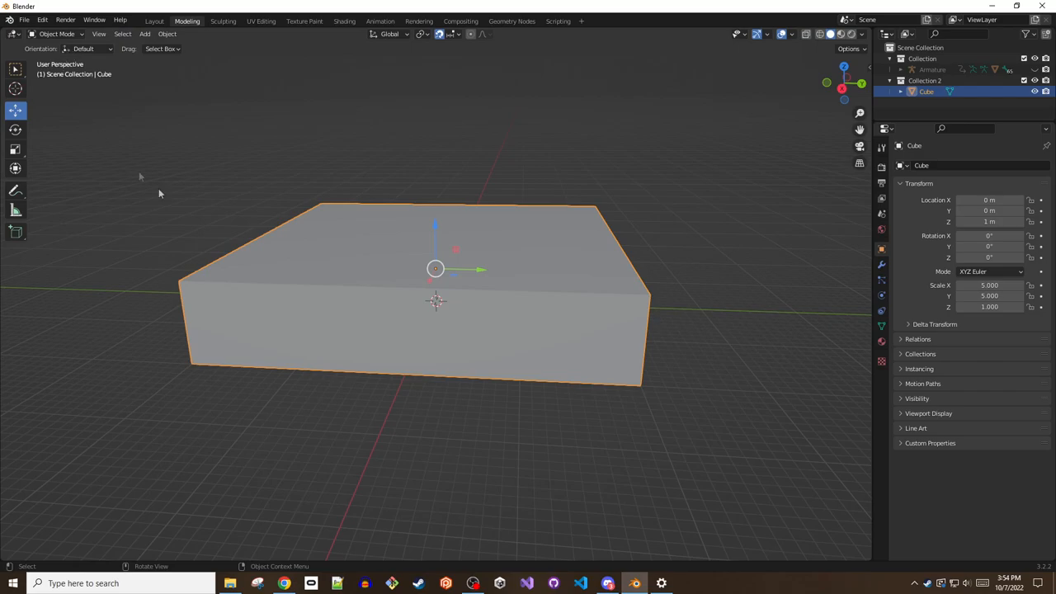
{"action": "mouse_move", "coordinate": [320, 244]}
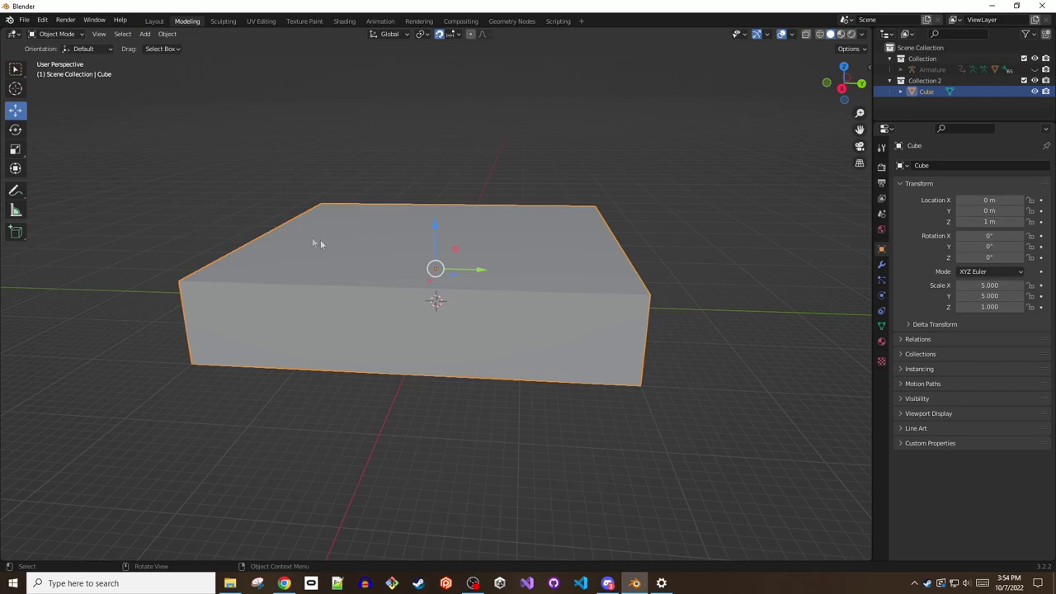
- Toggle modes with Tab, ending in Edit Mode with the whole box mesh selected
{"action": "key", "text": "Tab"}
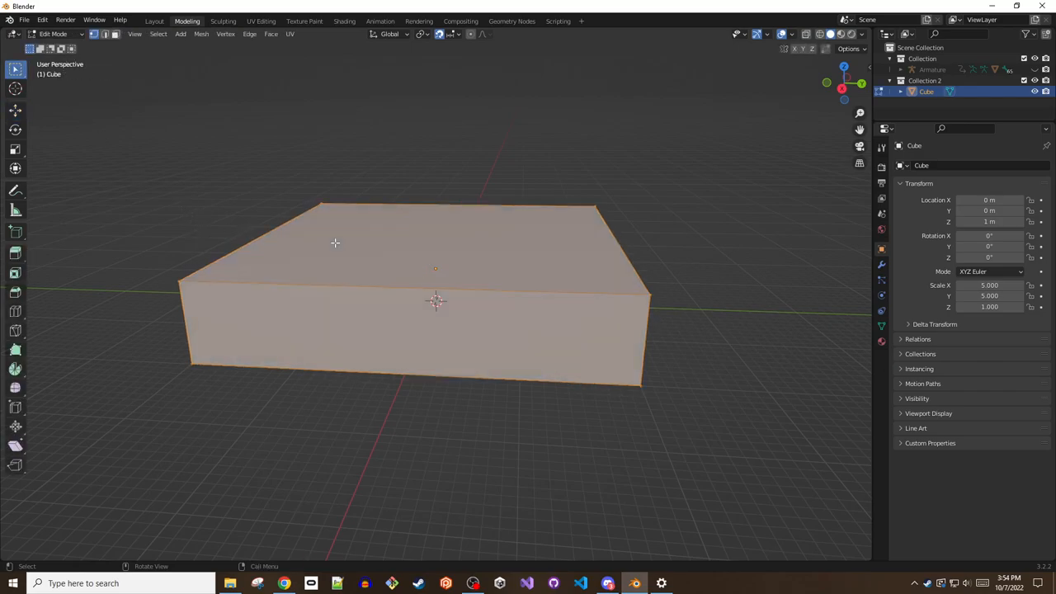
{"action": "key", "text": "Tab"}
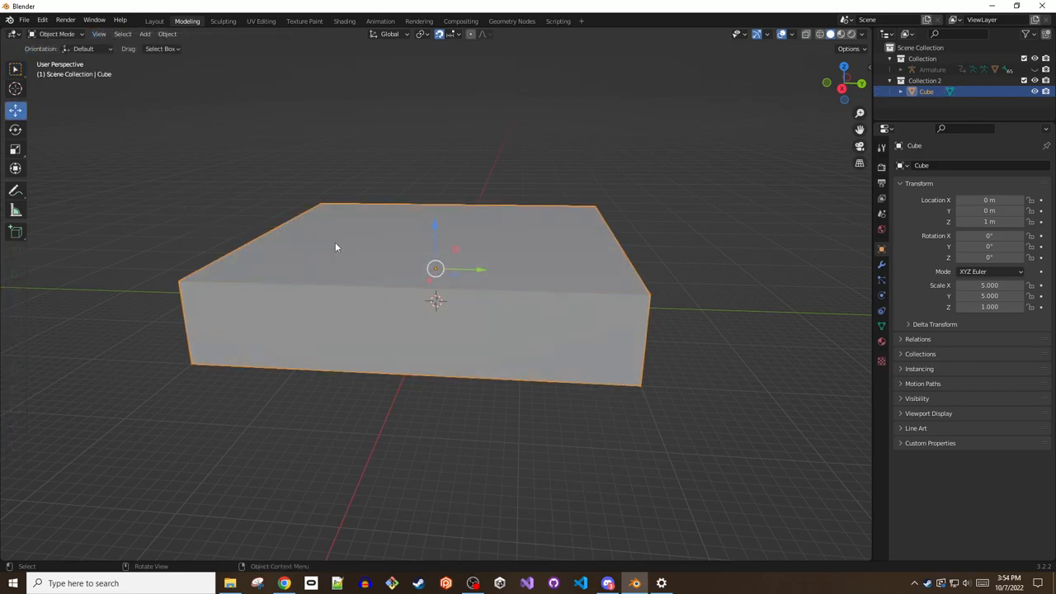
{"action": "key", "text": "Tab"}
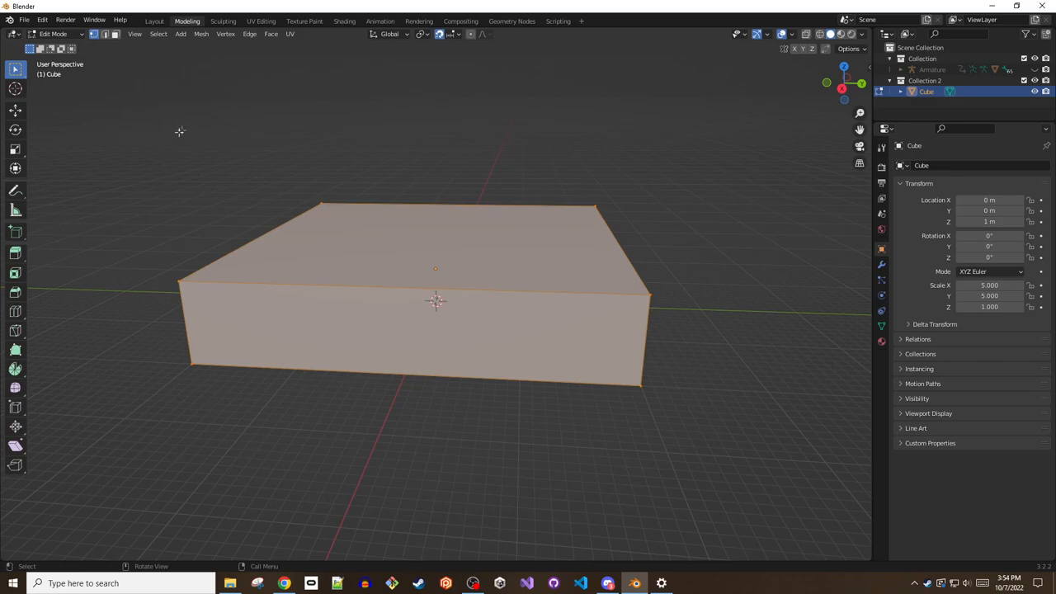
- Flip the box's normals inward via Mesh > Normals > Flip
{"action": "left_click", "coordinate": [201, 33]}
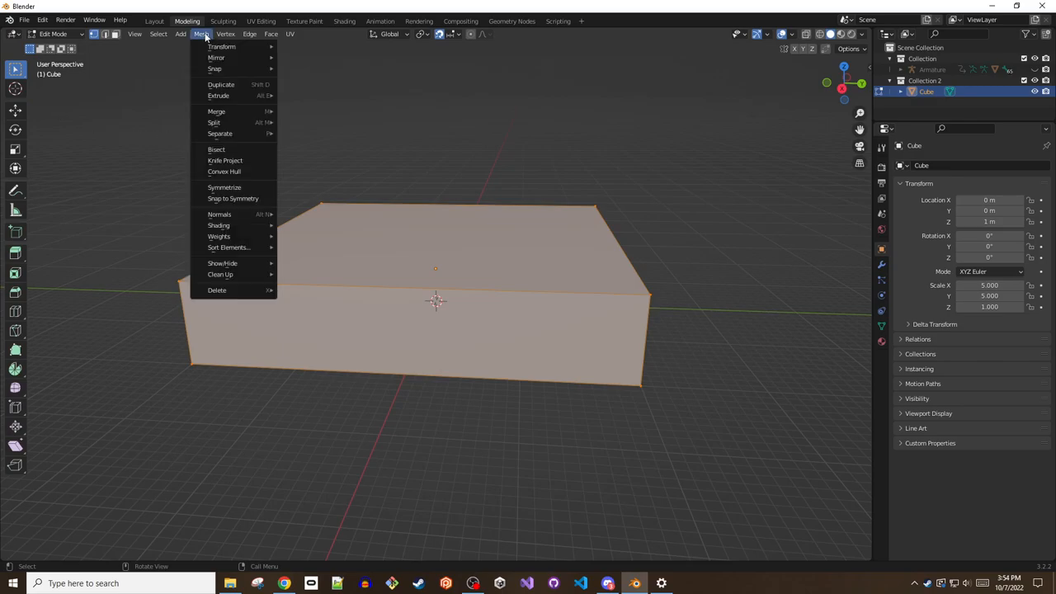
{"action": "mouse_move", "coordinate": [215, 58]}
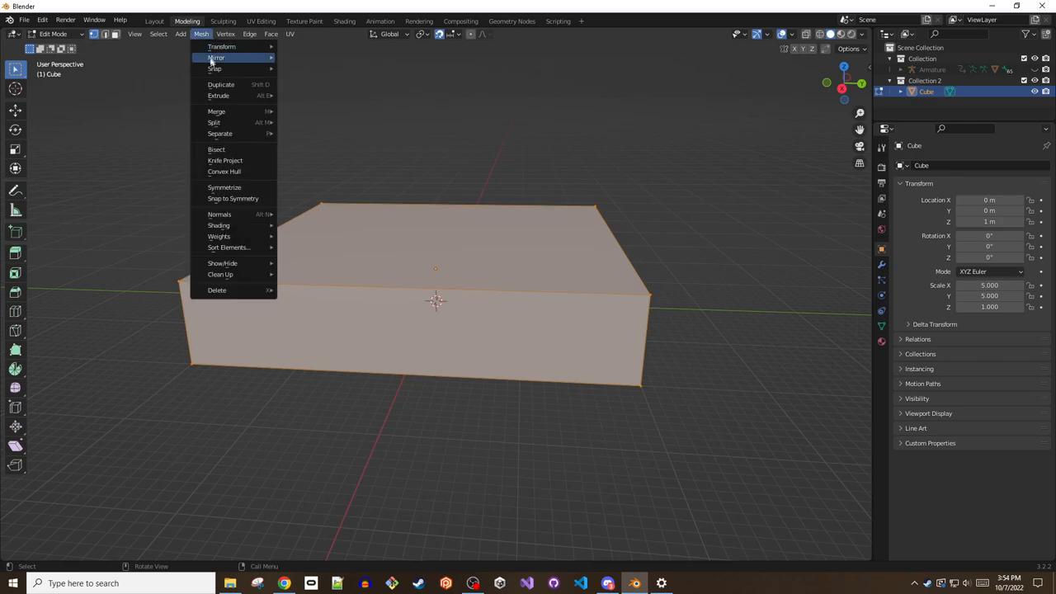
{"action": "mouse_move", "coordinate": [218, 214]}
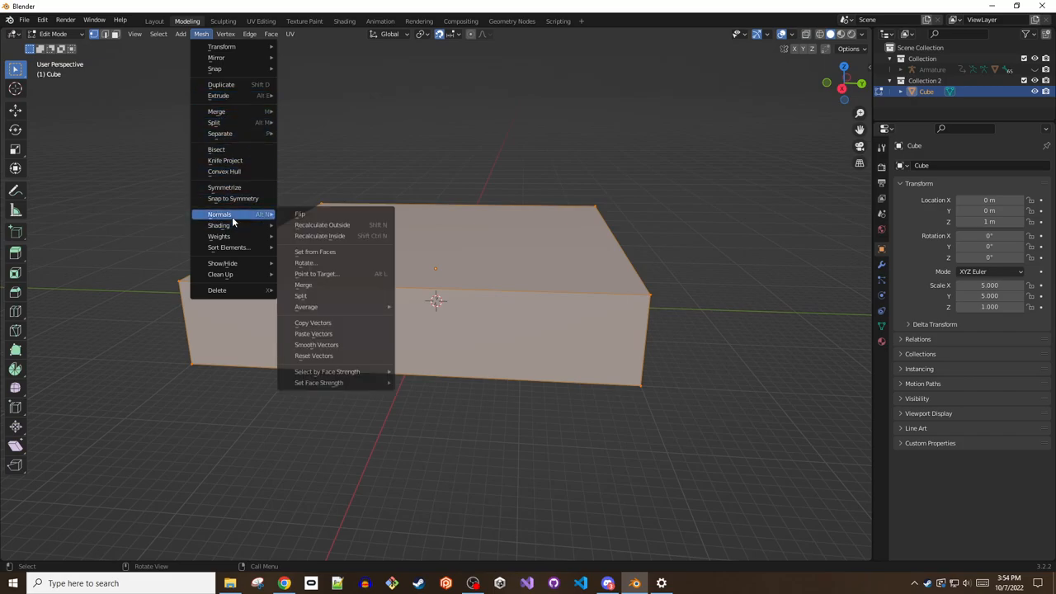
{"action": "mouse_move", "coordinate": [300, 215]}
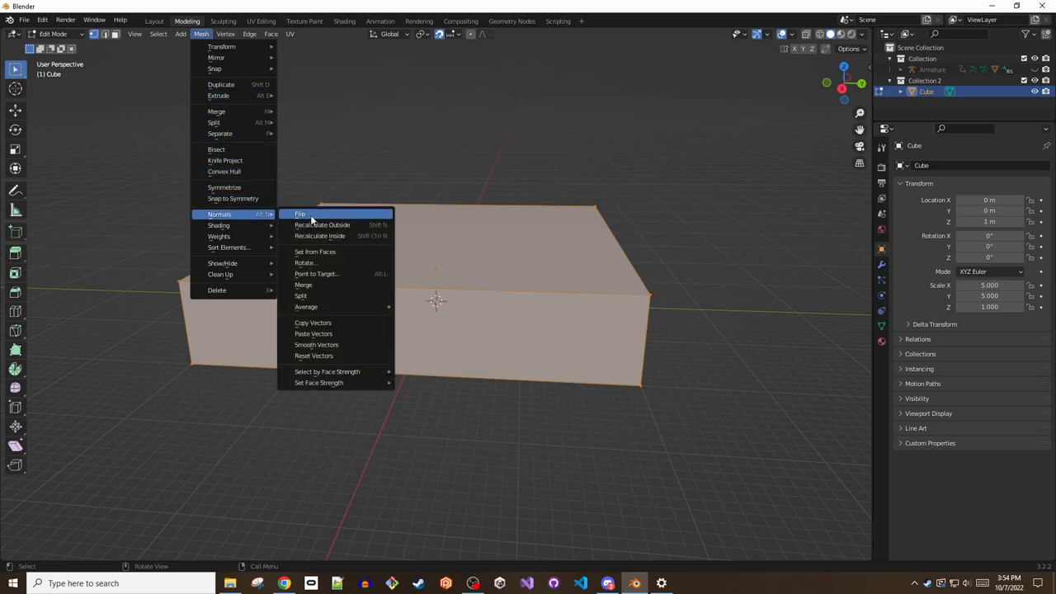
{"action": "left_click", "coordinate": [301, 215]}
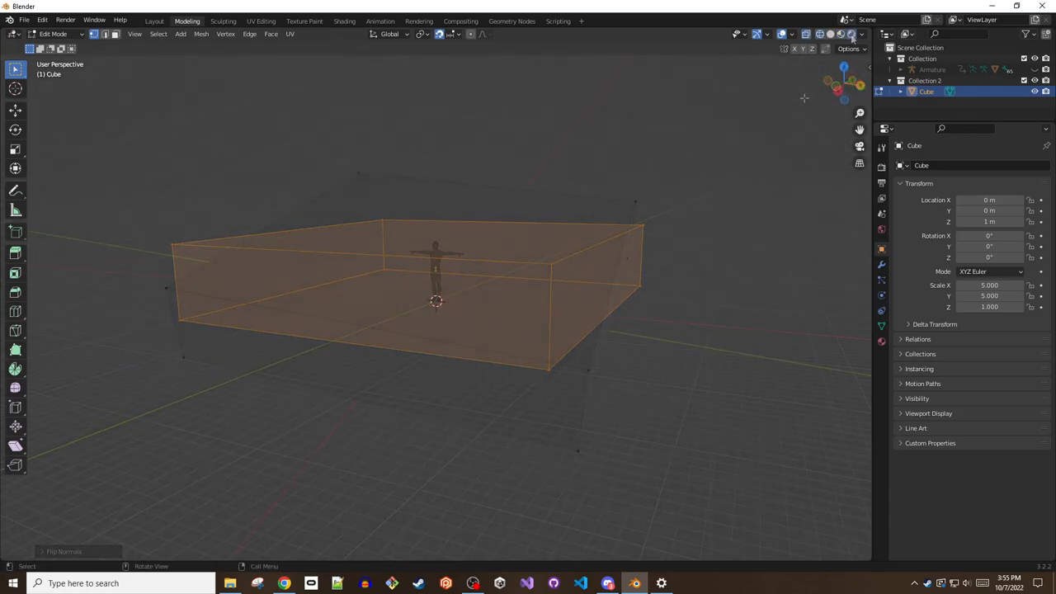
- Turn off X-ray and move the room's top face up along Z to heighten the walls
{"action": "left_click", "coordinate": [805, 33]}
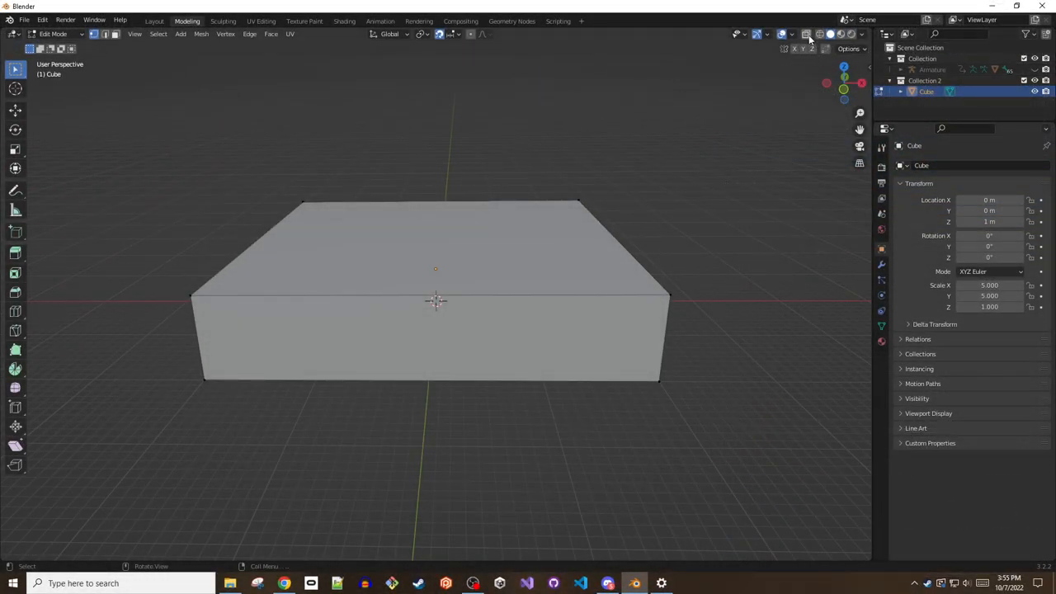
{"action": "mouse_move", "coordinate": [807, 33]}
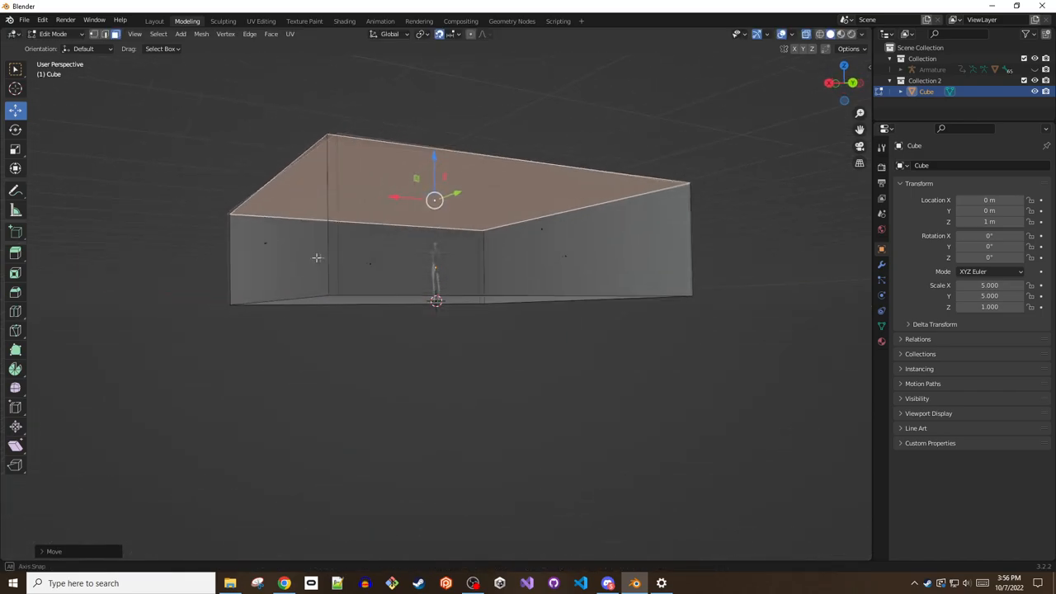
{"action": "key", "text": "g"}
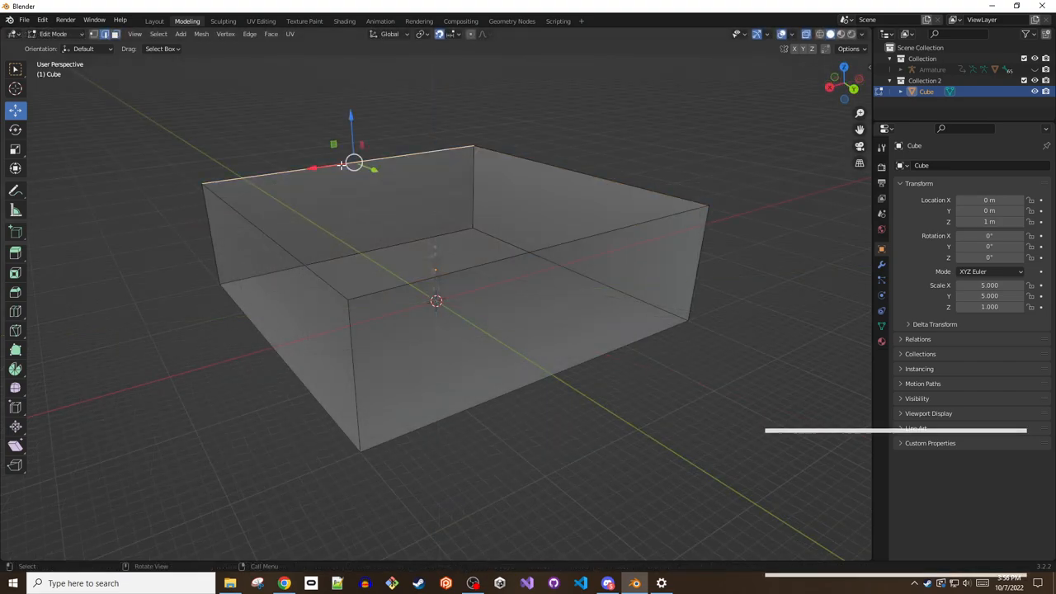
- Loop-cut the room with 2 cuts, dividing walls and floor into three sections
{"action": "key", "text": "2"}
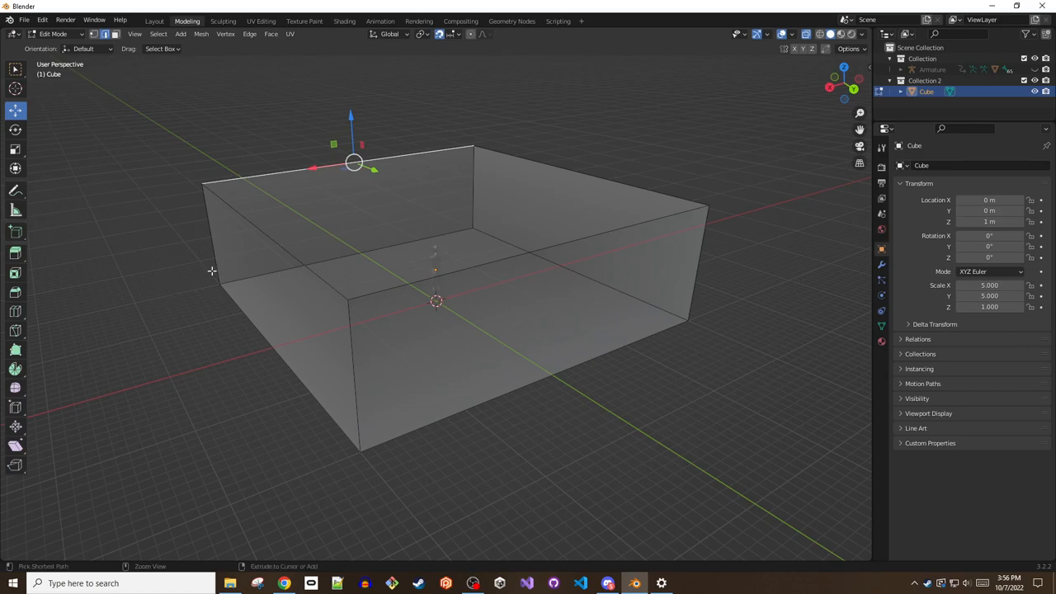
{"action": "key", "text": "ctrl+r"}
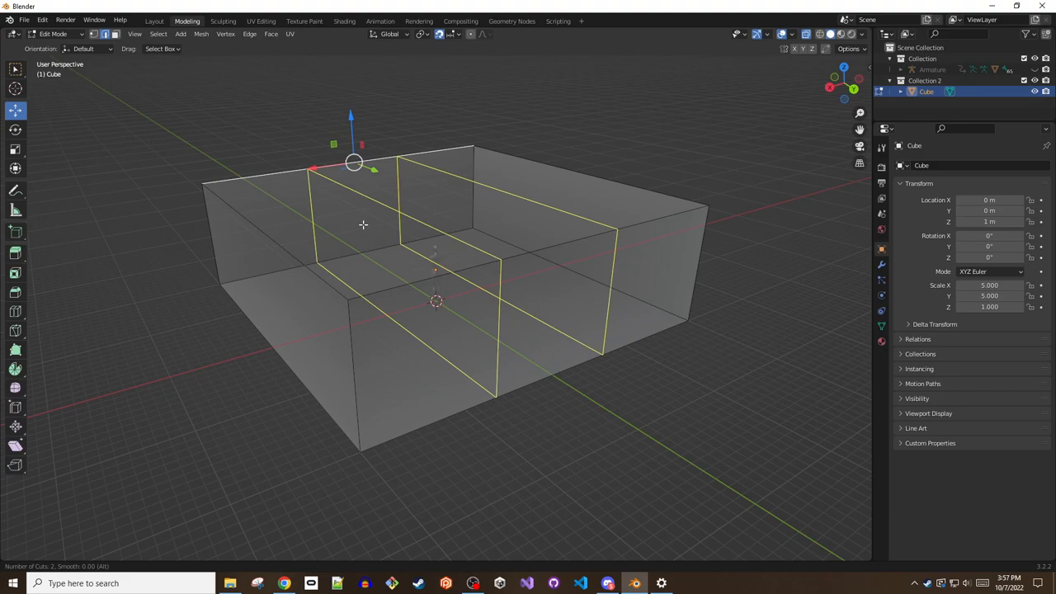
{"action": "key", "text": "G"}
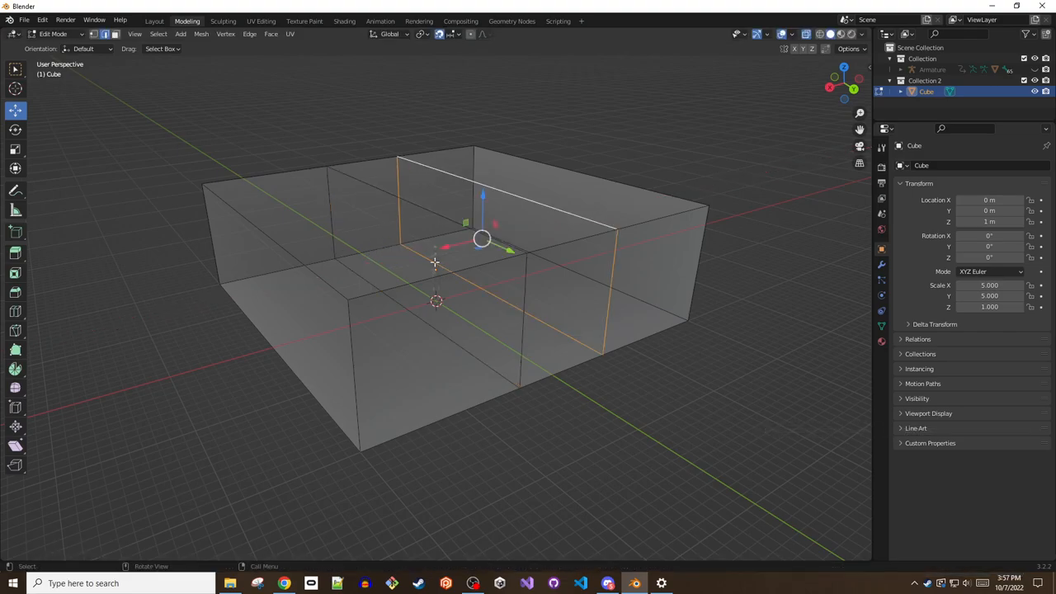
- From top view, slide a cut loop 0.25 along X to narrow the middle hallway strip
{"action": "key", "text": "g"}
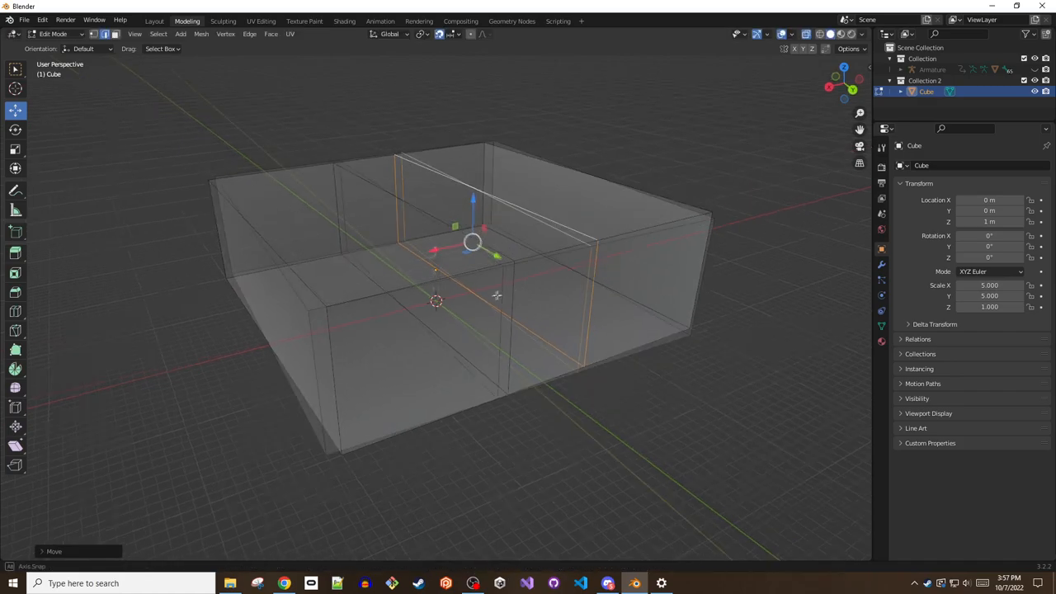
{"action": "left_click_drag", "start_coordinate": [495, 289], "coordinate": [466, 310]}
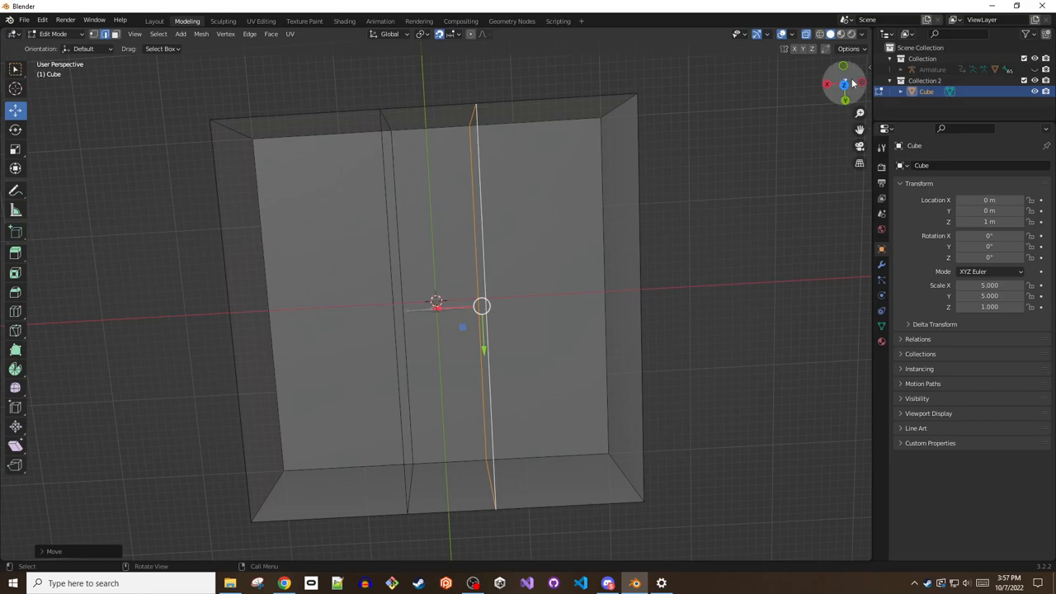
{"action": "left_click", "coordinate": [845, 86]}
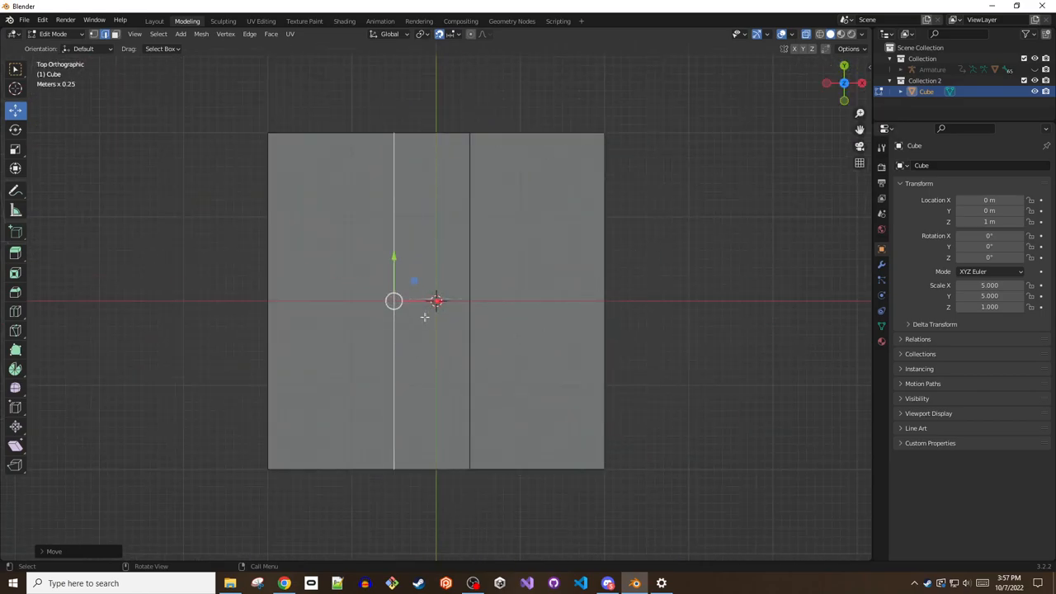
{"action": "key", "text": "g"}
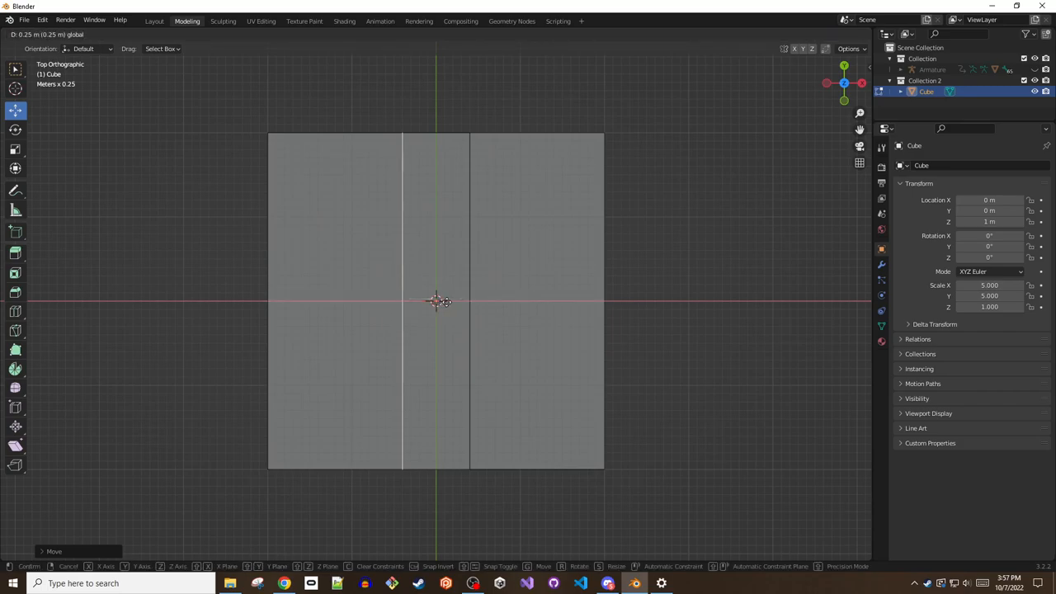
{"action": "key", "text": "Tab"}
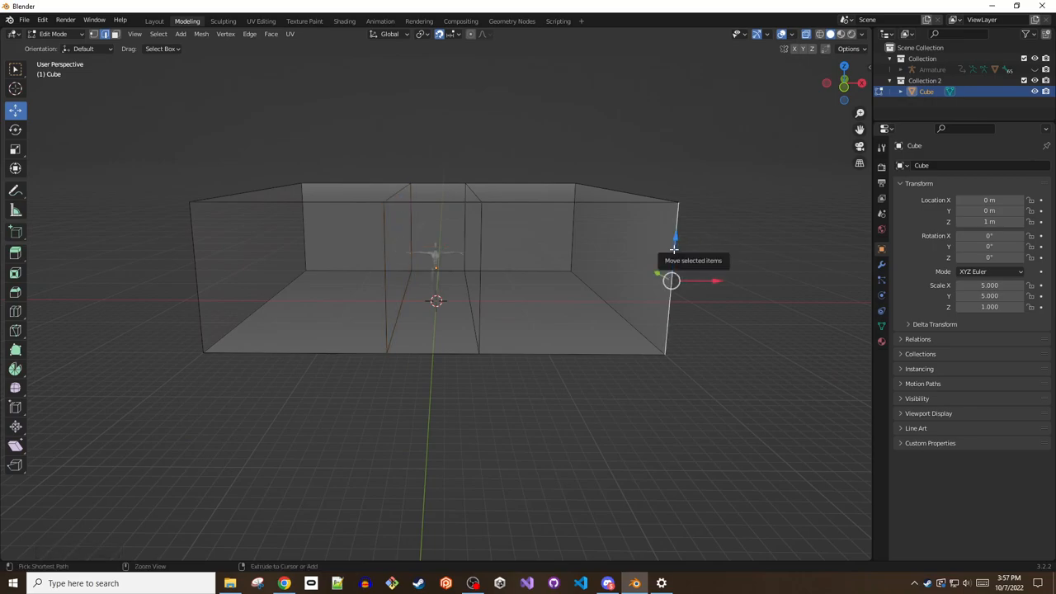
- Add a horizontal loop cut around the walls to outline a doorway-sized panel
{"action": "key", "text": "ctrl+r"}
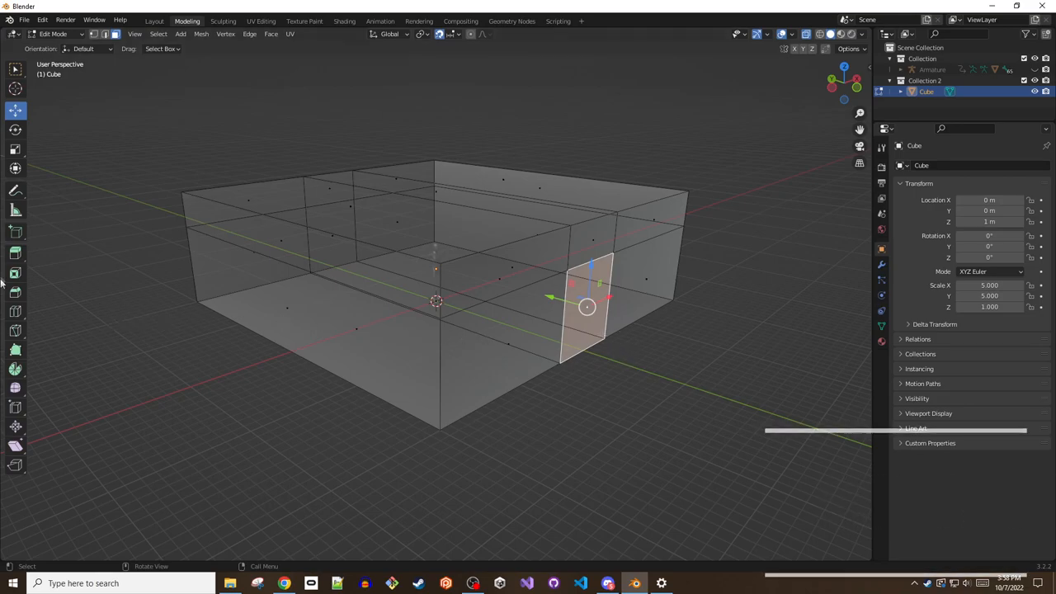
{"action": "mouse_move", "coordinate": [15, 254]}
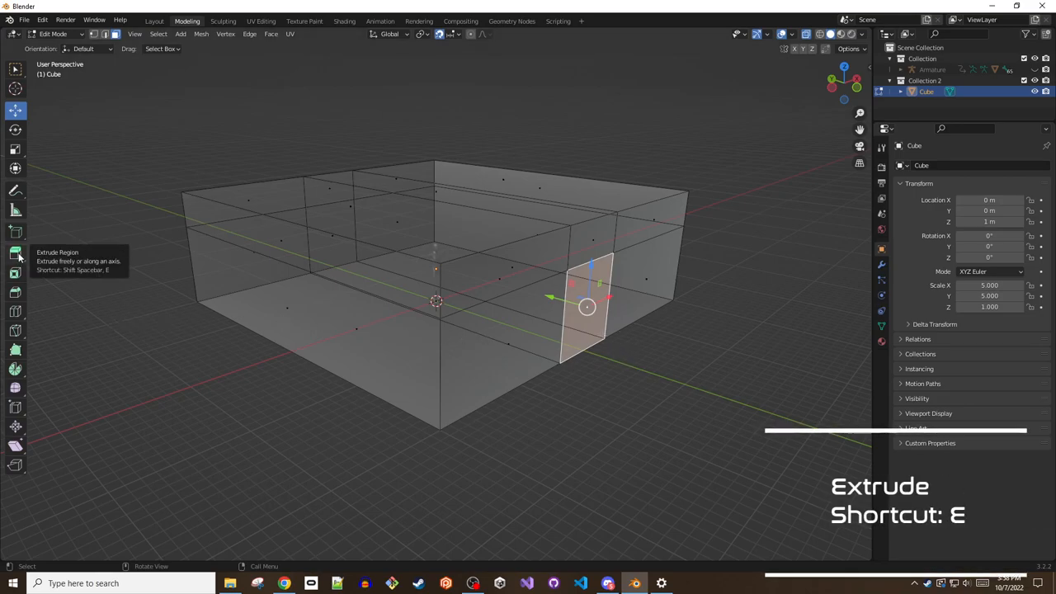
- Extrude the doorway panel outward into a narrow hallway toward a second room
{"action": "key", "text": "e"}
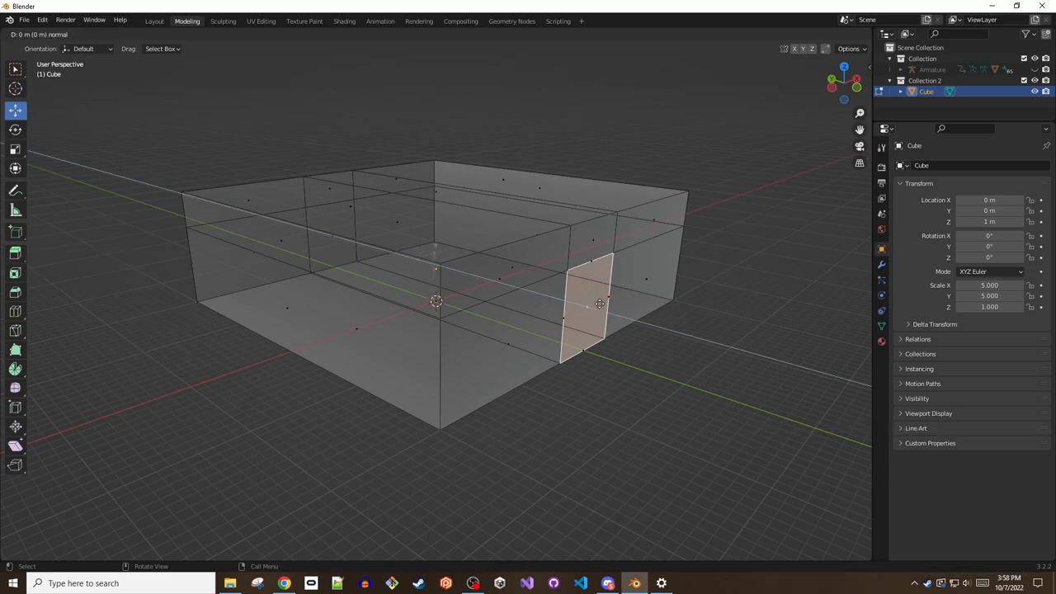
{"action": "left_click_drag", "start_coordinate": [601, 303], "coordinate": [752, 387]}
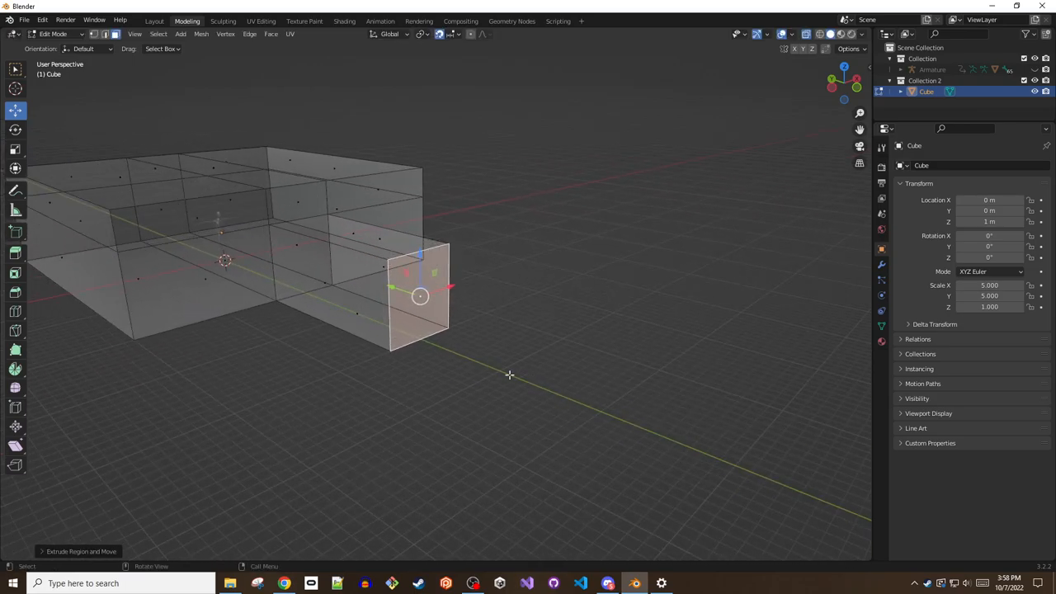
{"action": "left_click_drag", "start_coordinate": [419, 295], "coordinate": [475, 338]}
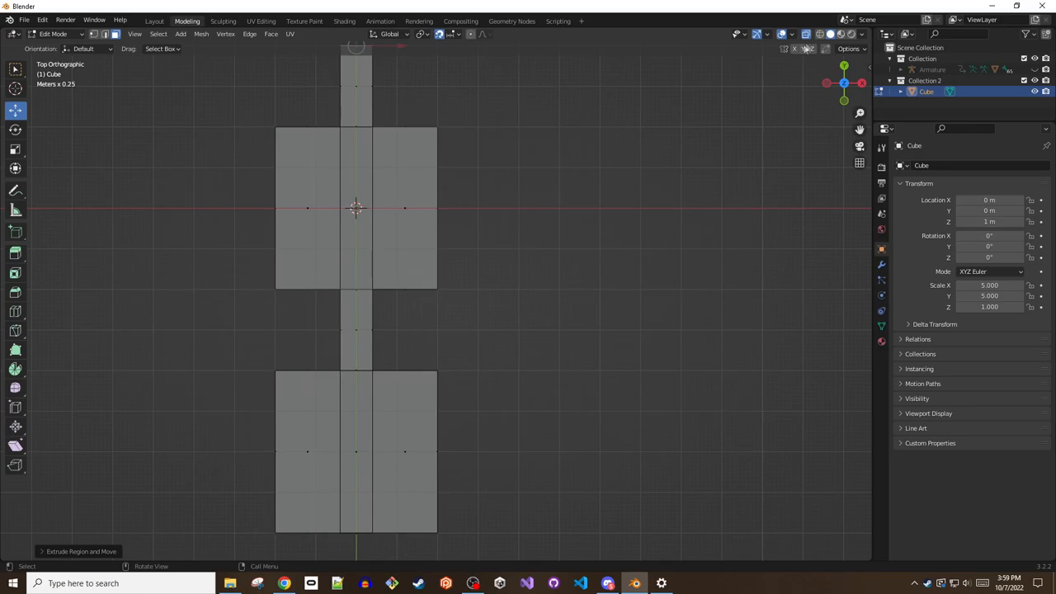
{"action": "mouse_move", "coordinate": [244, 371]}
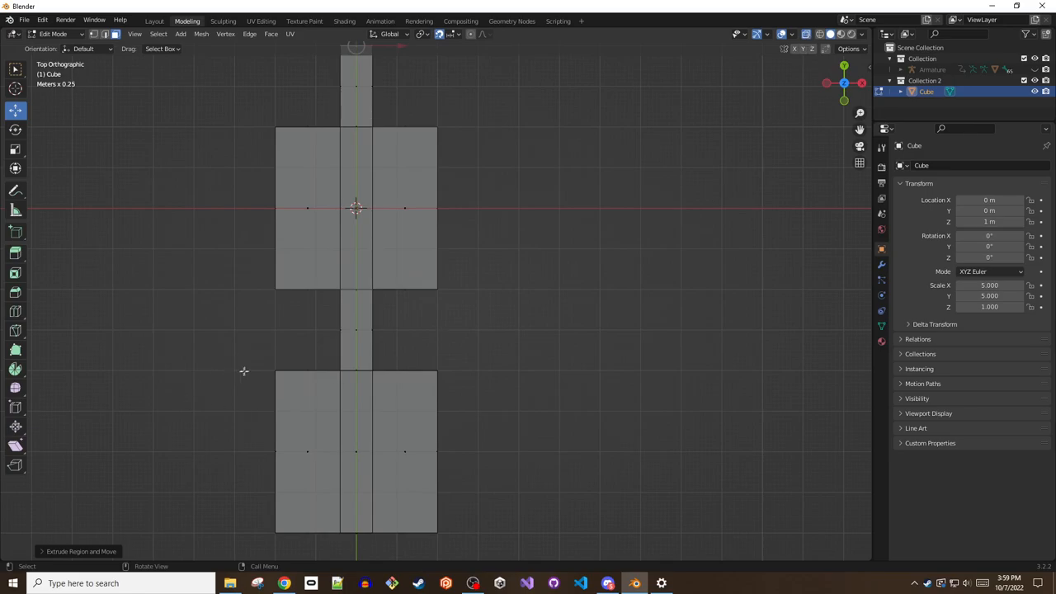
{"action": "left_click", "coordinate": [356, 452]}
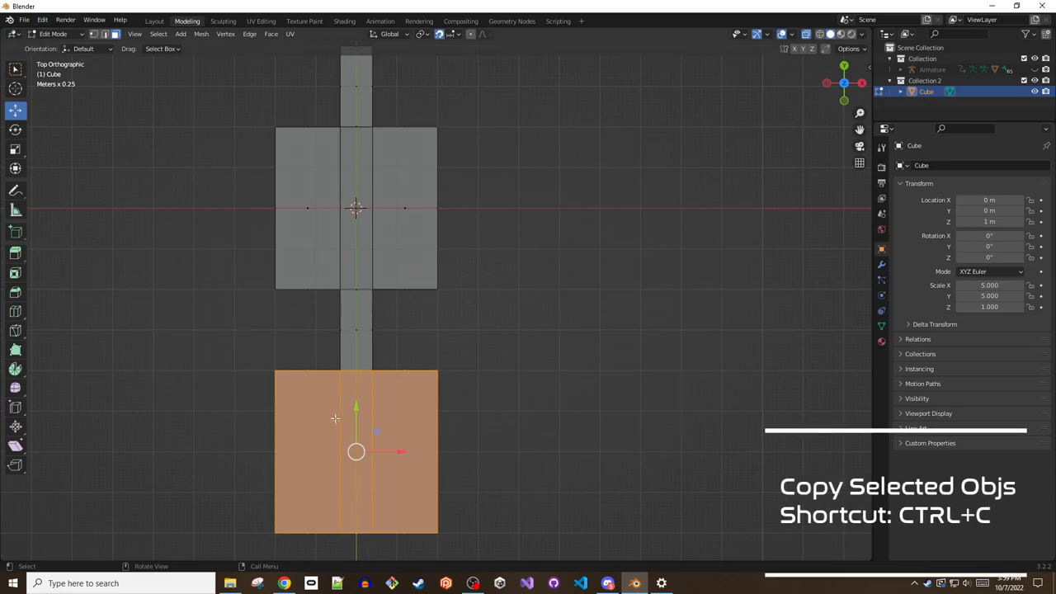
{"action": "key", "text": "ctrl+c"}
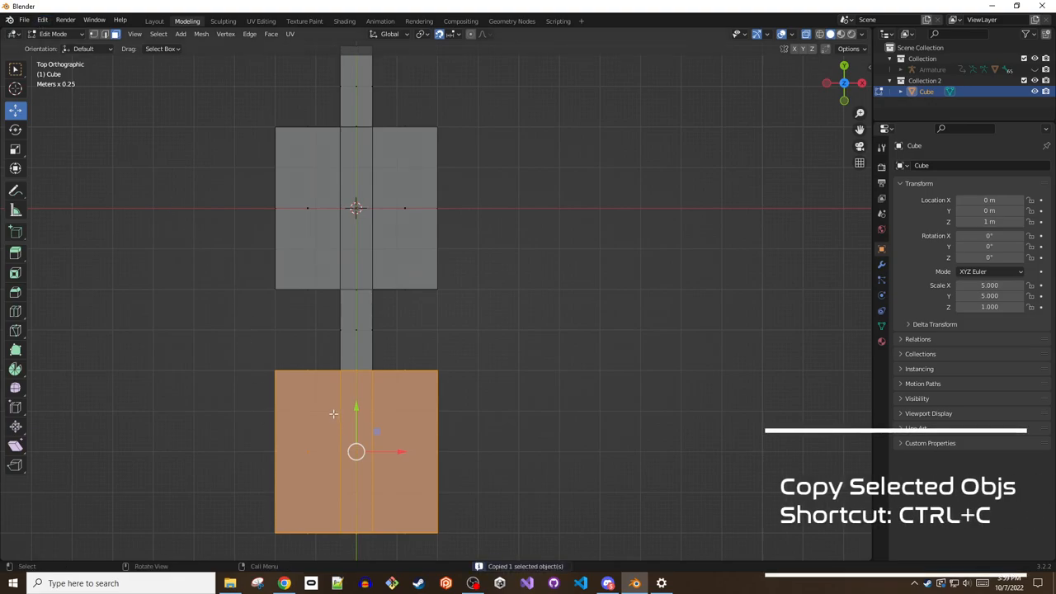
{"action": "left_click", "coordinate": [224, 33]}
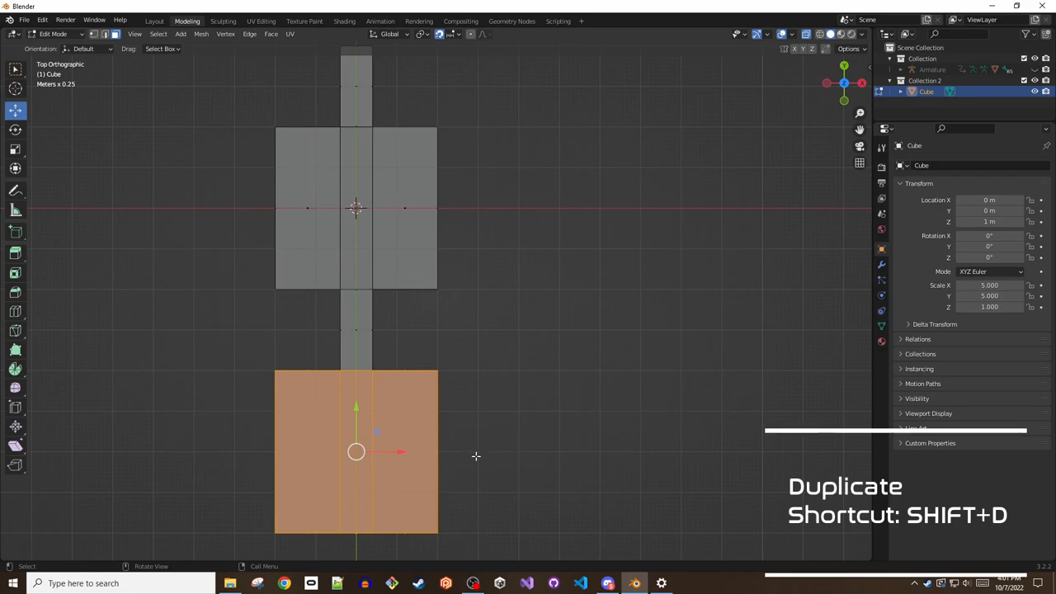
- Duplicate the lower room's geometry with Shift+D for placement beside the hallway
{"action": "key", "text": "shift+d"}
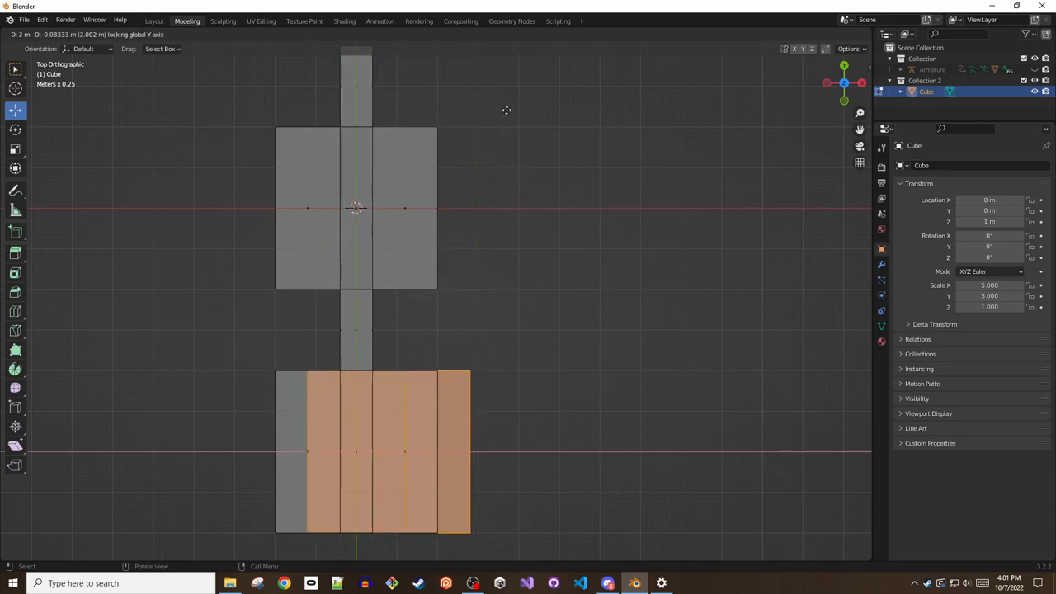
{"action": "mouse_move", "coordinate": [638, 274]}
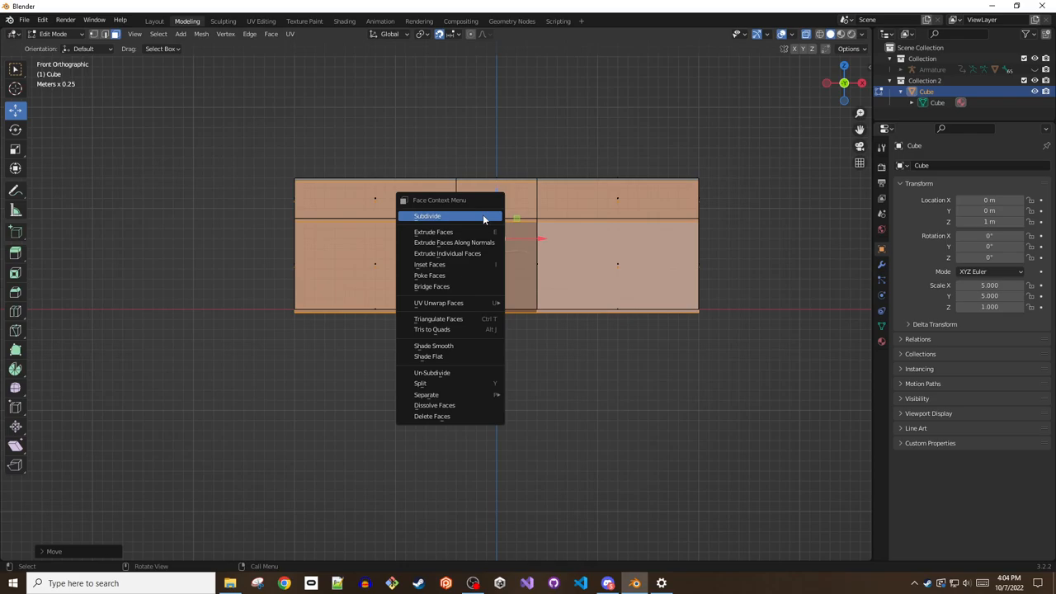
- Delete the wall faces where the hallway meets the room, opening a passage
{"action": "left_click", "coordinate": [427, 215]}
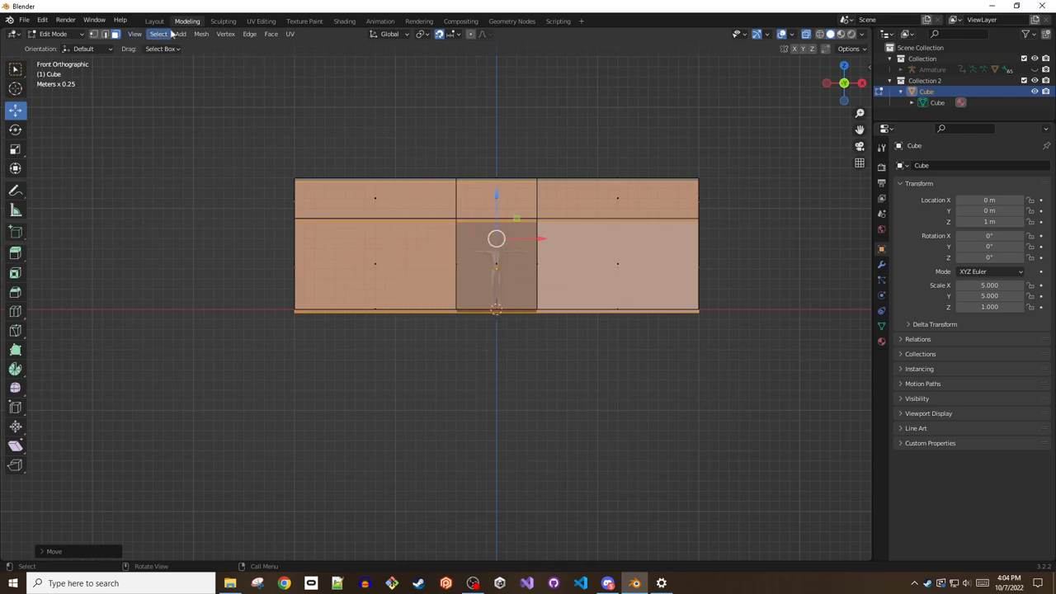
{"action": "left_click", "coordinate": [201, 33]}
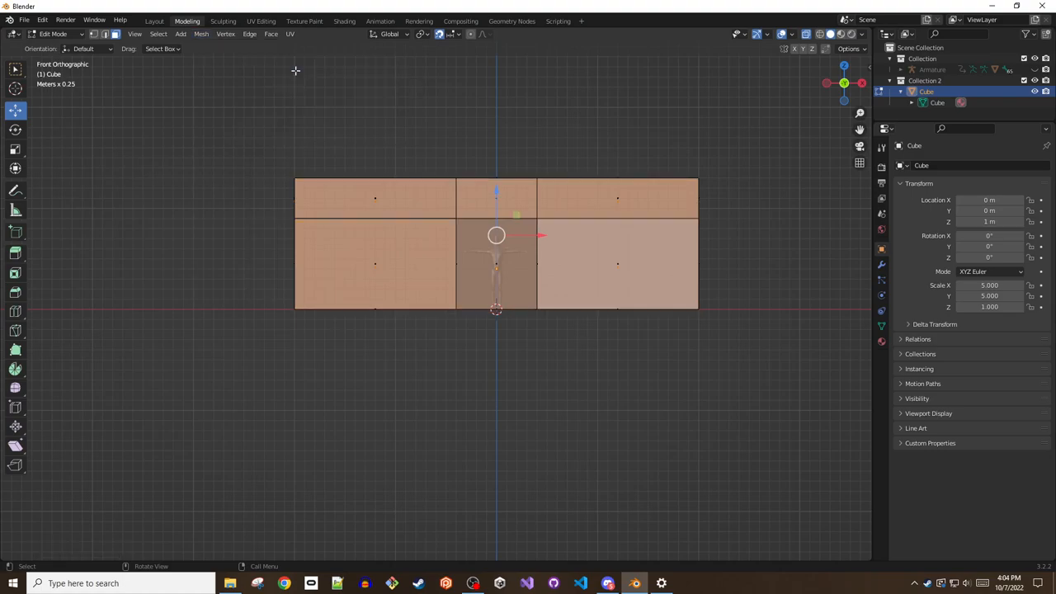
{"action": "left_click_drag", "start_coordinate": [495, 247], "coordinate": [330, 165]}
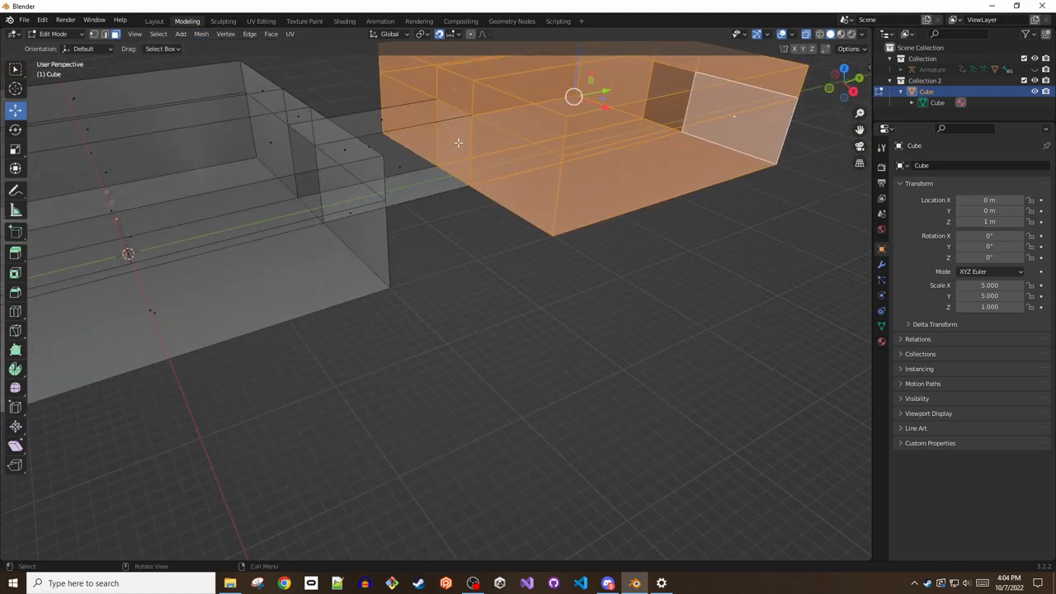
{"action": "key", "text": "x"}
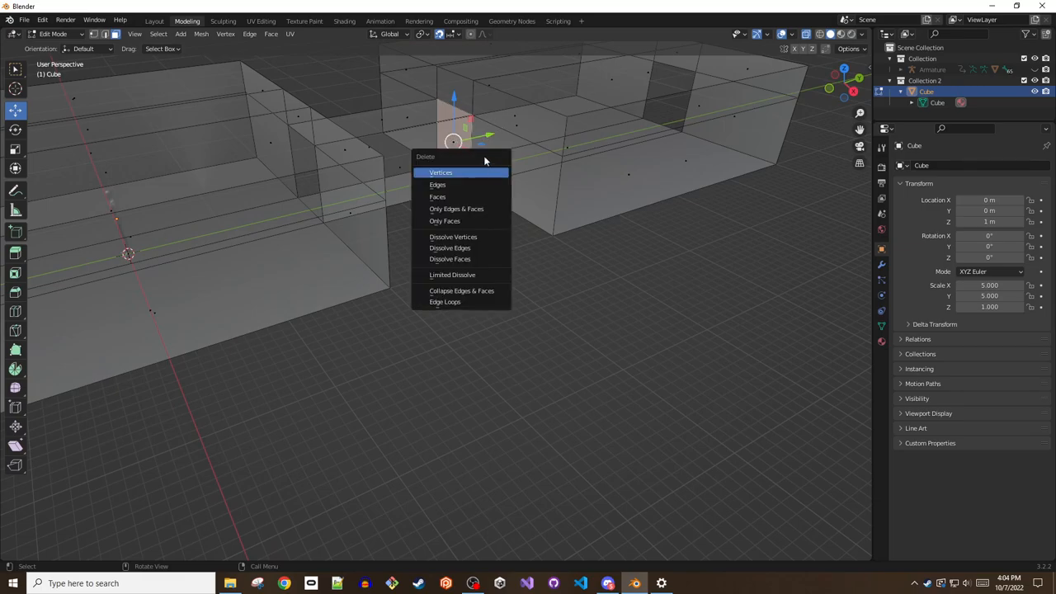
{"action": "left_click", "coordinate": [441, 173]}
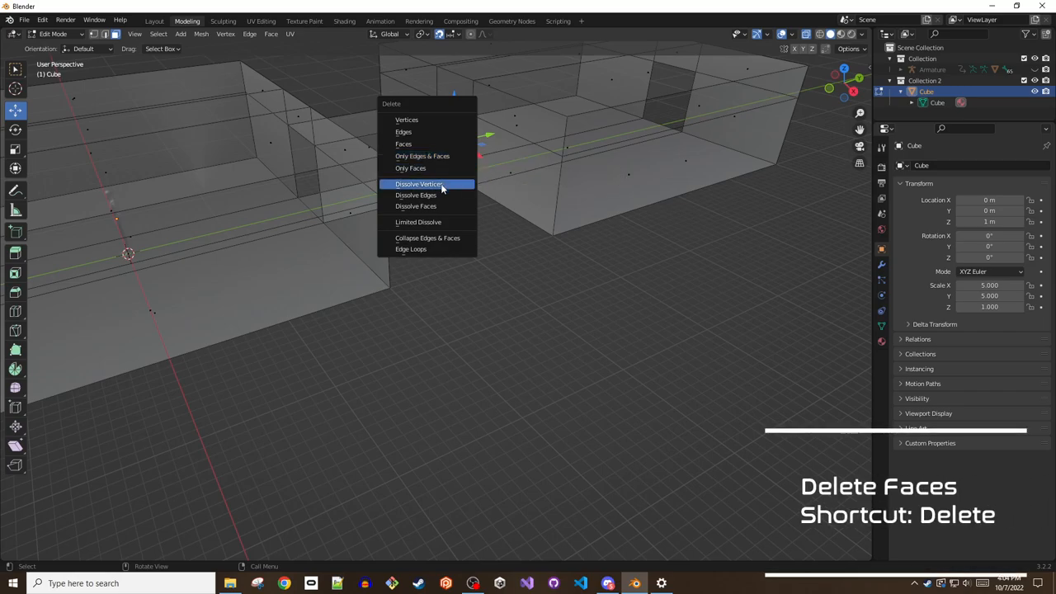
{"action": "left_click", "coordinate": [403, 144]}
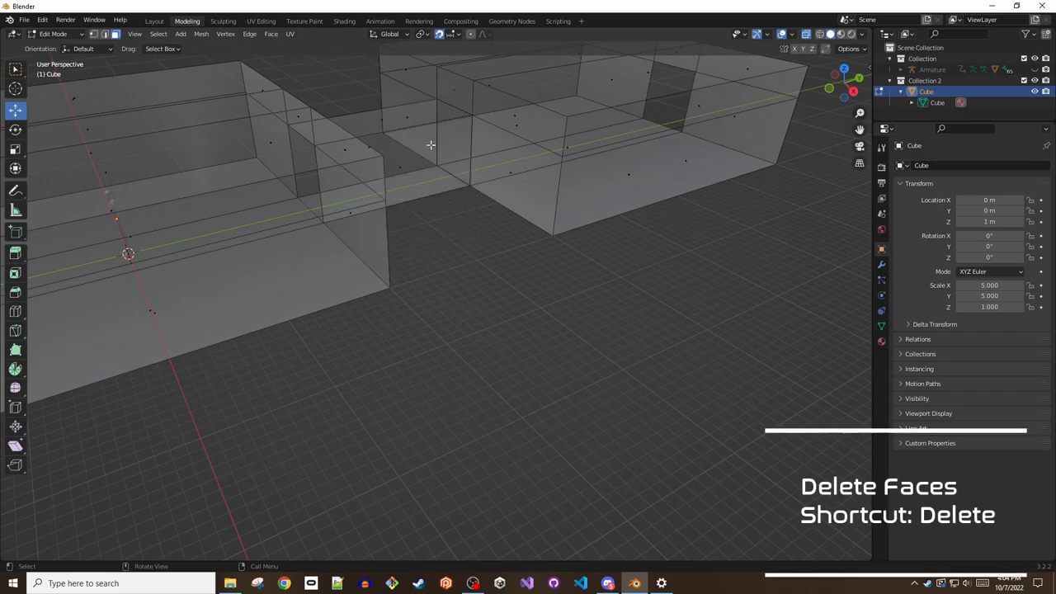
{"action": "key", "text": "Delete"}
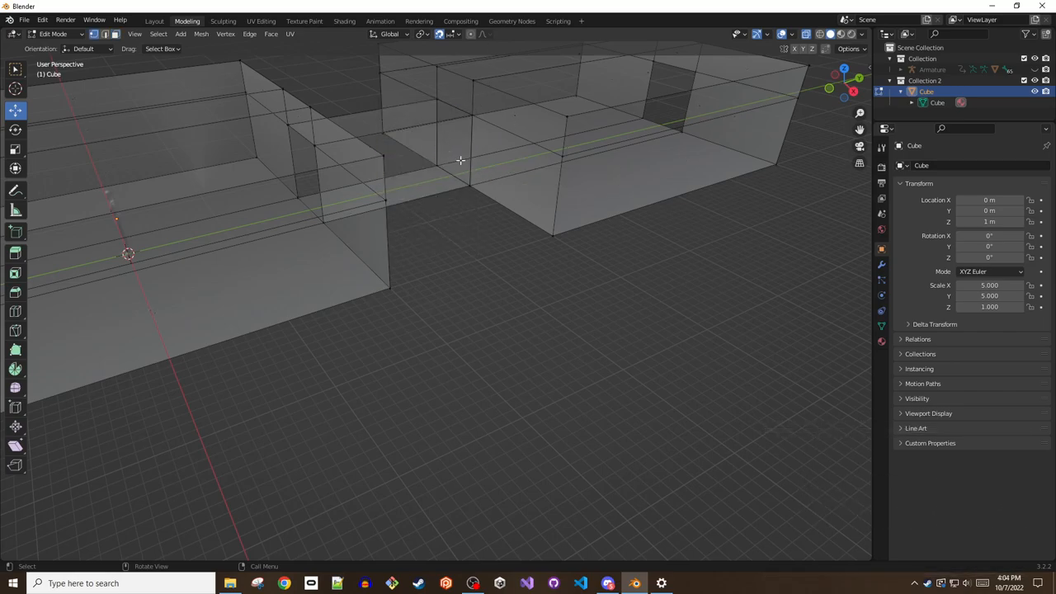
- Merge the doubled hallway-joint vertices by distance, removing four duplicates
{"action": "left_click_drag", "start_coordinate": [462, 162], "coordinate": [485, 145]}
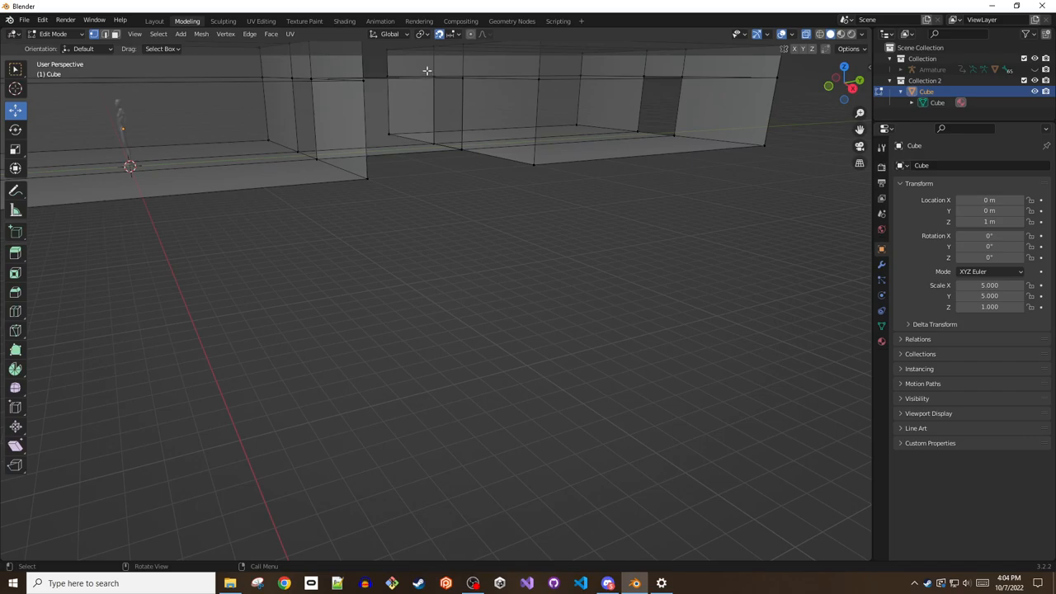
{"action": "left_click_drag", "start_coordinate": [425, 69], "coordinate": [472, 152]}
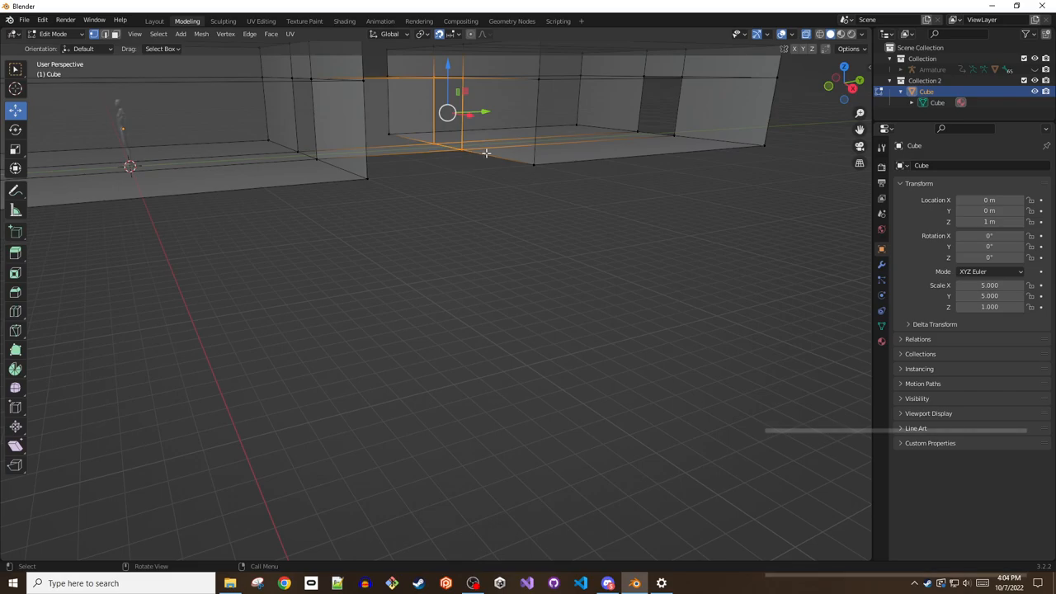
{"action": "key", "text": "1"}
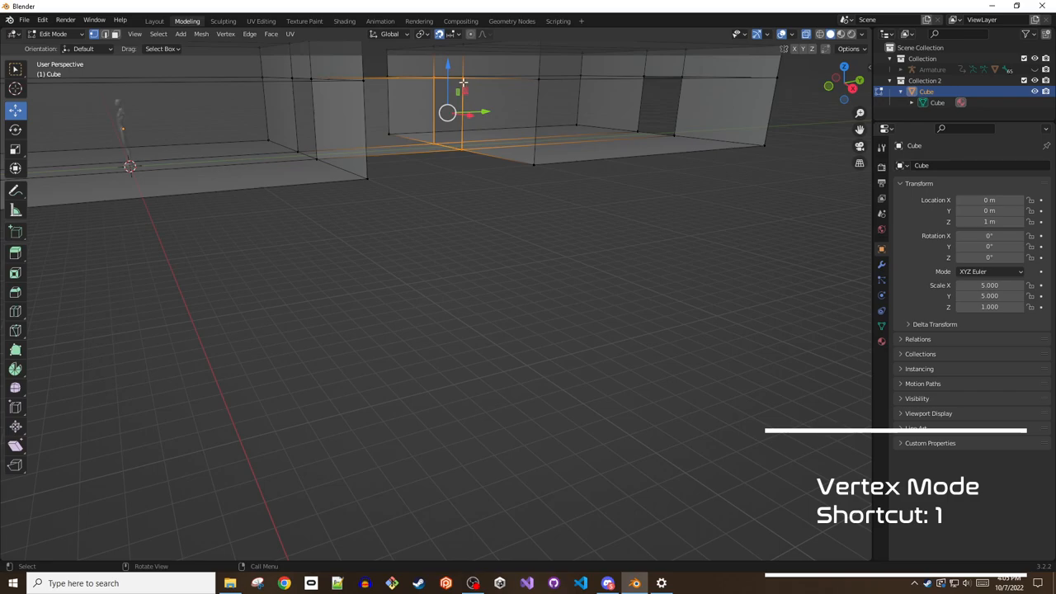
{"action": "right_click", "coordinate": [445, 112]}
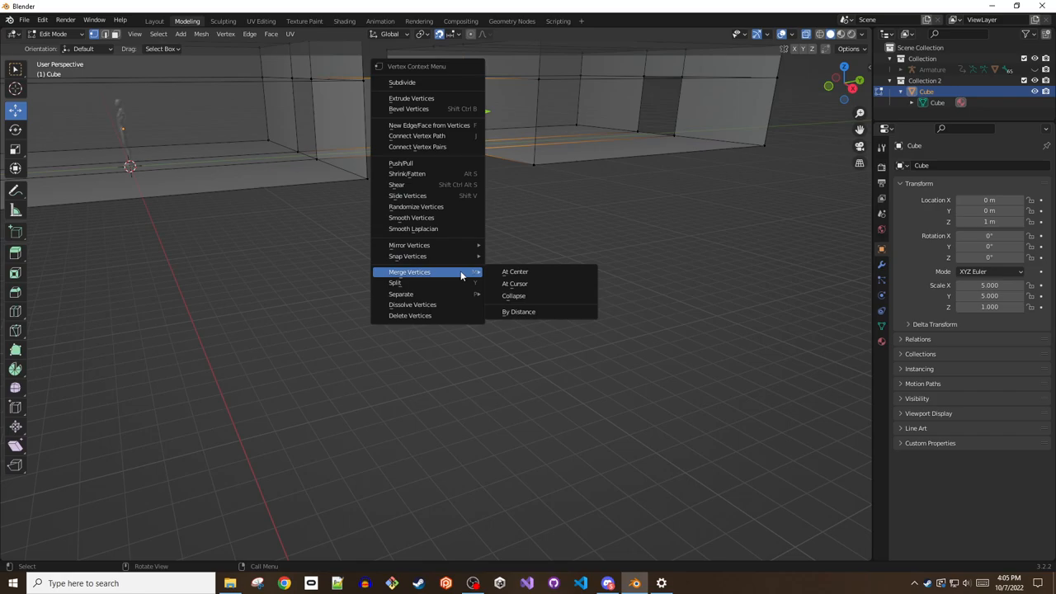
{"action": "mouse_move", "coordinate": [518, 312]}
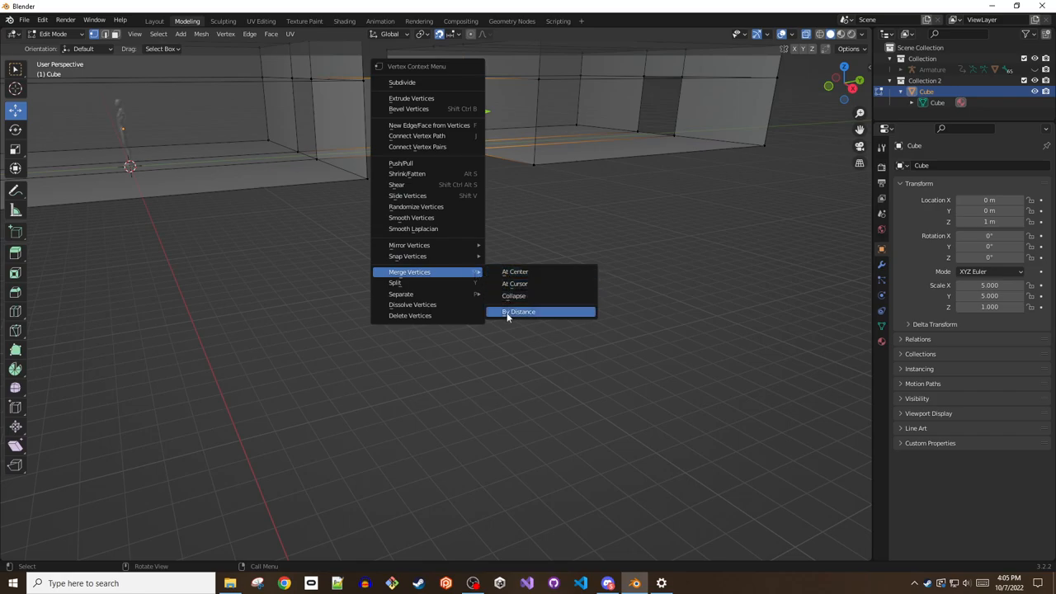
{"action": "left_click", "coordinate": [518, 310]}
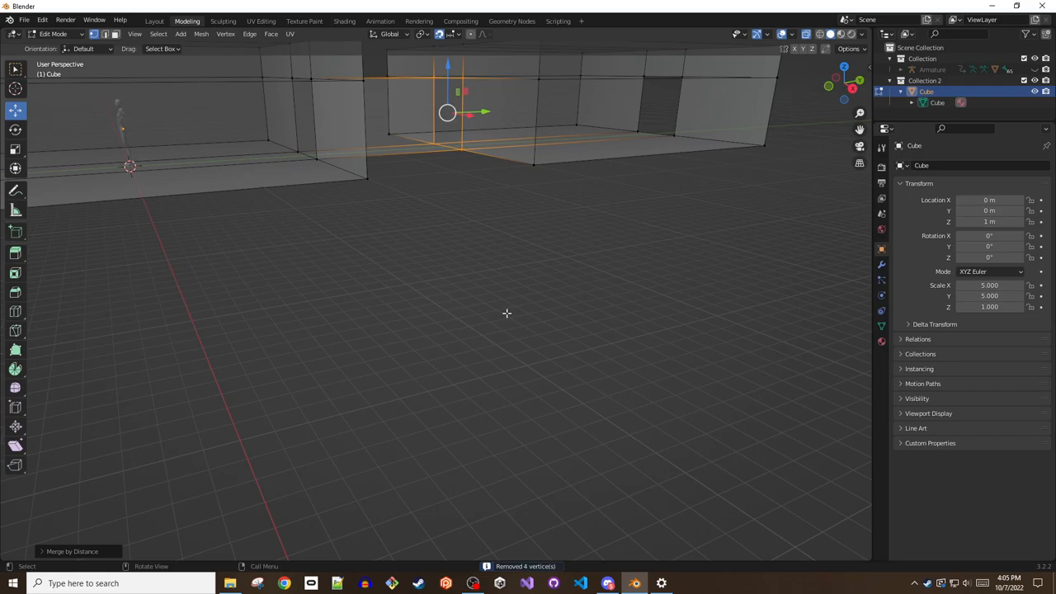
{"action": "mouse_move", "coordinate": [476, 202]}
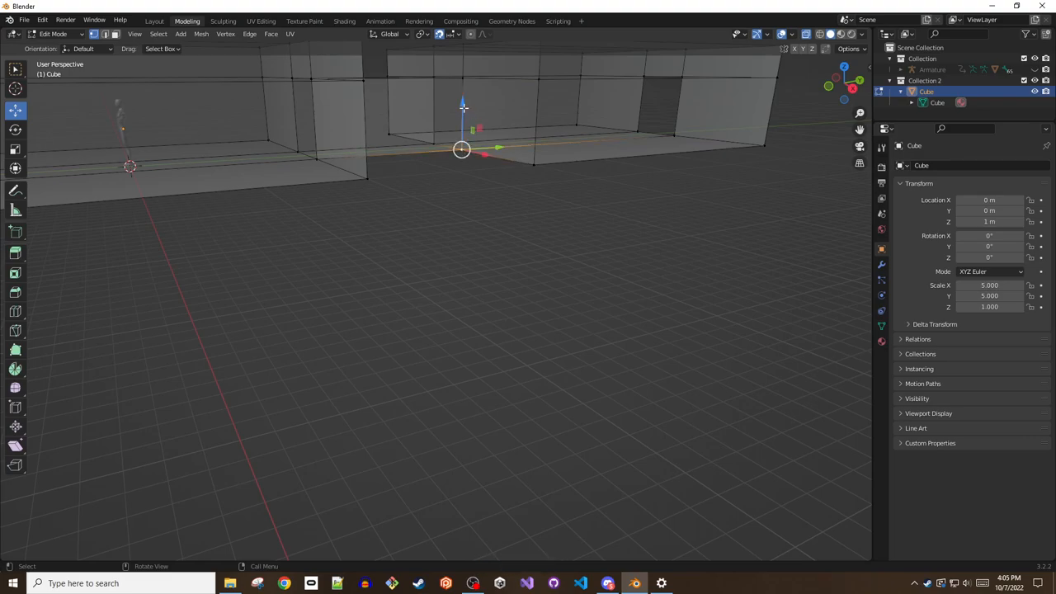
- Move two stray wall vertices into line so the hallway edges match the room
{"action": "key", "text": "g"}
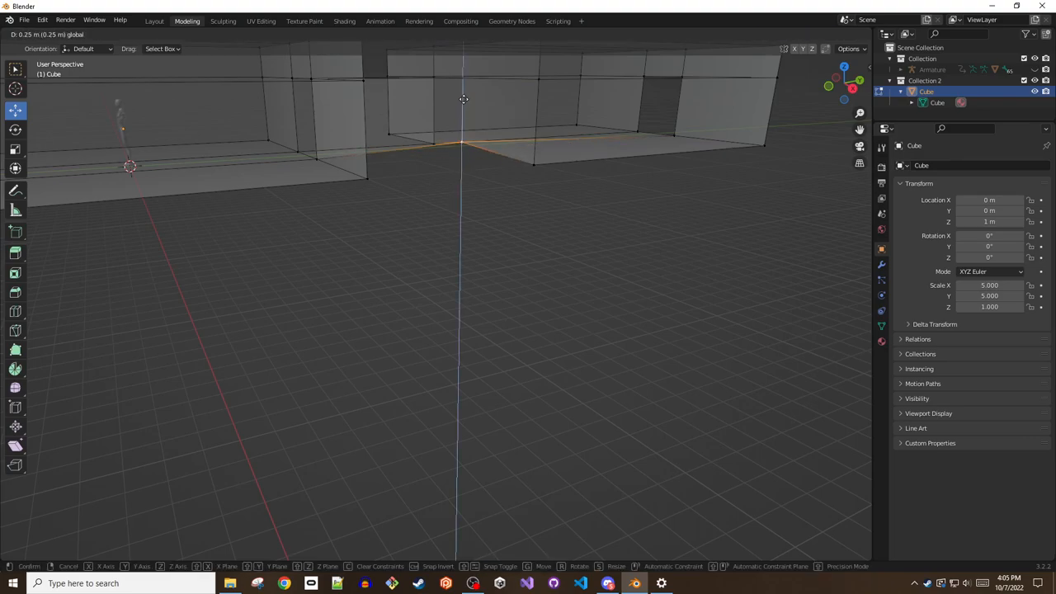
{"action": "mouse_move", "coordinate": [465, 104]}
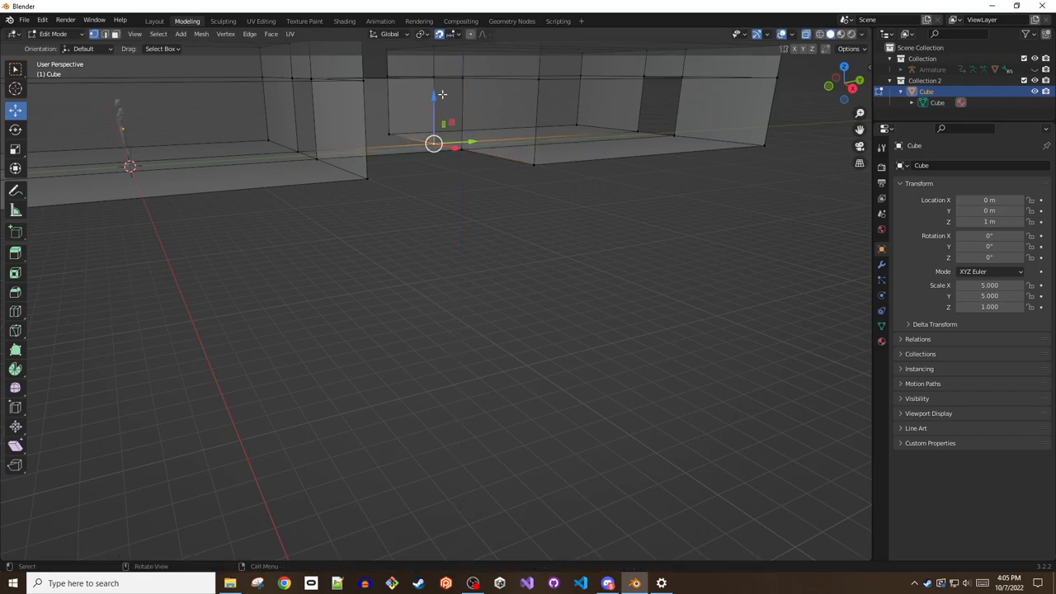
{"action": "key", "text": "g"}
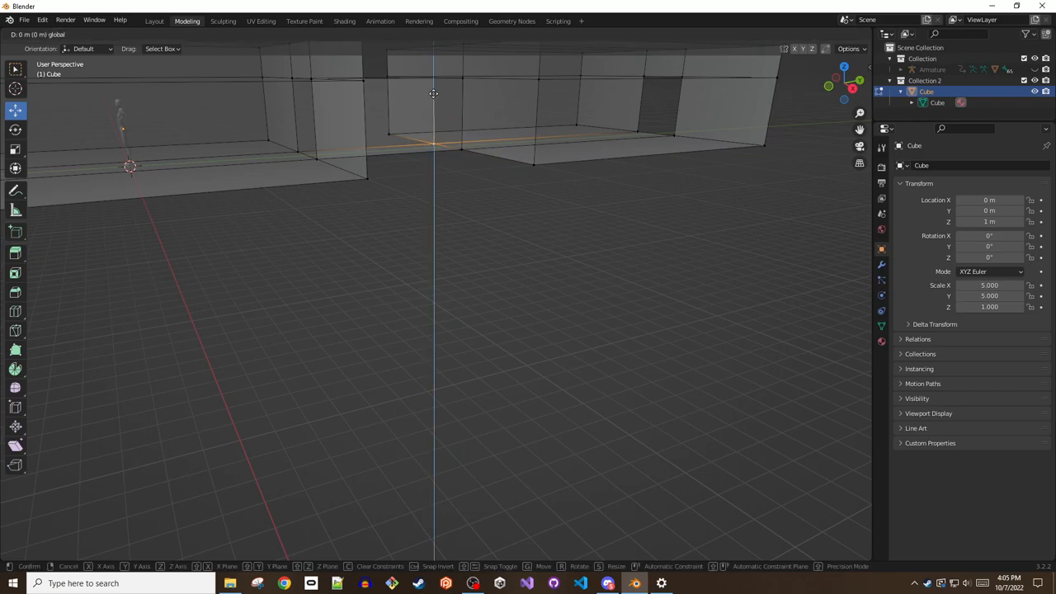
{"action": "mouse_move", "coordinate": [432, 96]}
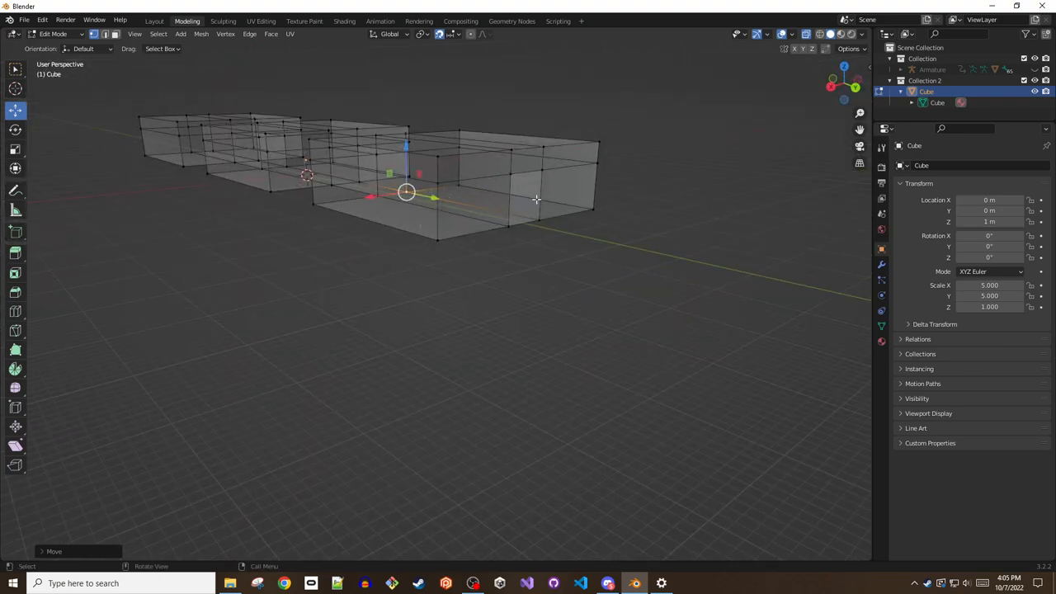
{"action": "left_click_drag", "start_coordinate": [404, 194], "coordinate": [512, 231]}
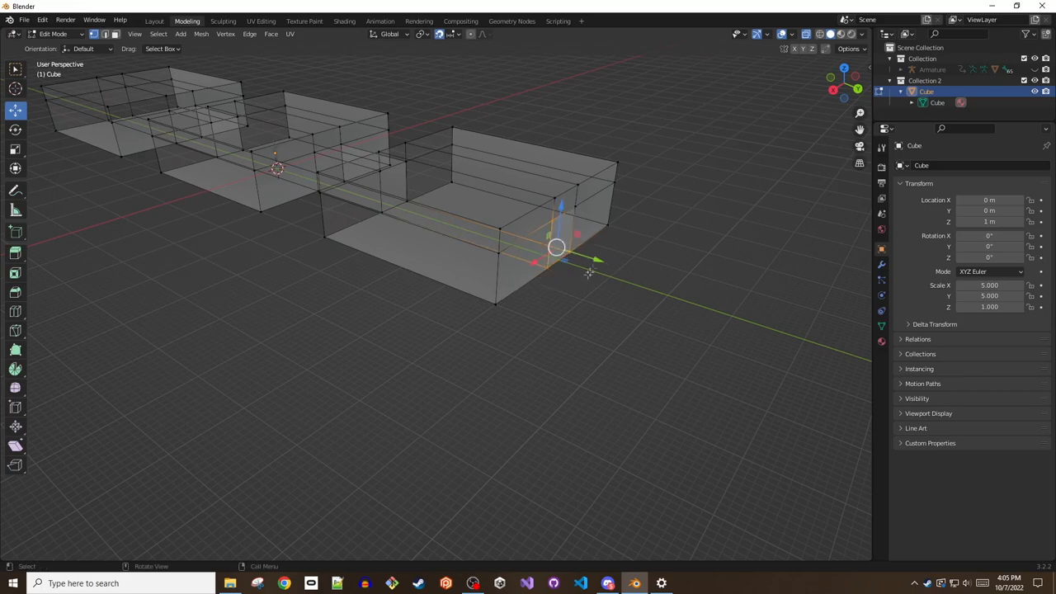
{"action": "left_click", "coordinate": [201, 33]}
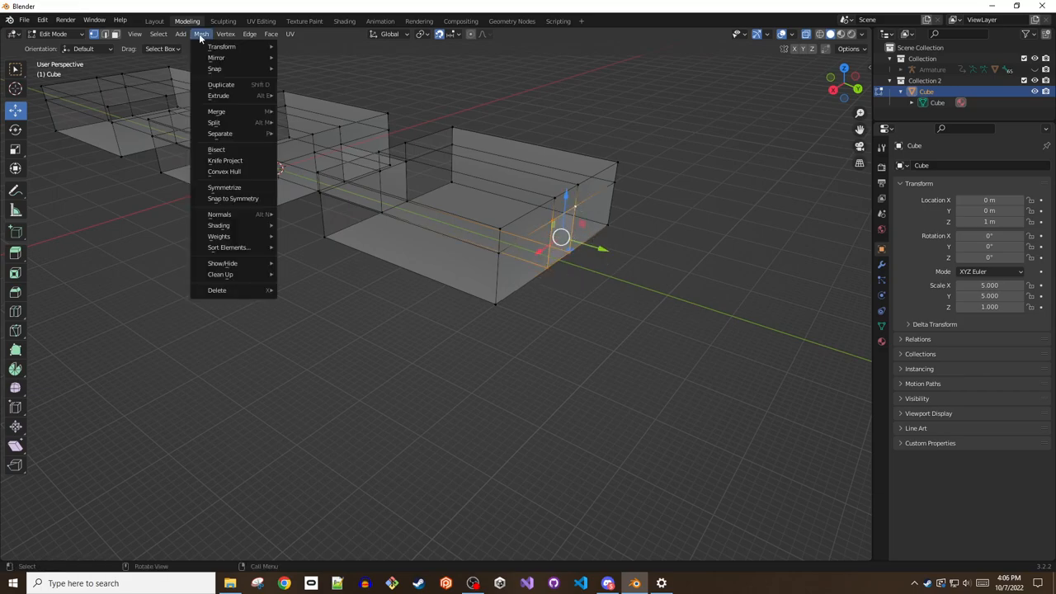
{"action": "mouse_move", "coordinate": [218, 290]}
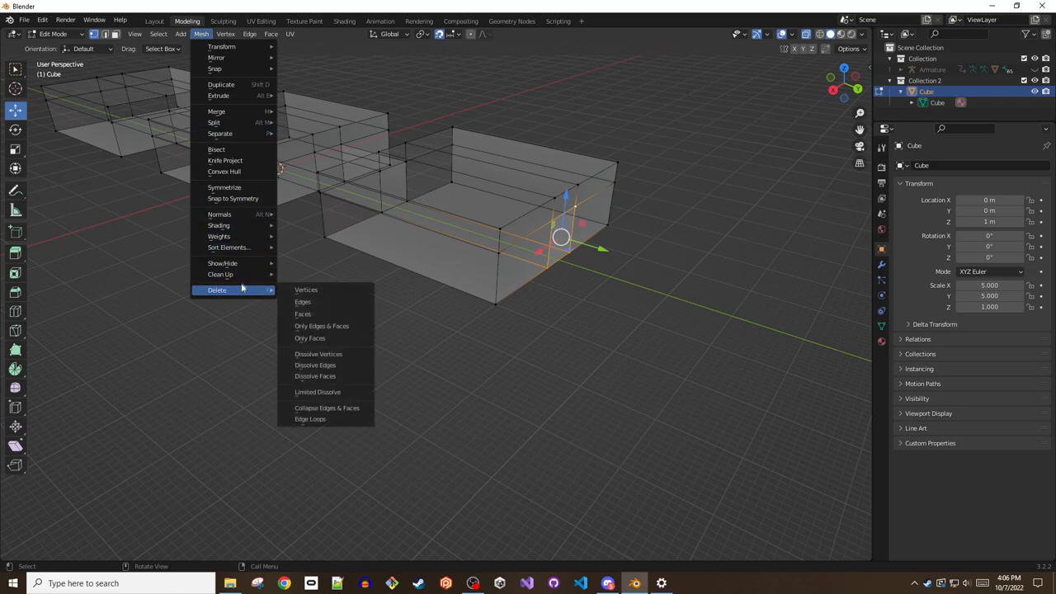
{"action": "mouse_move", "coordinate": [221, 274]}
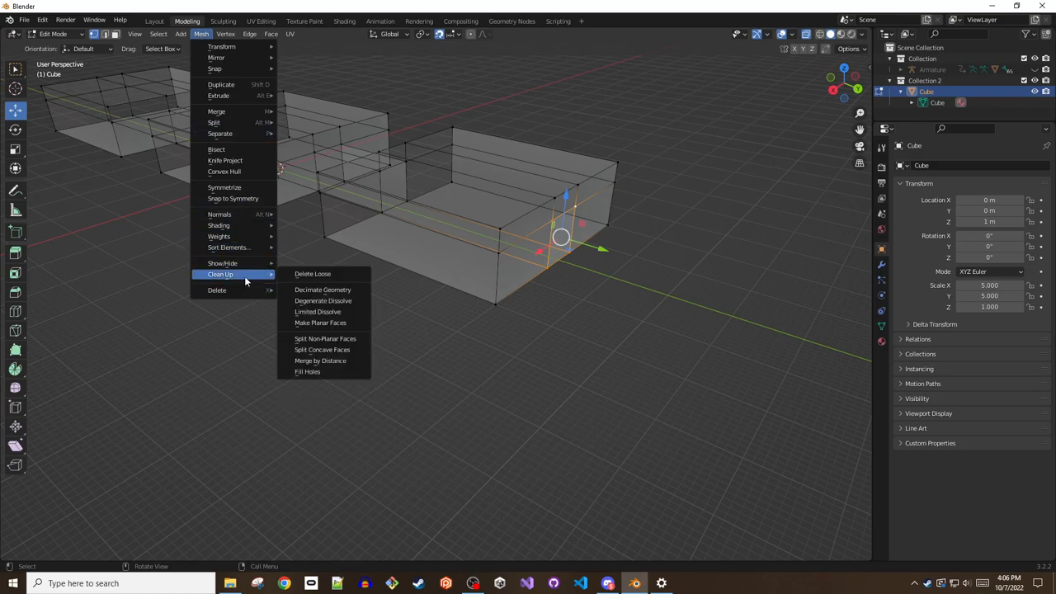
{"action": "mouse_move", "coordinate": [307, 371]}
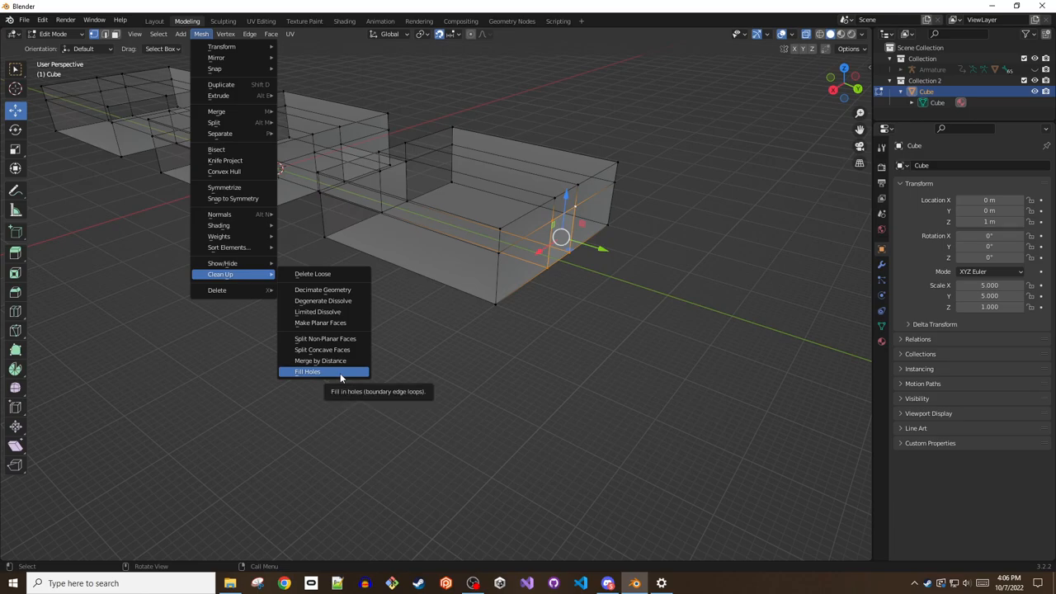
{"action": "left_click", "coordinate": [306, 371]}
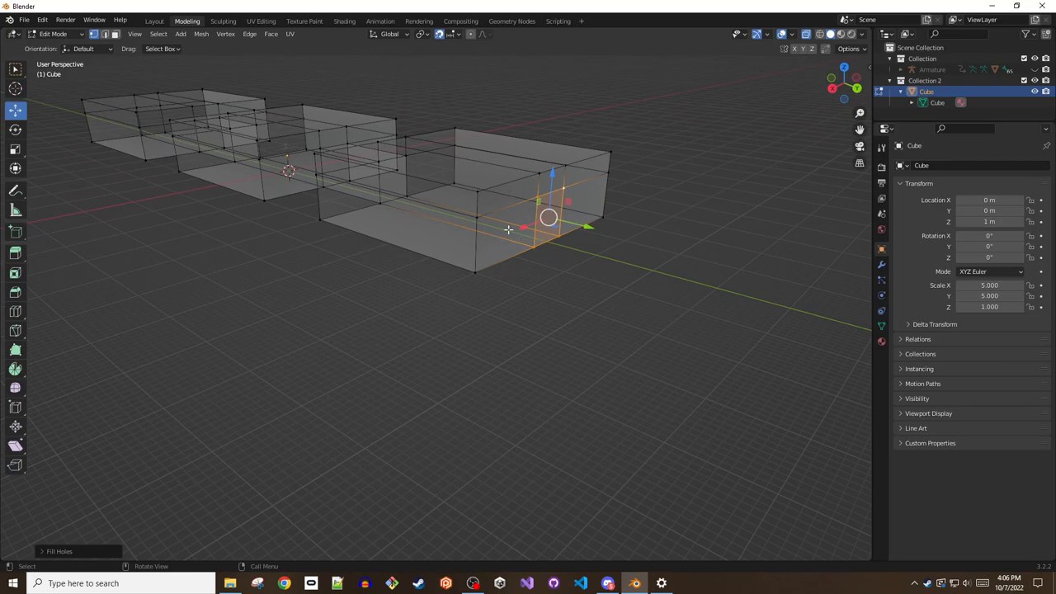
{"action": "left_click_drag", "start_coordinate": [508, 229], "coordinate": [389, 264]}
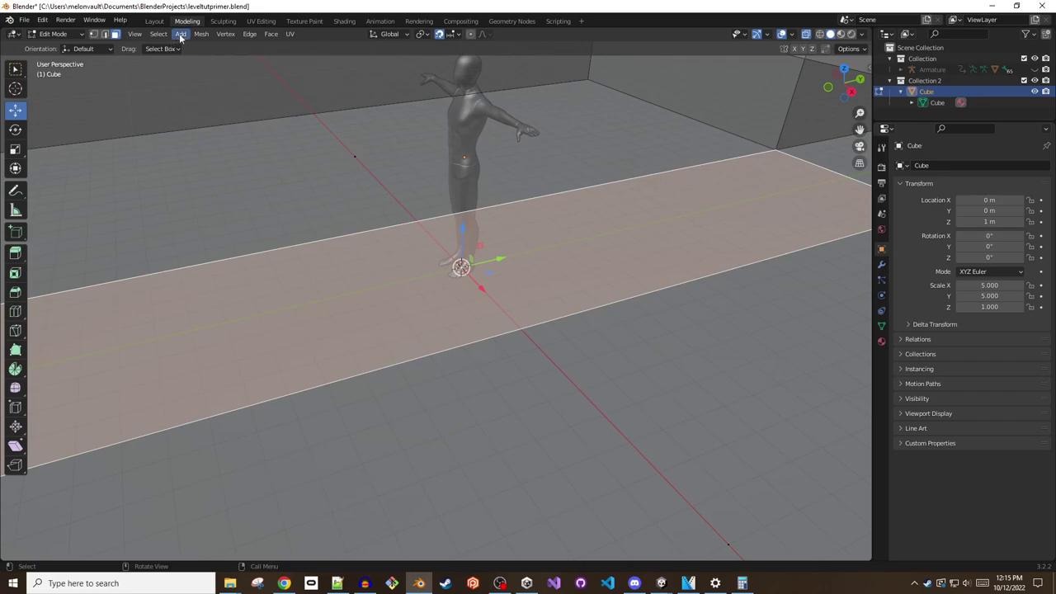
- Add a small cube at the character's feet and separate it into its own object
{"action": "left_click", "coordinate": [179, 33]}
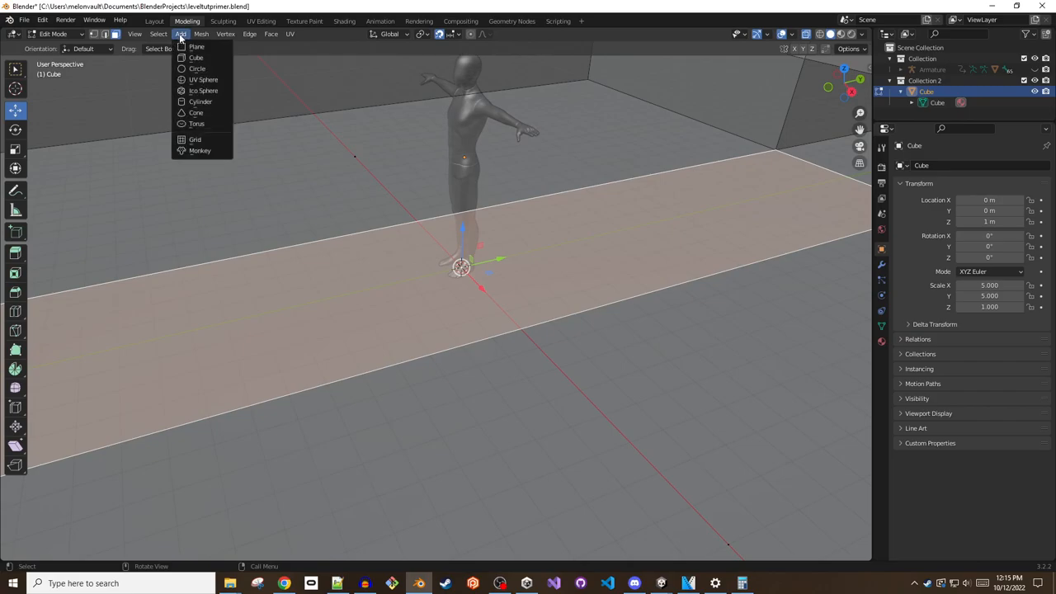
{"action": "mouse_move", "coordinate": [196, 56]}
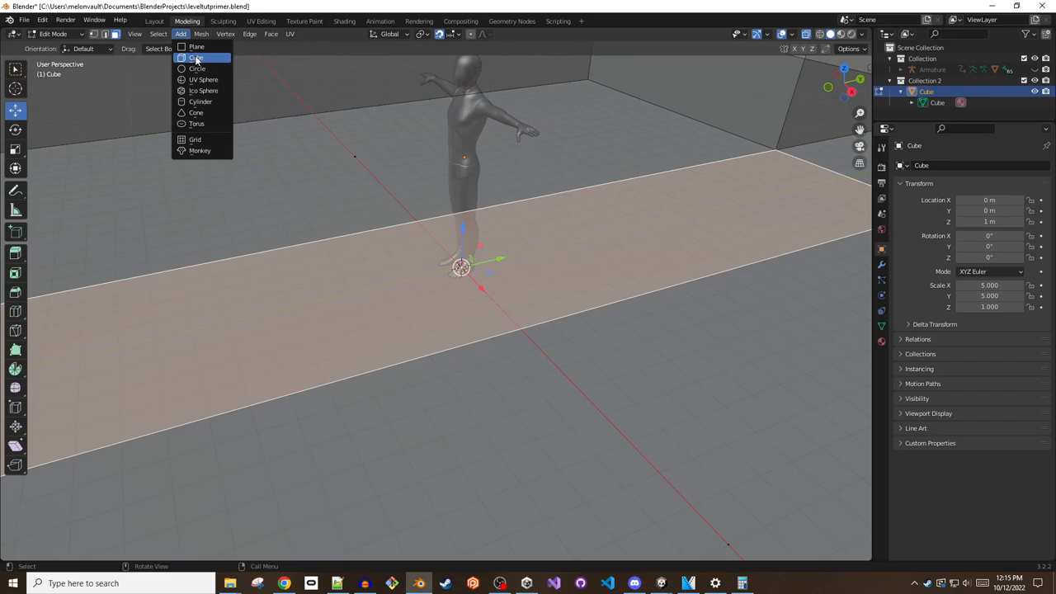
{"action": "left_click", "coordinate": [197, 58]}
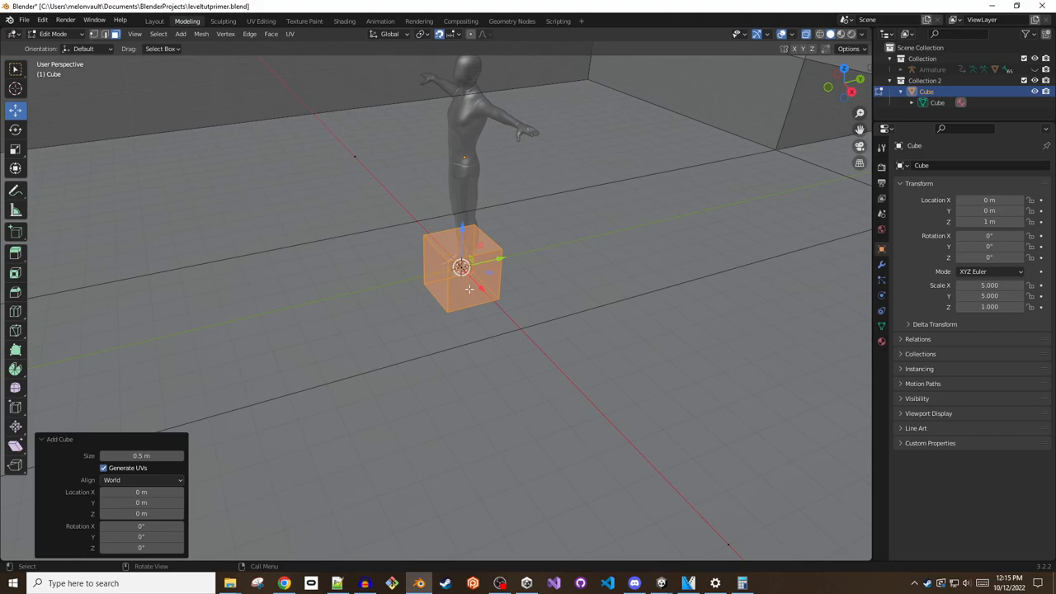
{"action": "right_click", "coordinate": [469, 287]}
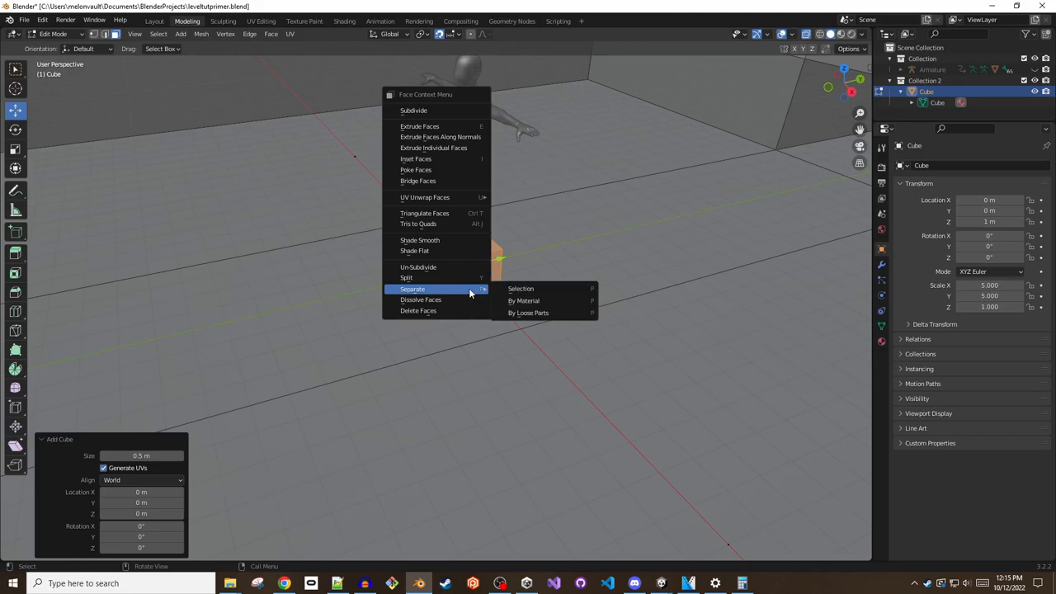
{"action": "mouse_move", "coordinate": [525, 288]}
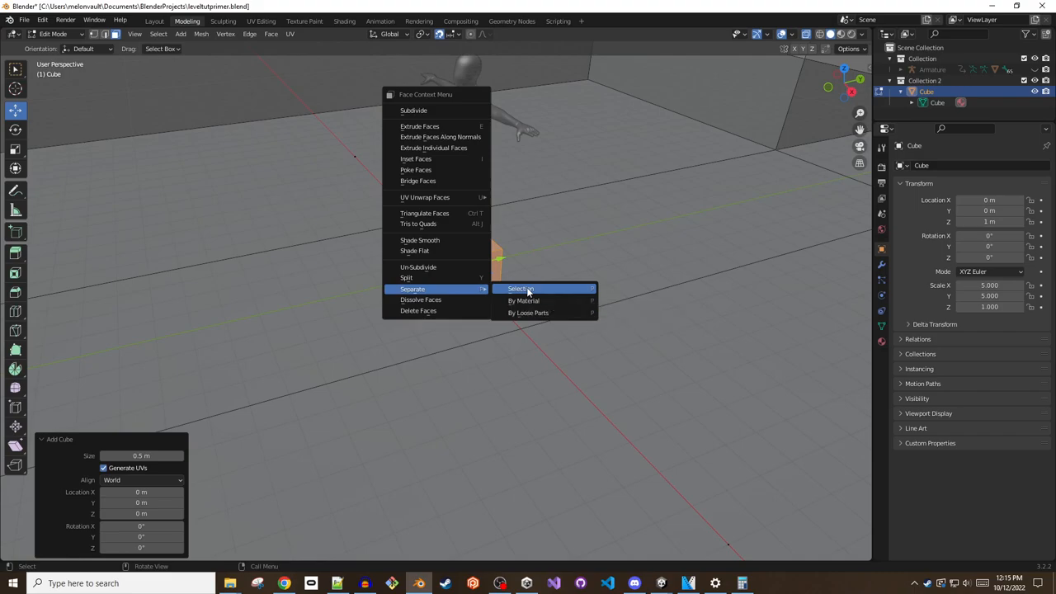
{"action": "left_click", "coordinate": [519, 289]}
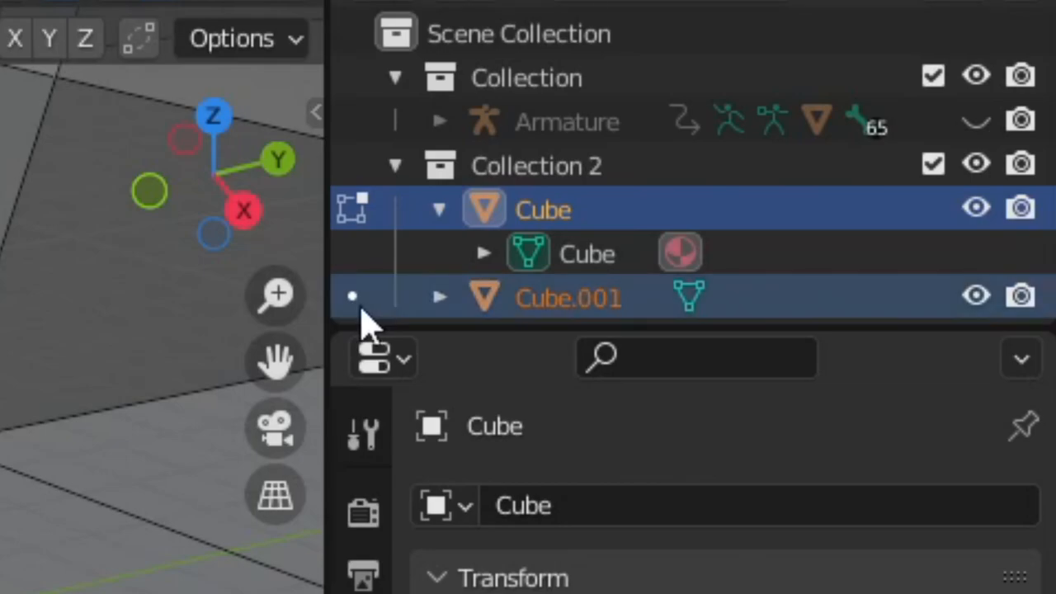
- Select the separated Cube.001 and squash its X scale into a thin post
{"action": "left_click", "coordinate": [568, 297]}
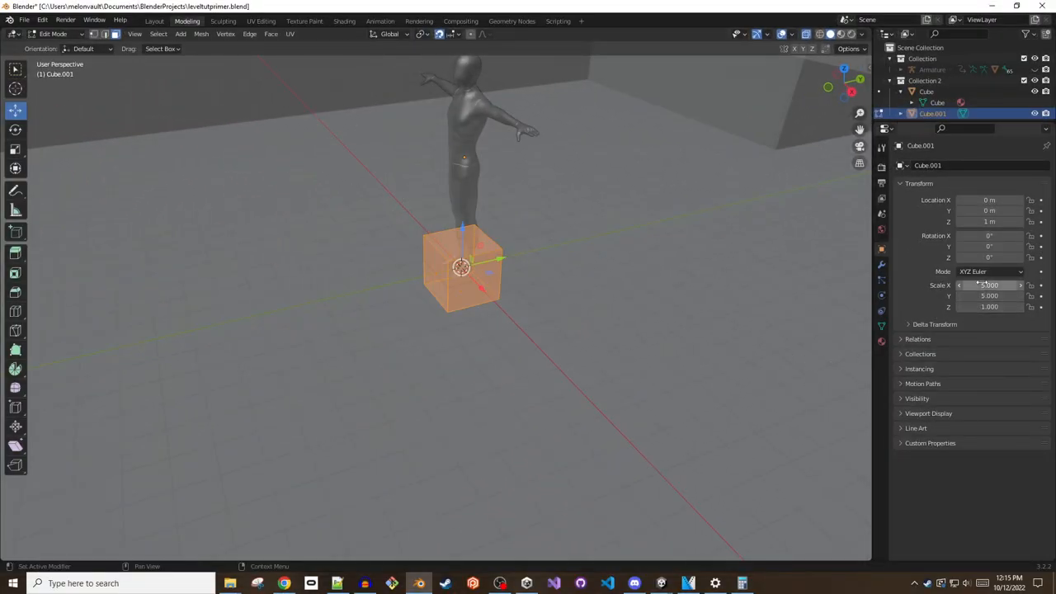
{"action": "double_click", "coordinate": [988, 284]}
{"action": "type", "text": "1.000"}
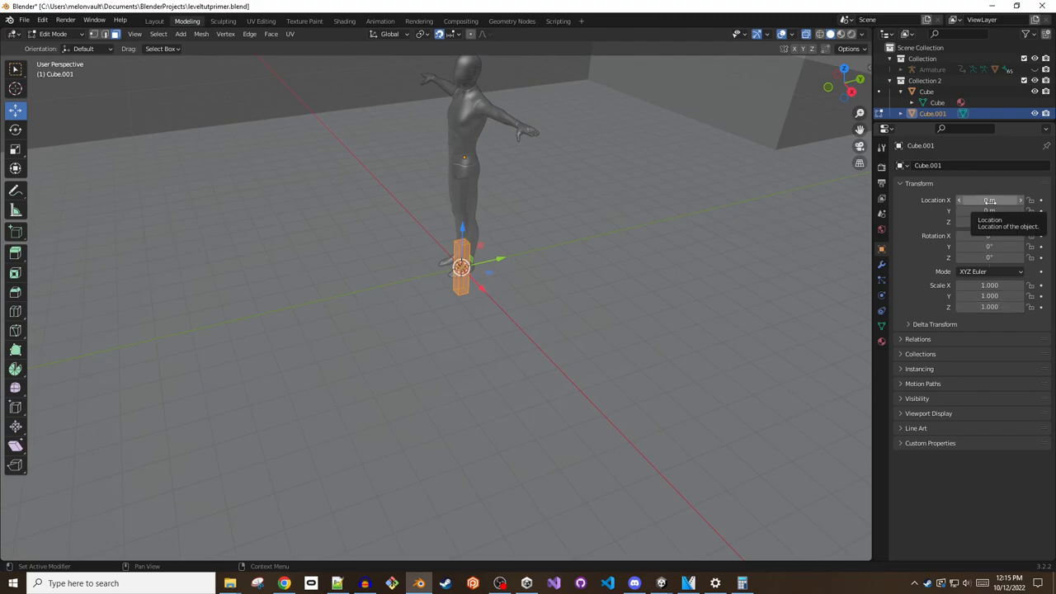
{"action": "mouse_move", "coordinate": [1000, 336]}
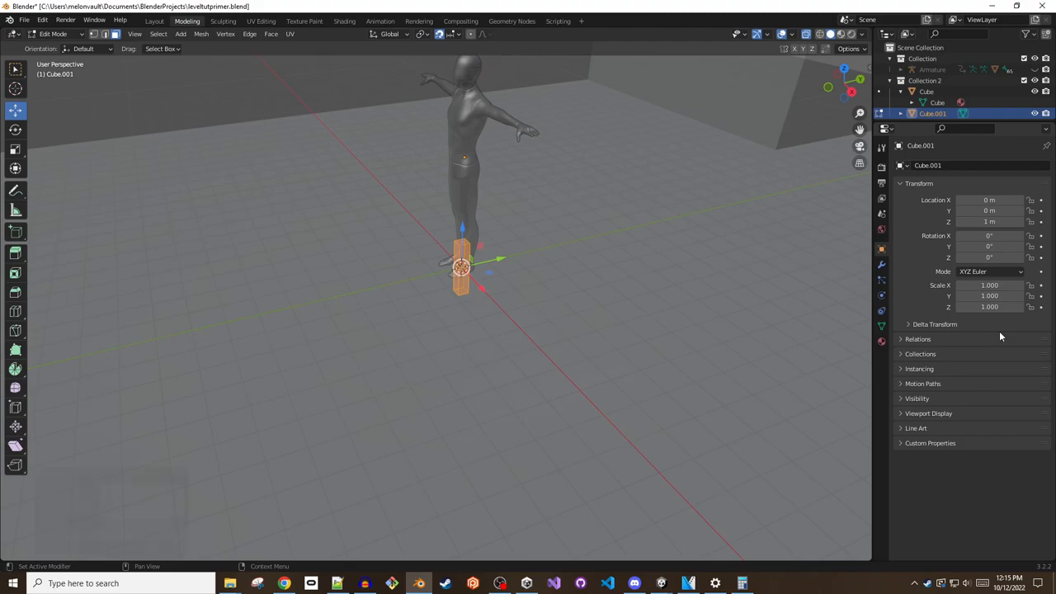
- In Object Mode, add a cube raised 0.5 m on Z and moved 1 m along Y
{"action": "key", "text": "Tab"}
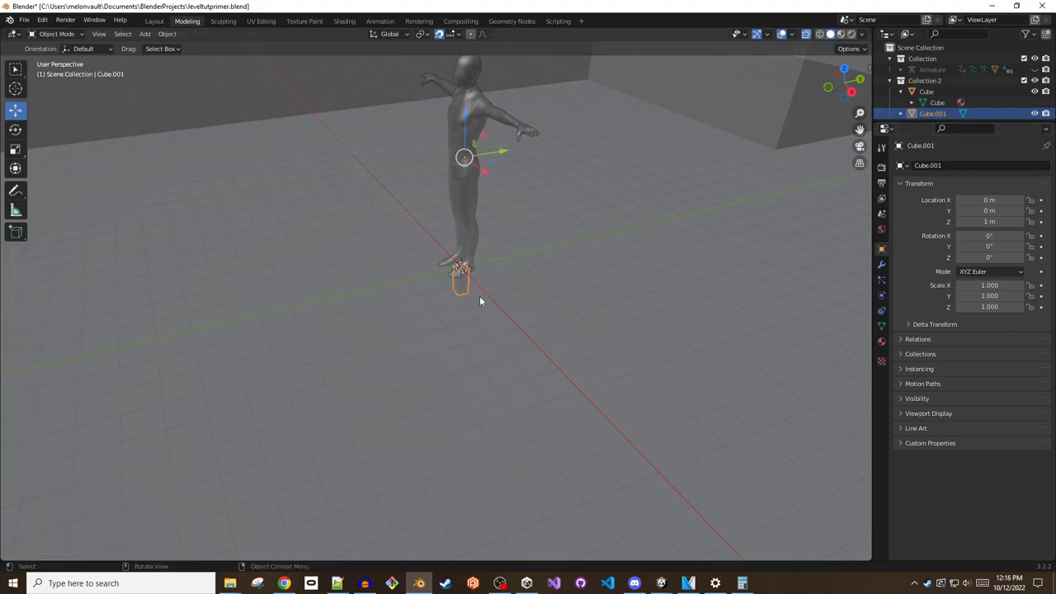
{"action": "left_click", "coordinate": [146, 33]}
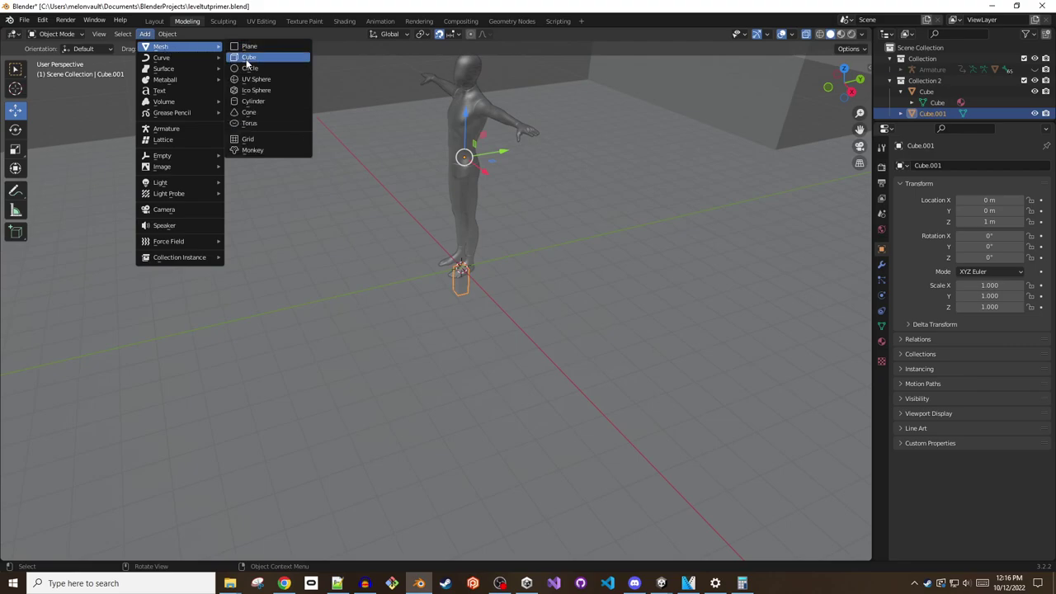
{"action": "left_click", "coordinate": [247, 56]}
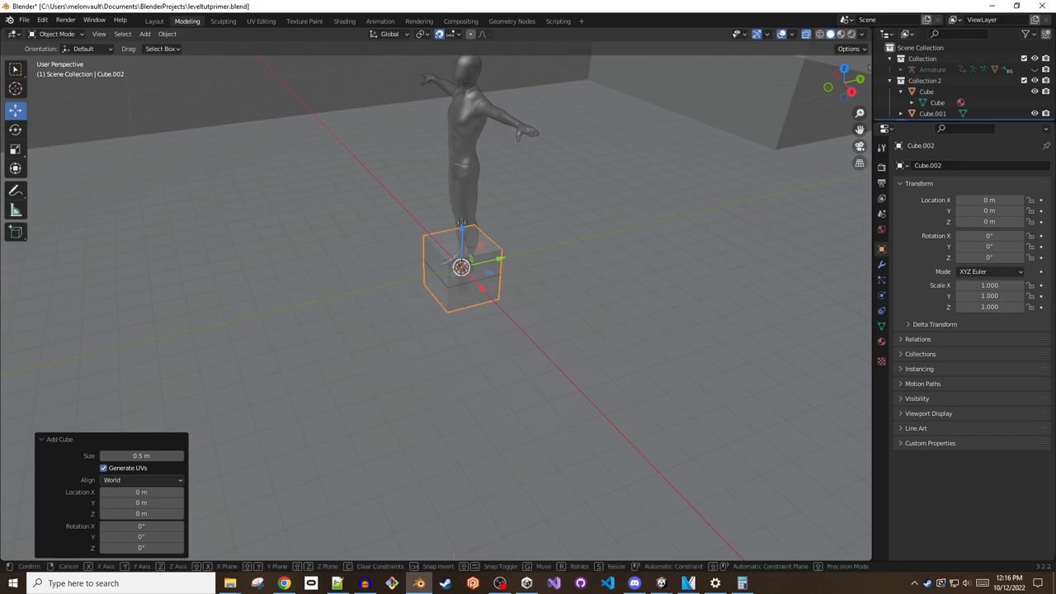
{"action": "left_click_drag", "start_coordinate": [462, 267], "coordinate": [462, 215]}
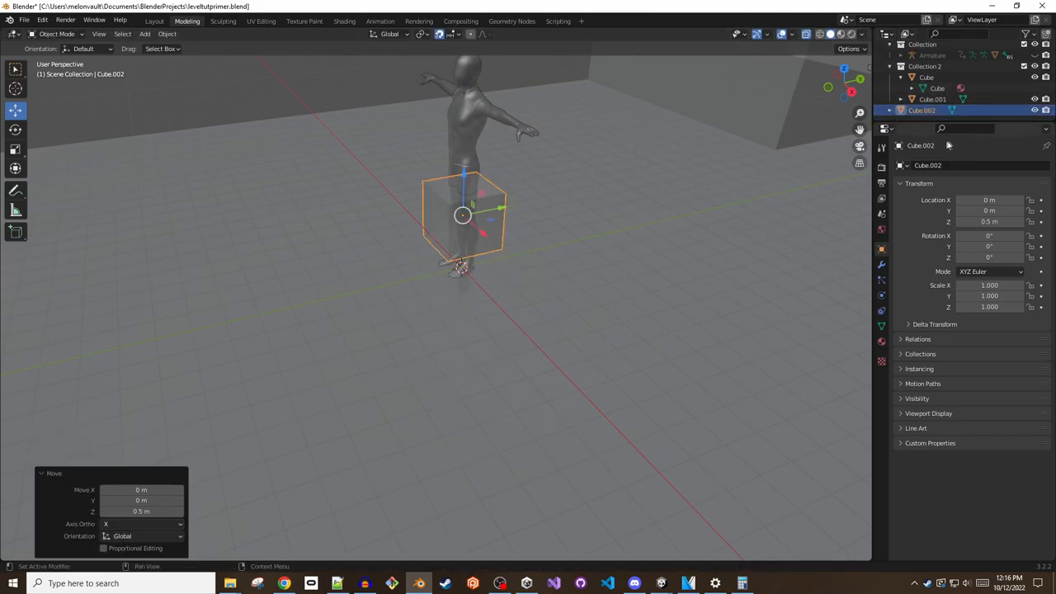
{"action": "left_click", "coordinate": [932, 99]}
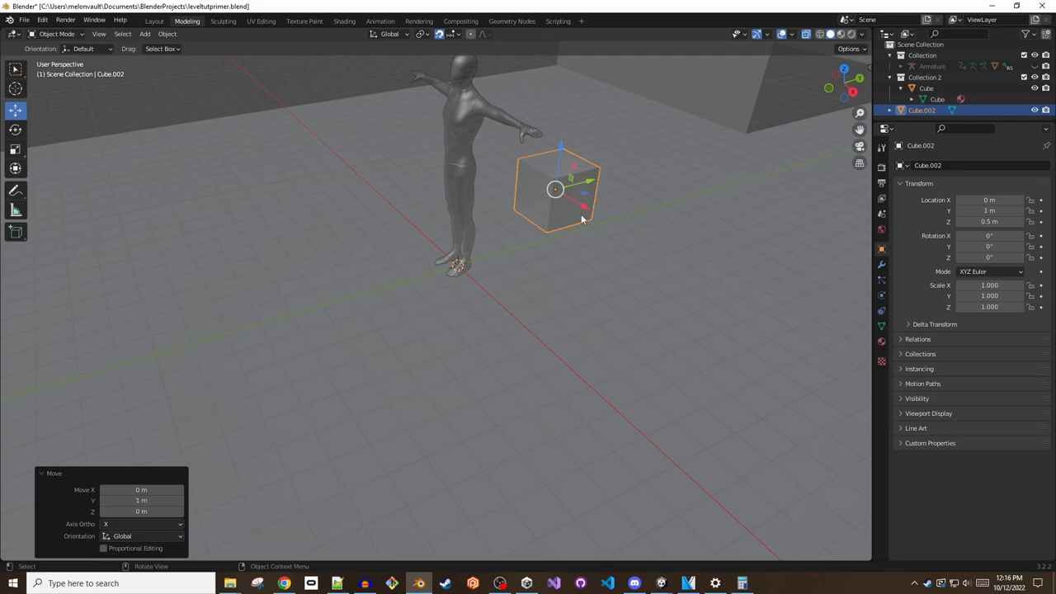
- Bevel an edge of the second cube into a smooth rounded curve, then return to Object Mode
{"action": "key", "text": "Tab"}
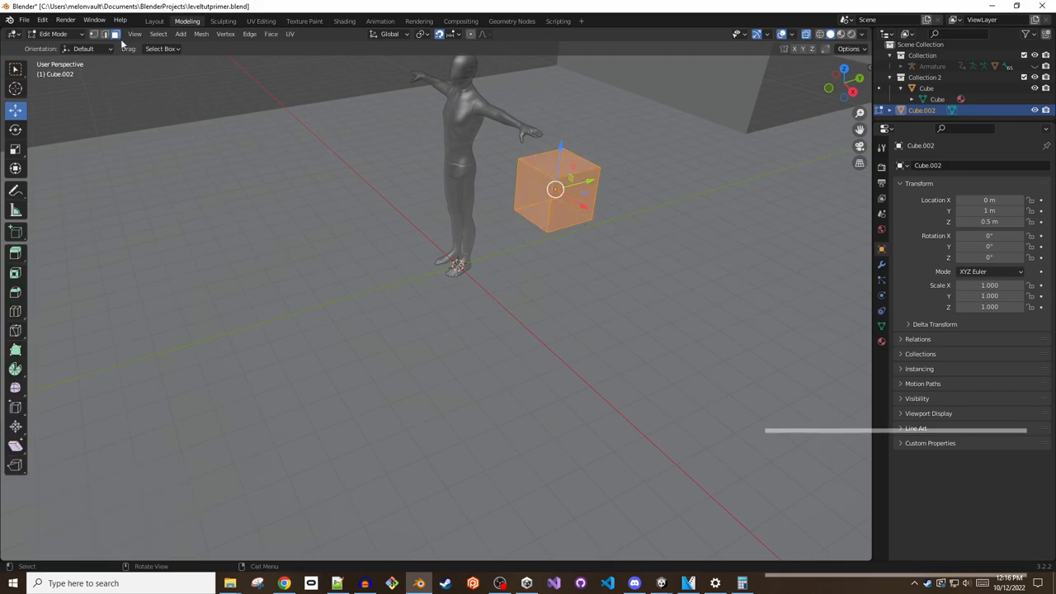
{"action": "key", "text": "2"}
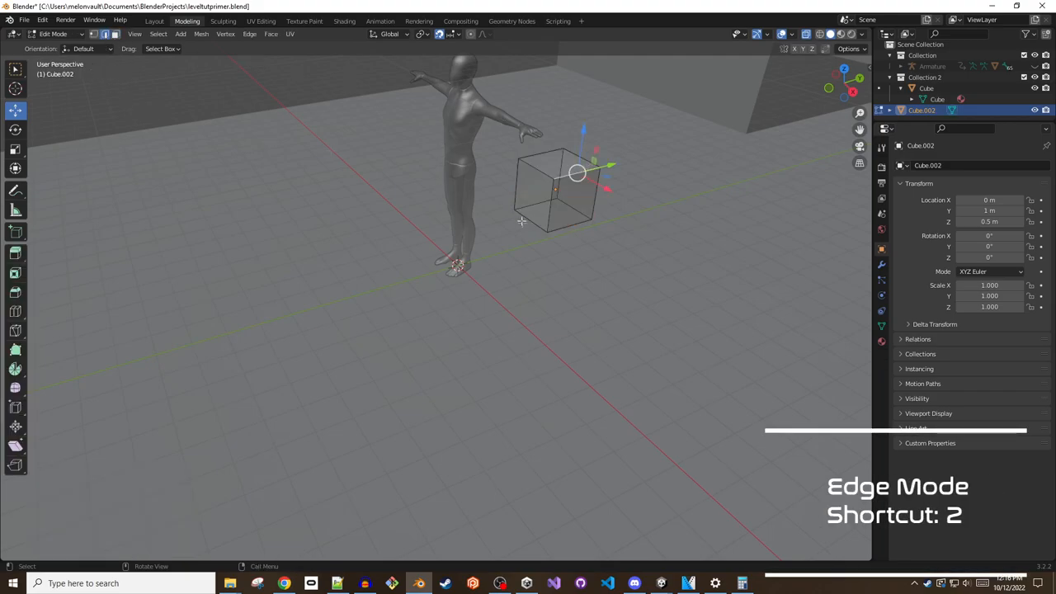
{"action": "mouse_move", "coordinate": [14, 294]}
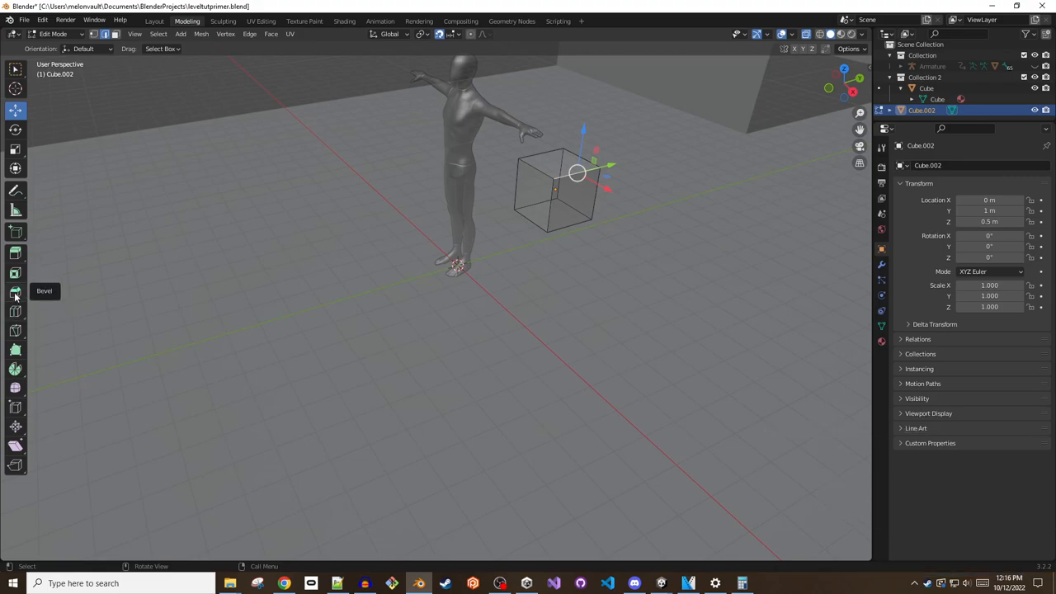
{"action": "left_click", "coordinate": [15, 290]}
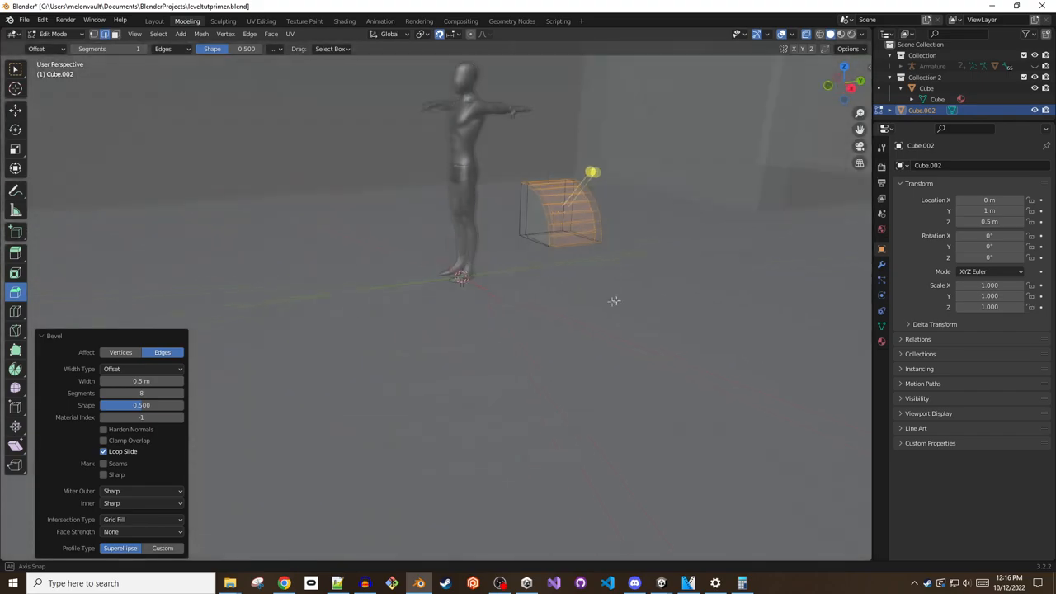
{"action": "key", "text": "Tab"}
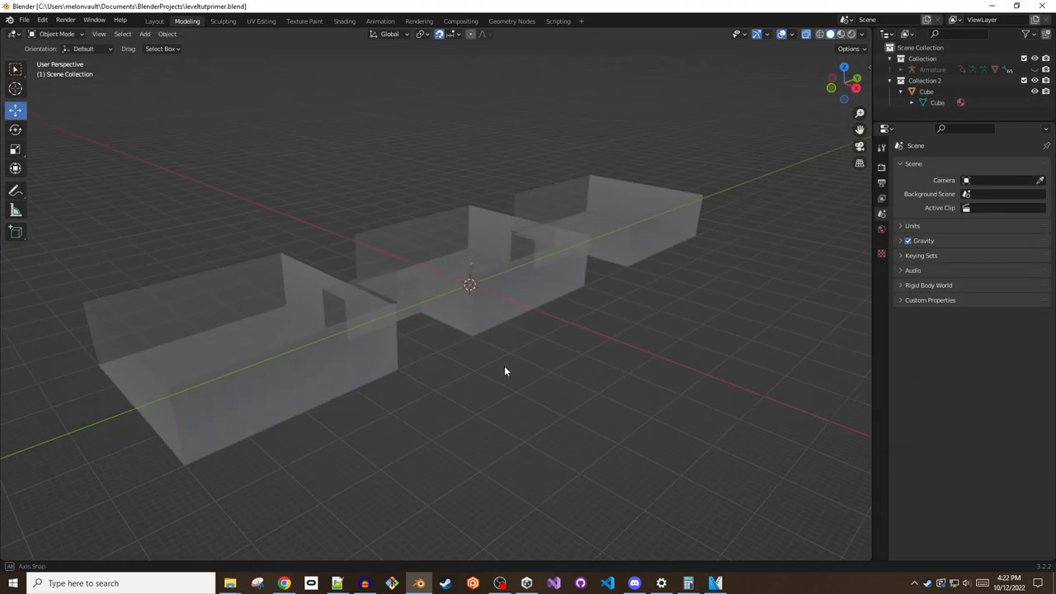
{"action": "left_click_drag", "start_coordinate": [505, 372], "coordinate": [743, 361]}
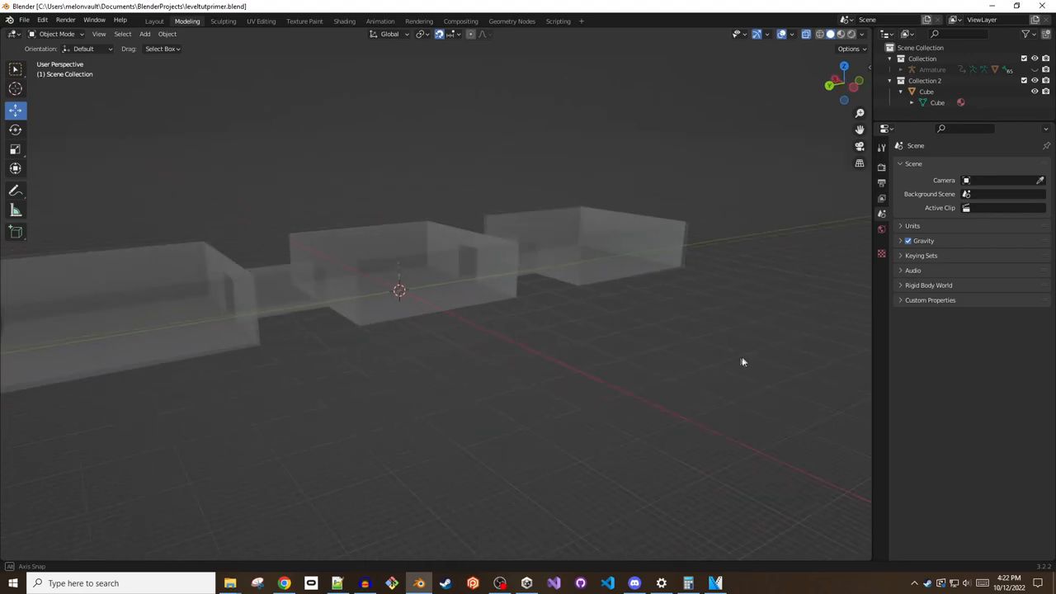
{"action": "left_click_drag", "start_coordinate": [743, 361], "coordinate": [128, 374]}
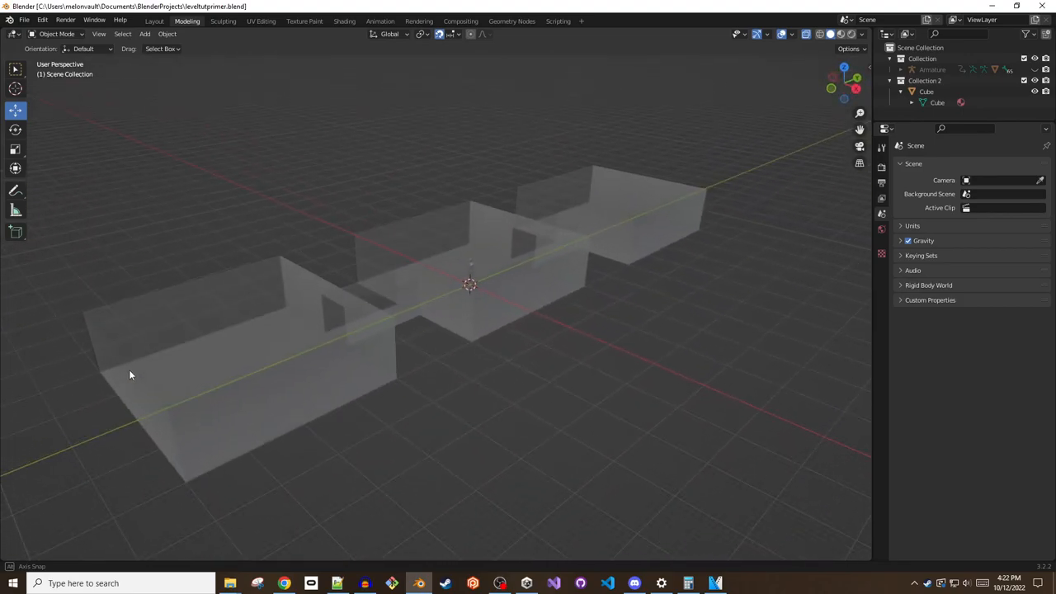
{"action": "left_click_drag", "start_coordinate": [128, 374], "coordinate": [138, 379]}
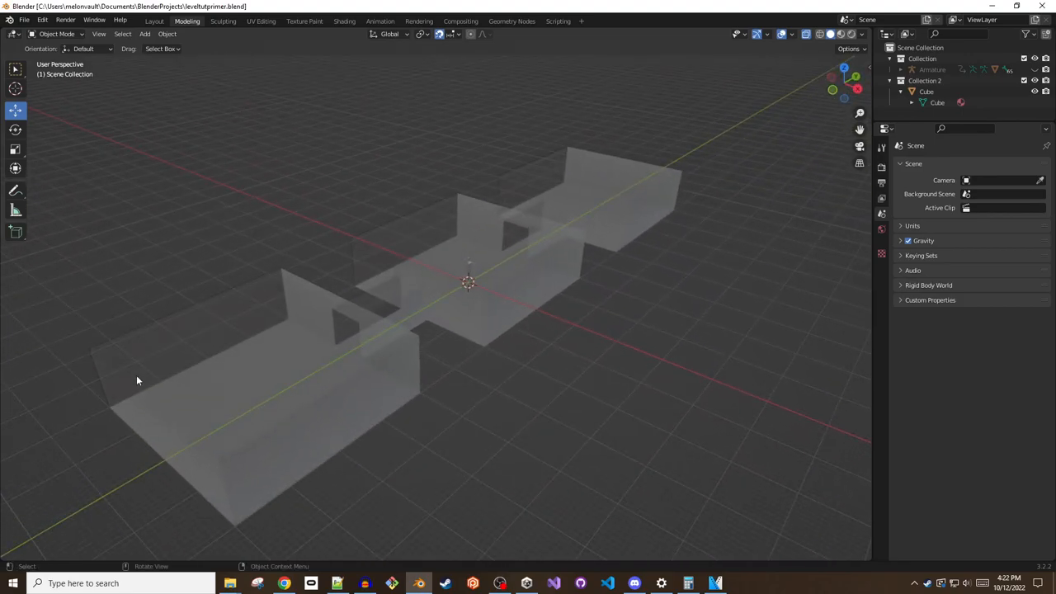